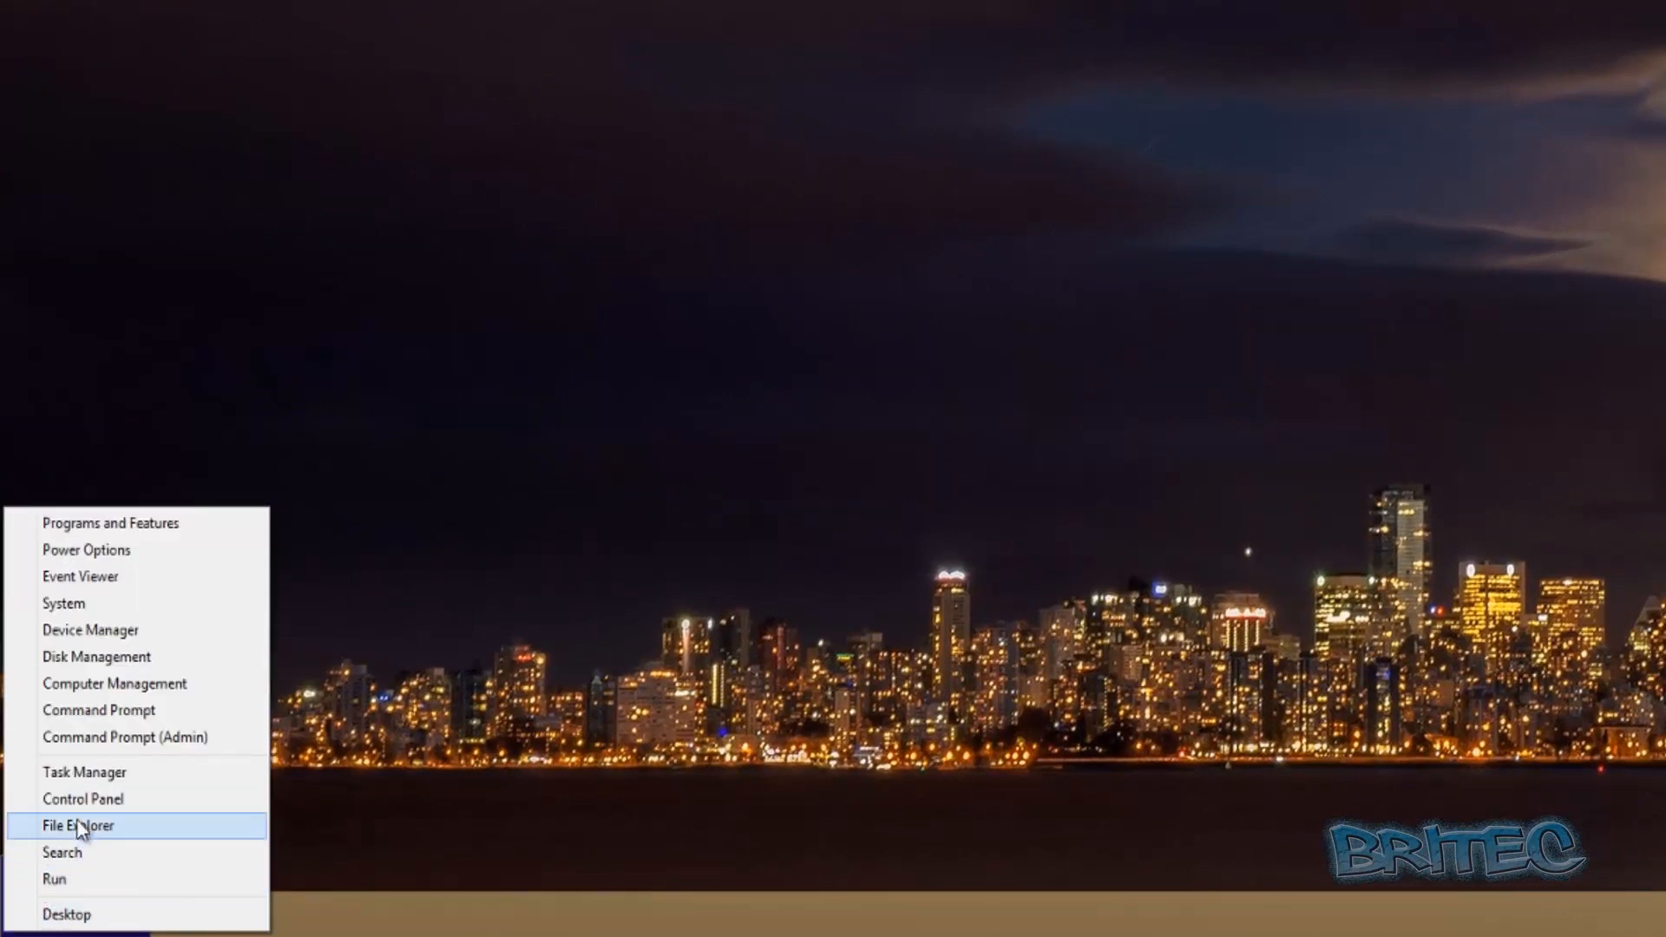
Browse in File Explorer to the RegBackup folder on Local Disk (C:)
left_click(75, 827)
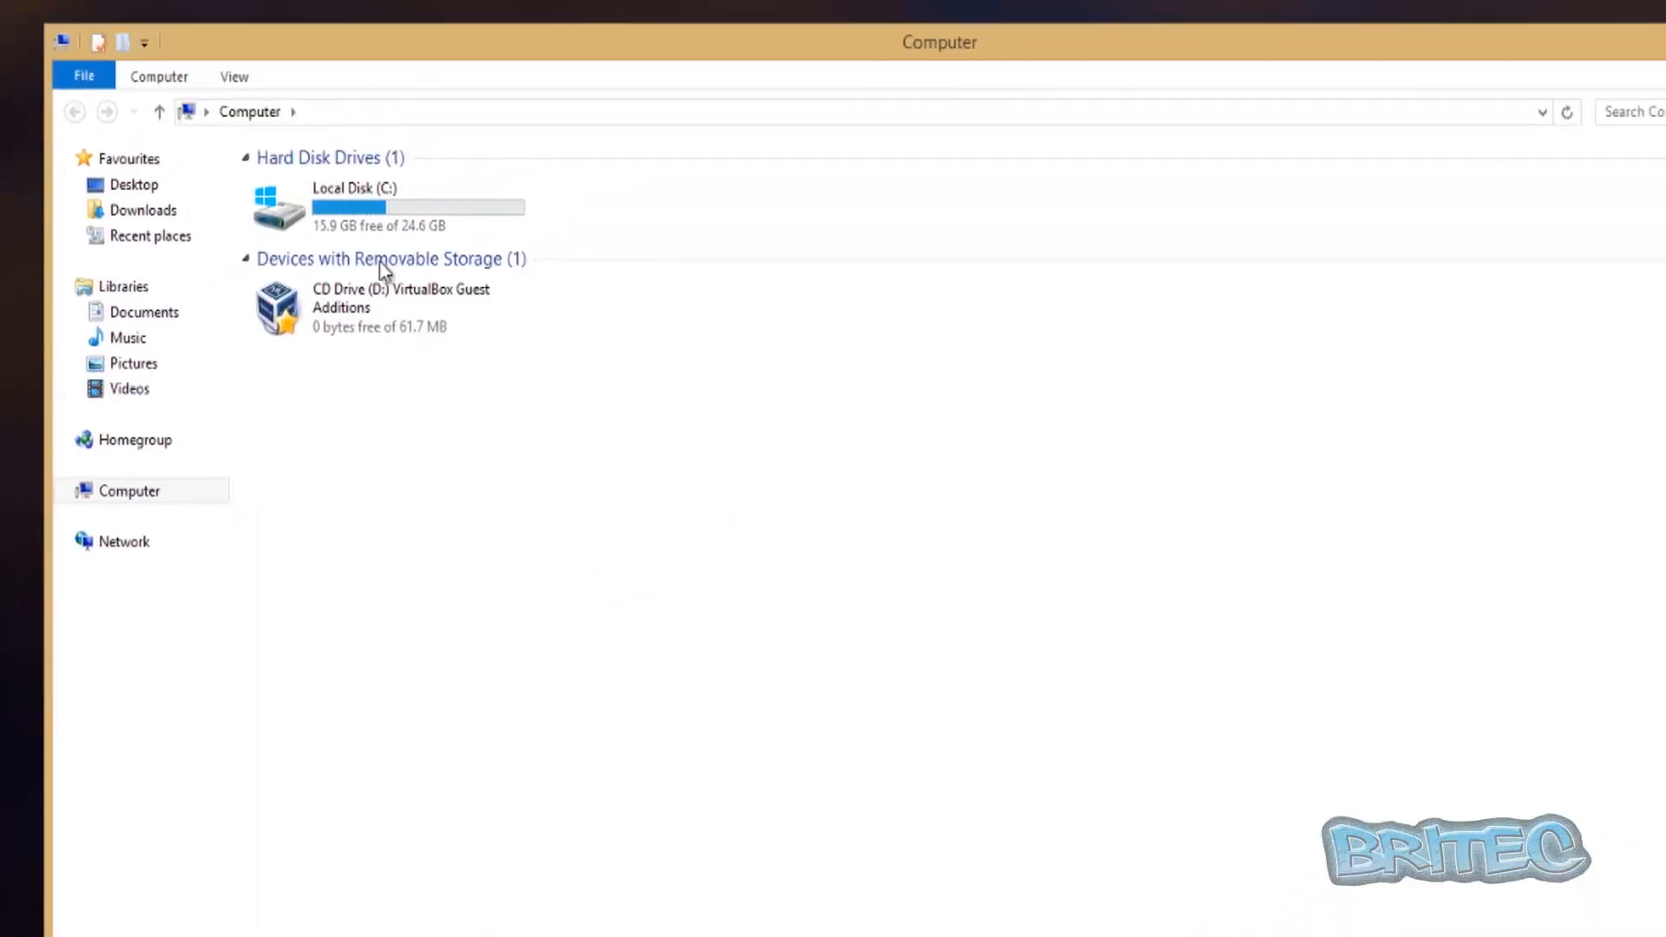
double_click(355, 207)
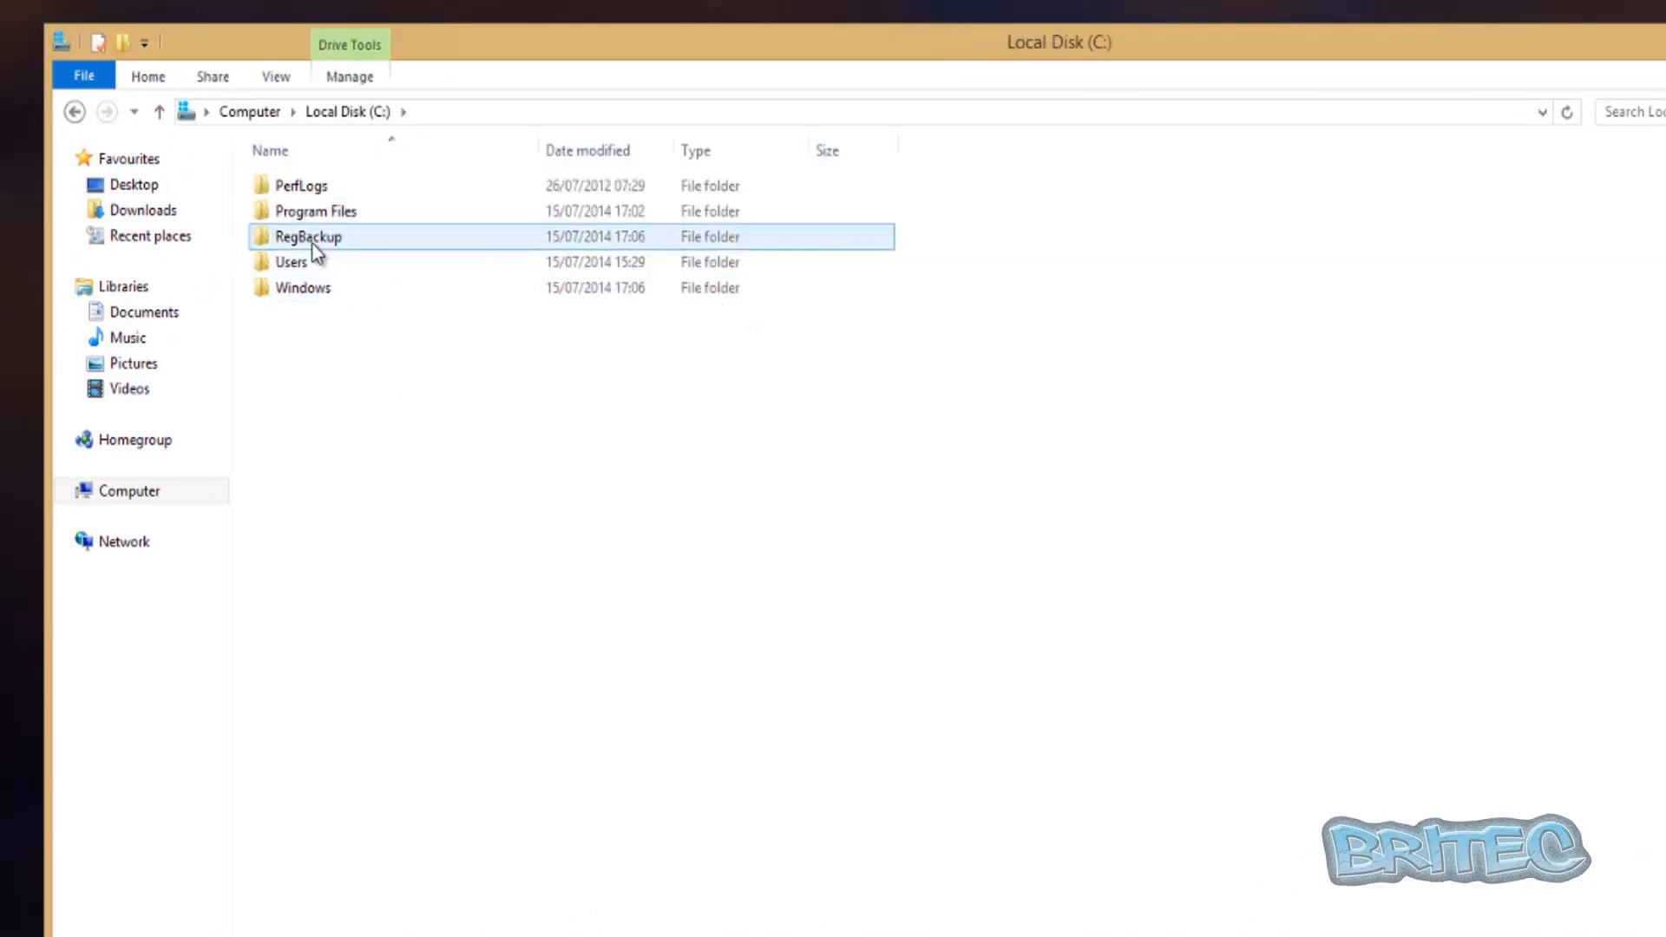
double_click(309, 236)
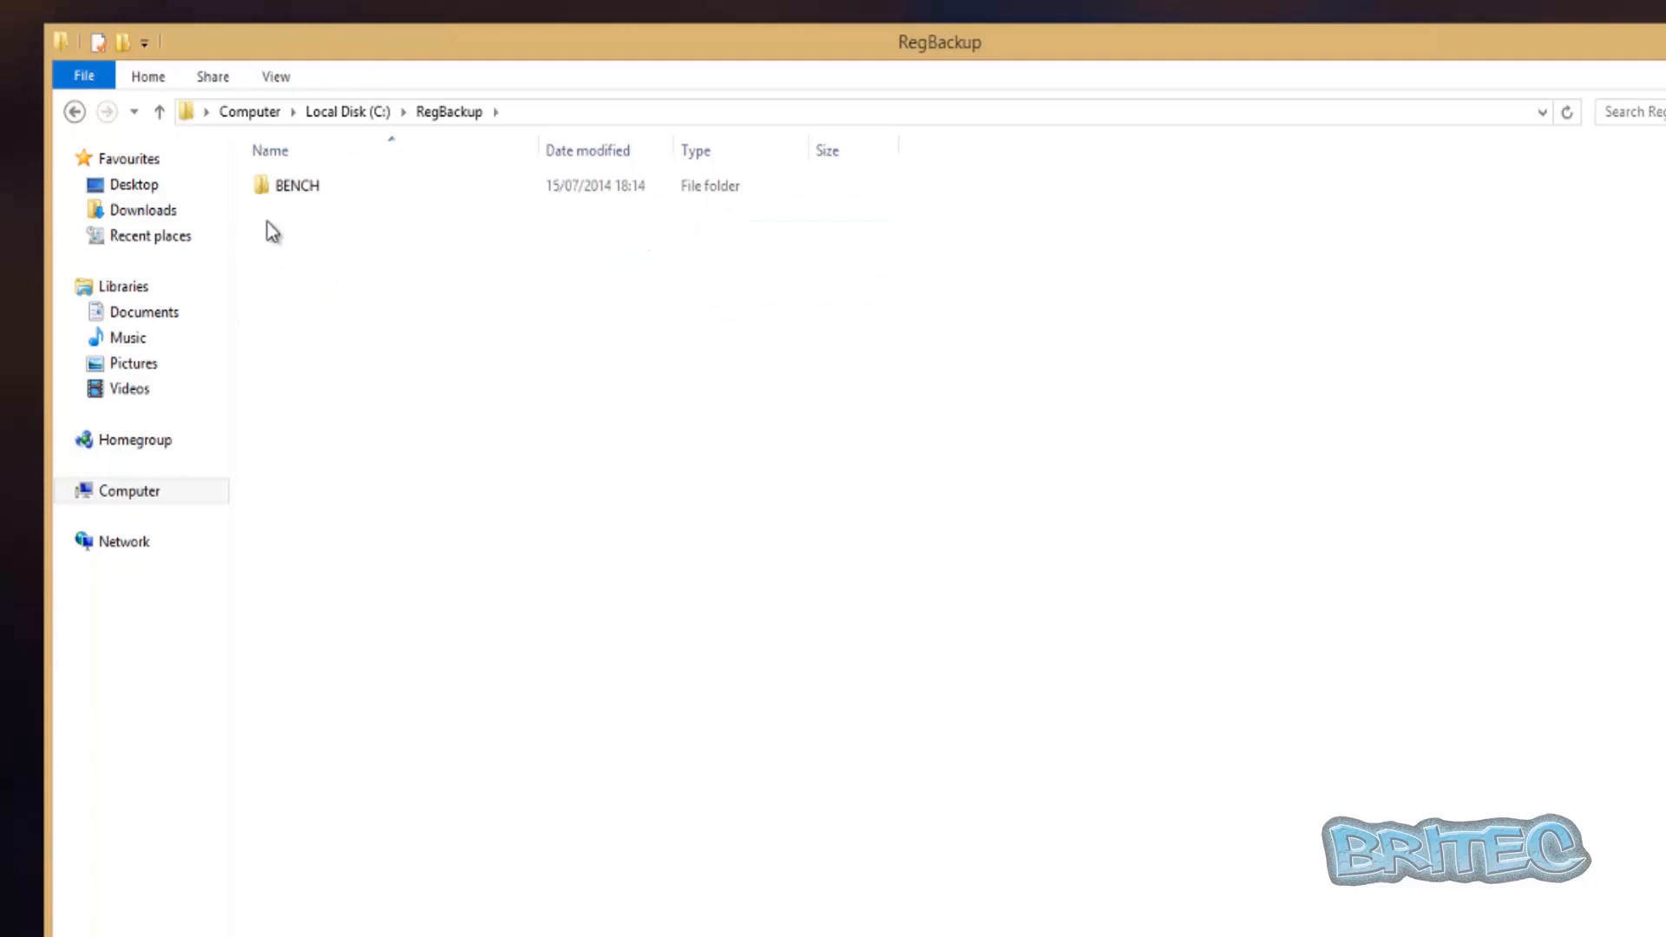
Enter the BENCH folder and select the 15.07.2014_18.05.21 snapshot folder
left_click(297, 186)
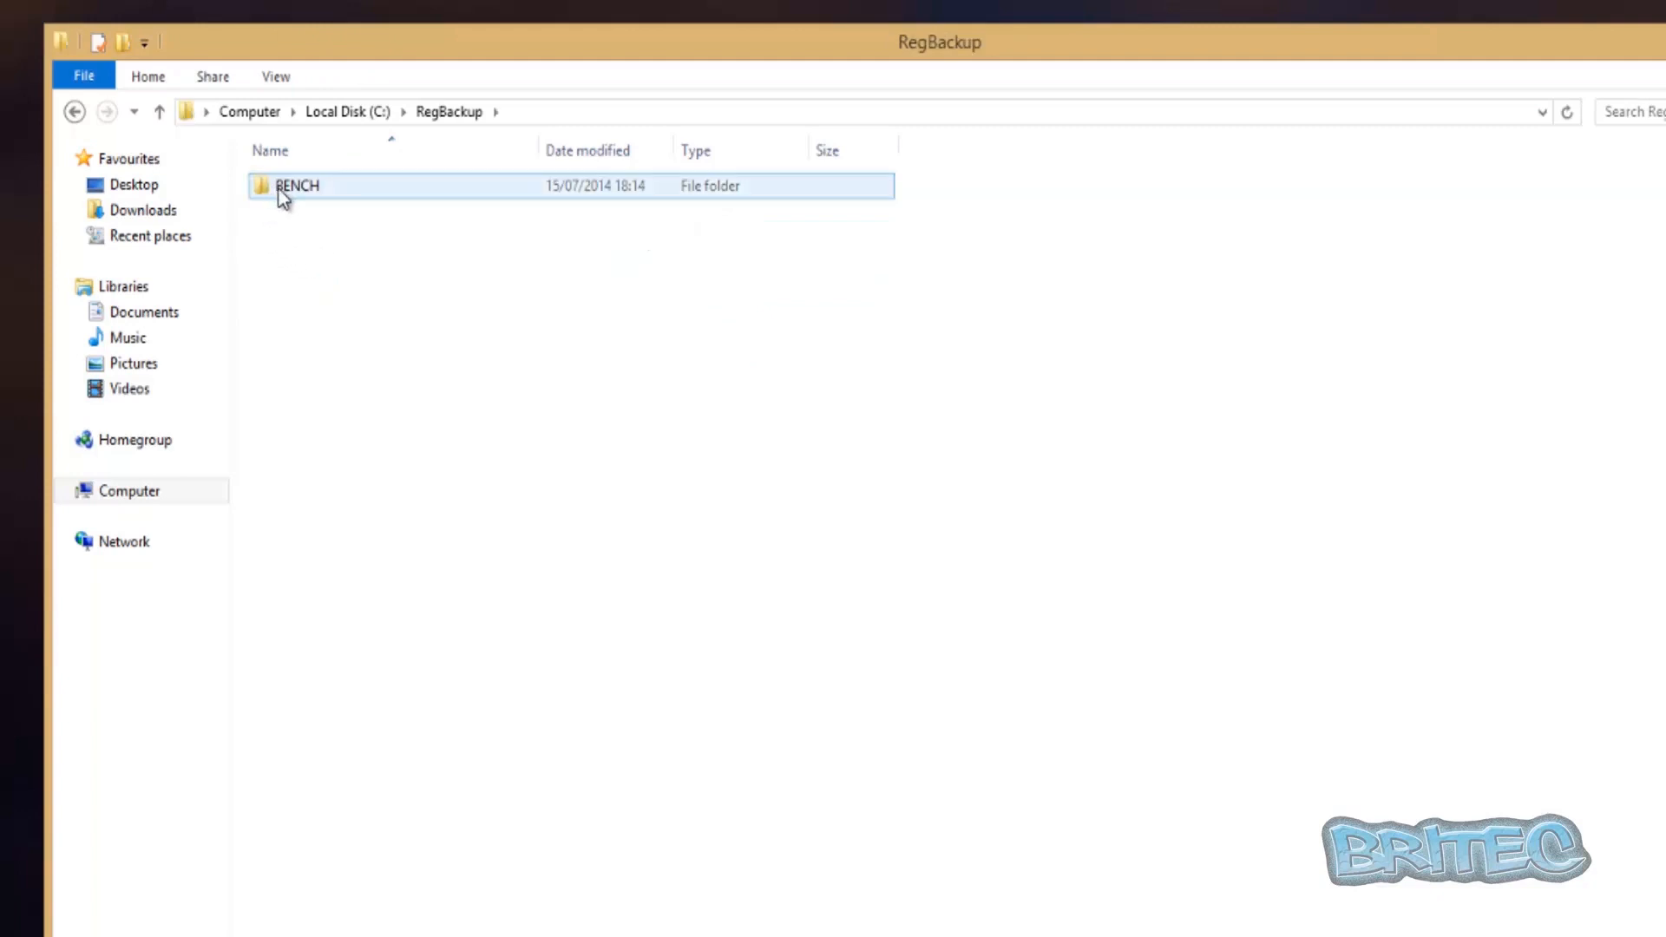
double_click(296, 186)
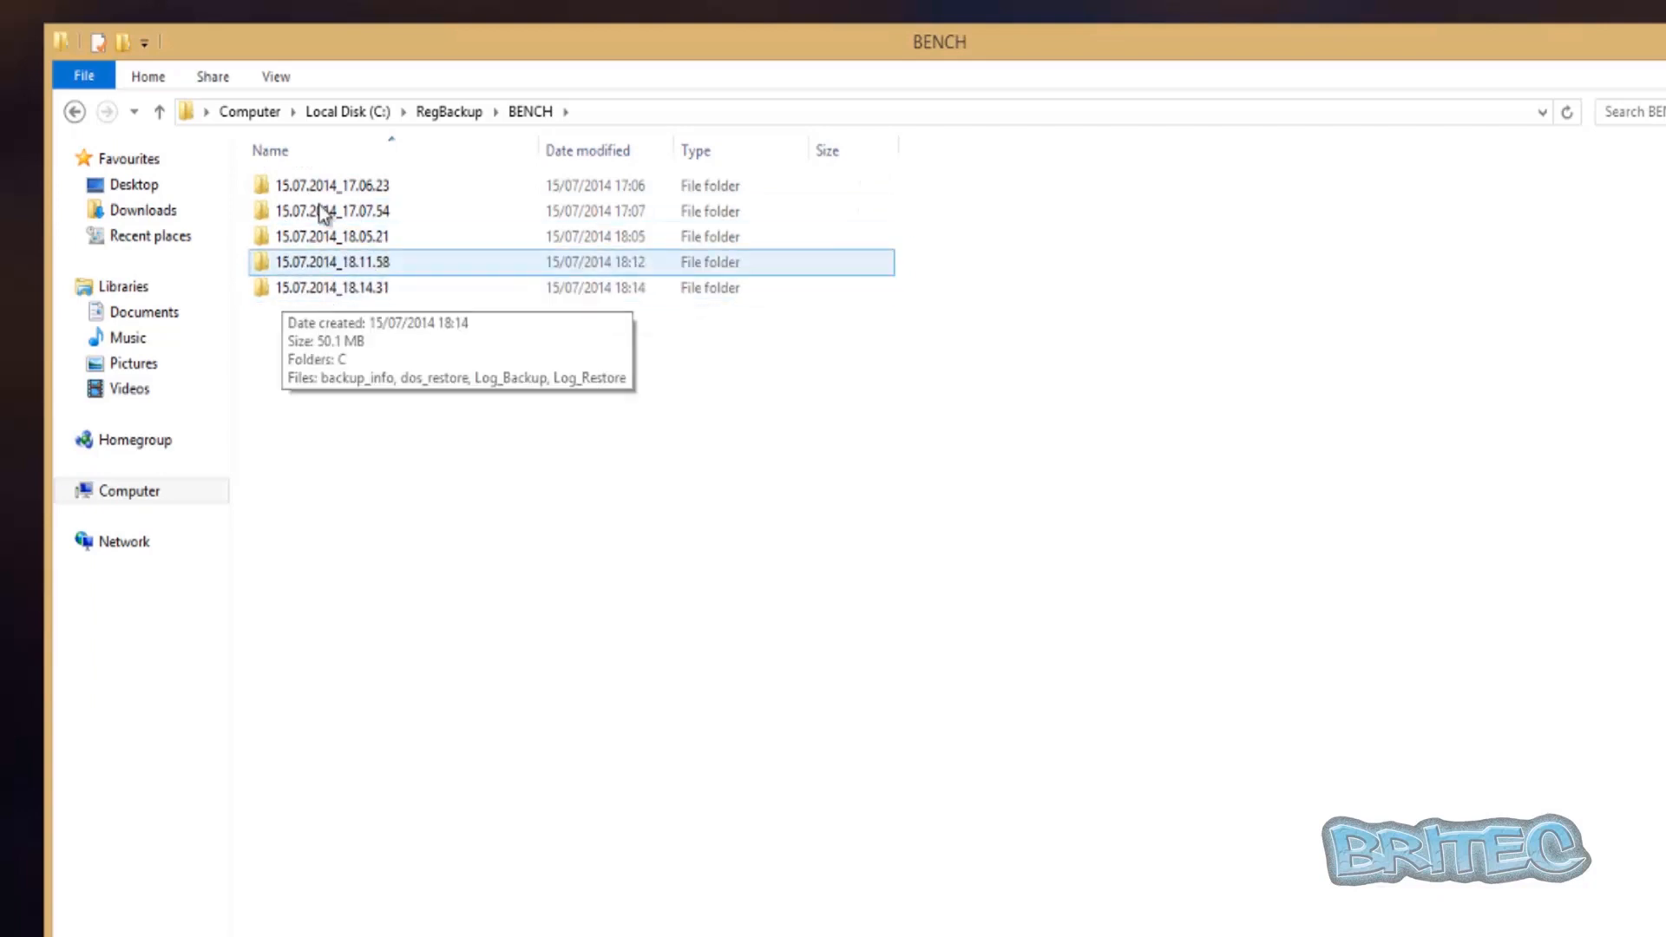
left_click(330, 236)
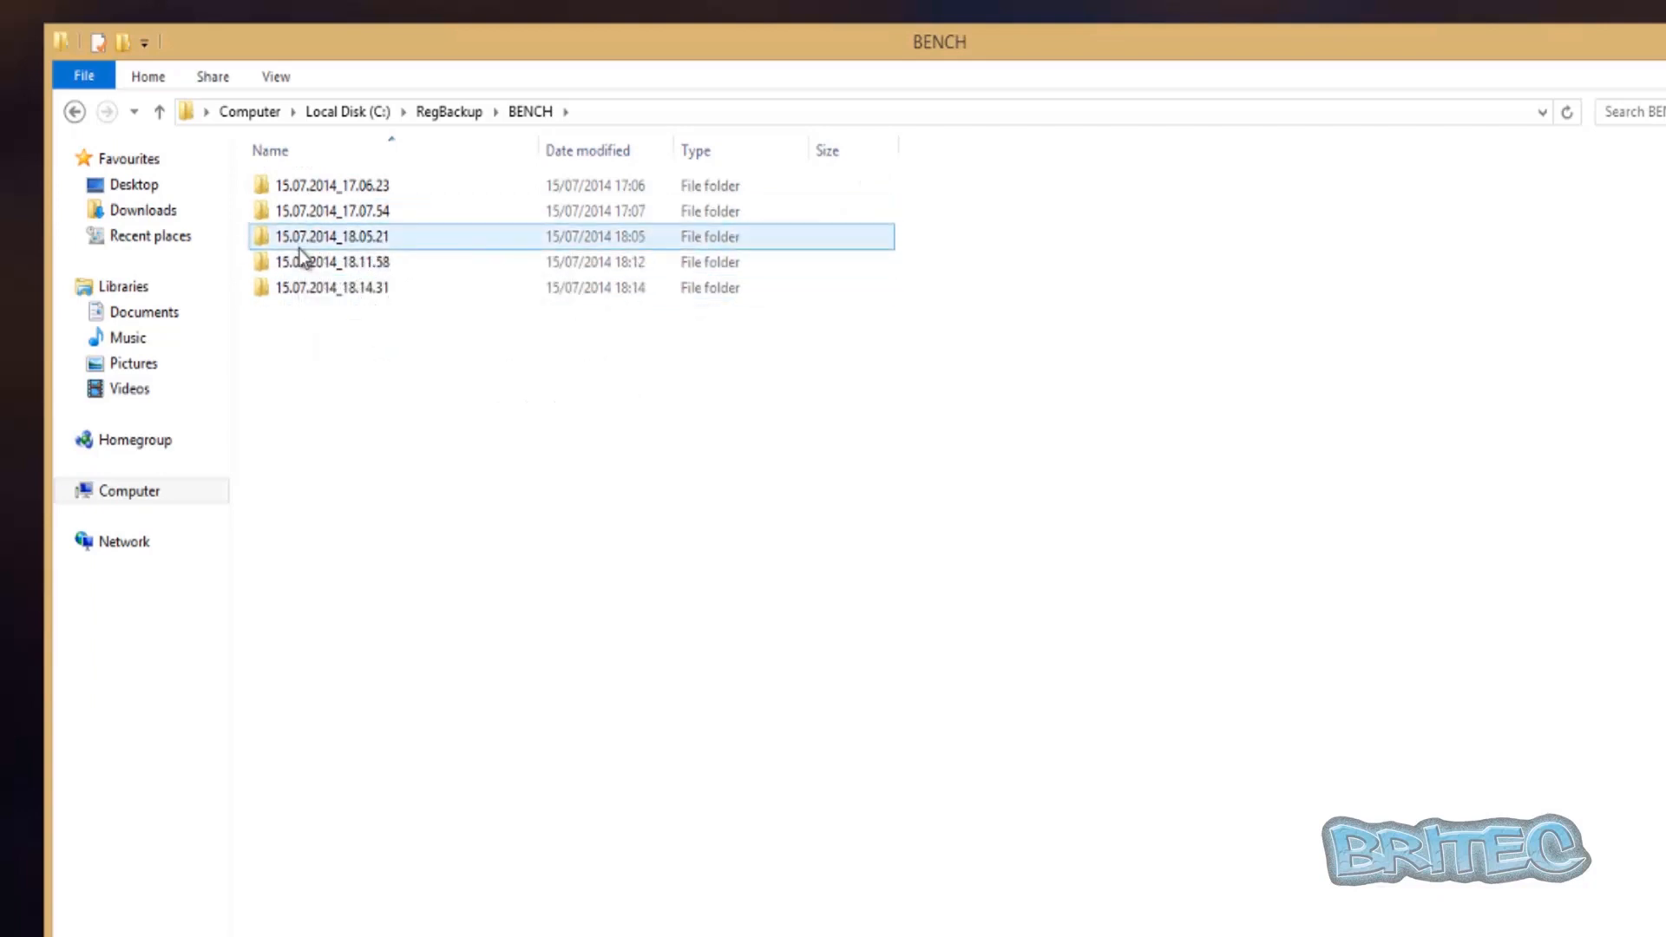
mouse_move(330, 236)
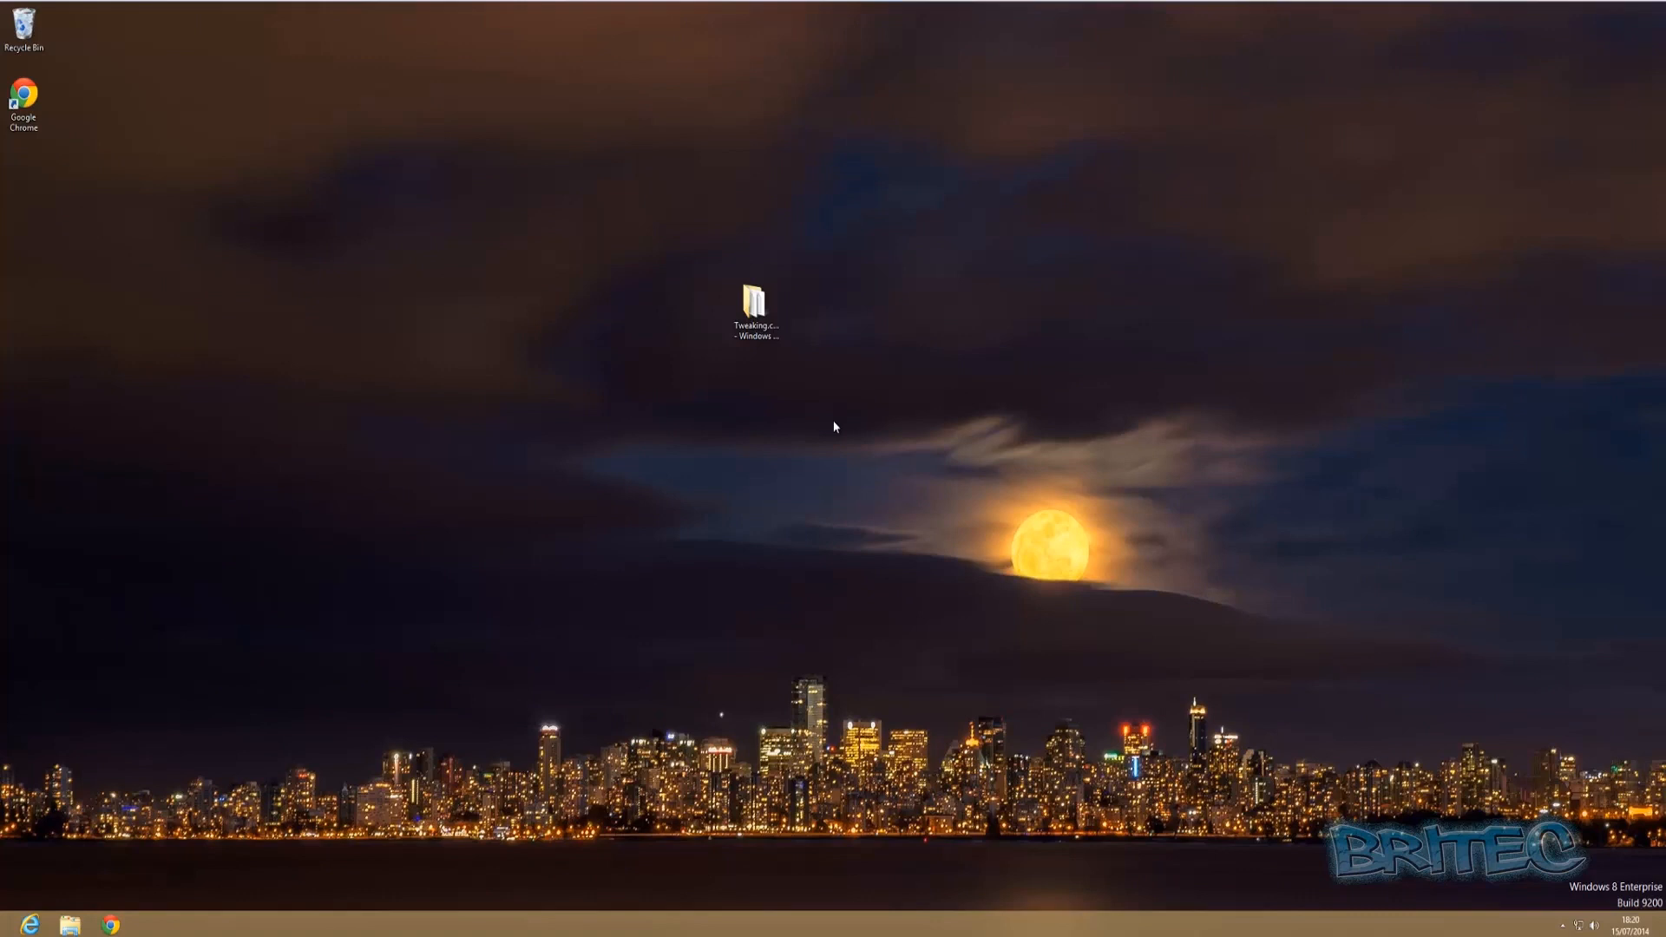
mouse_move(543, 373)
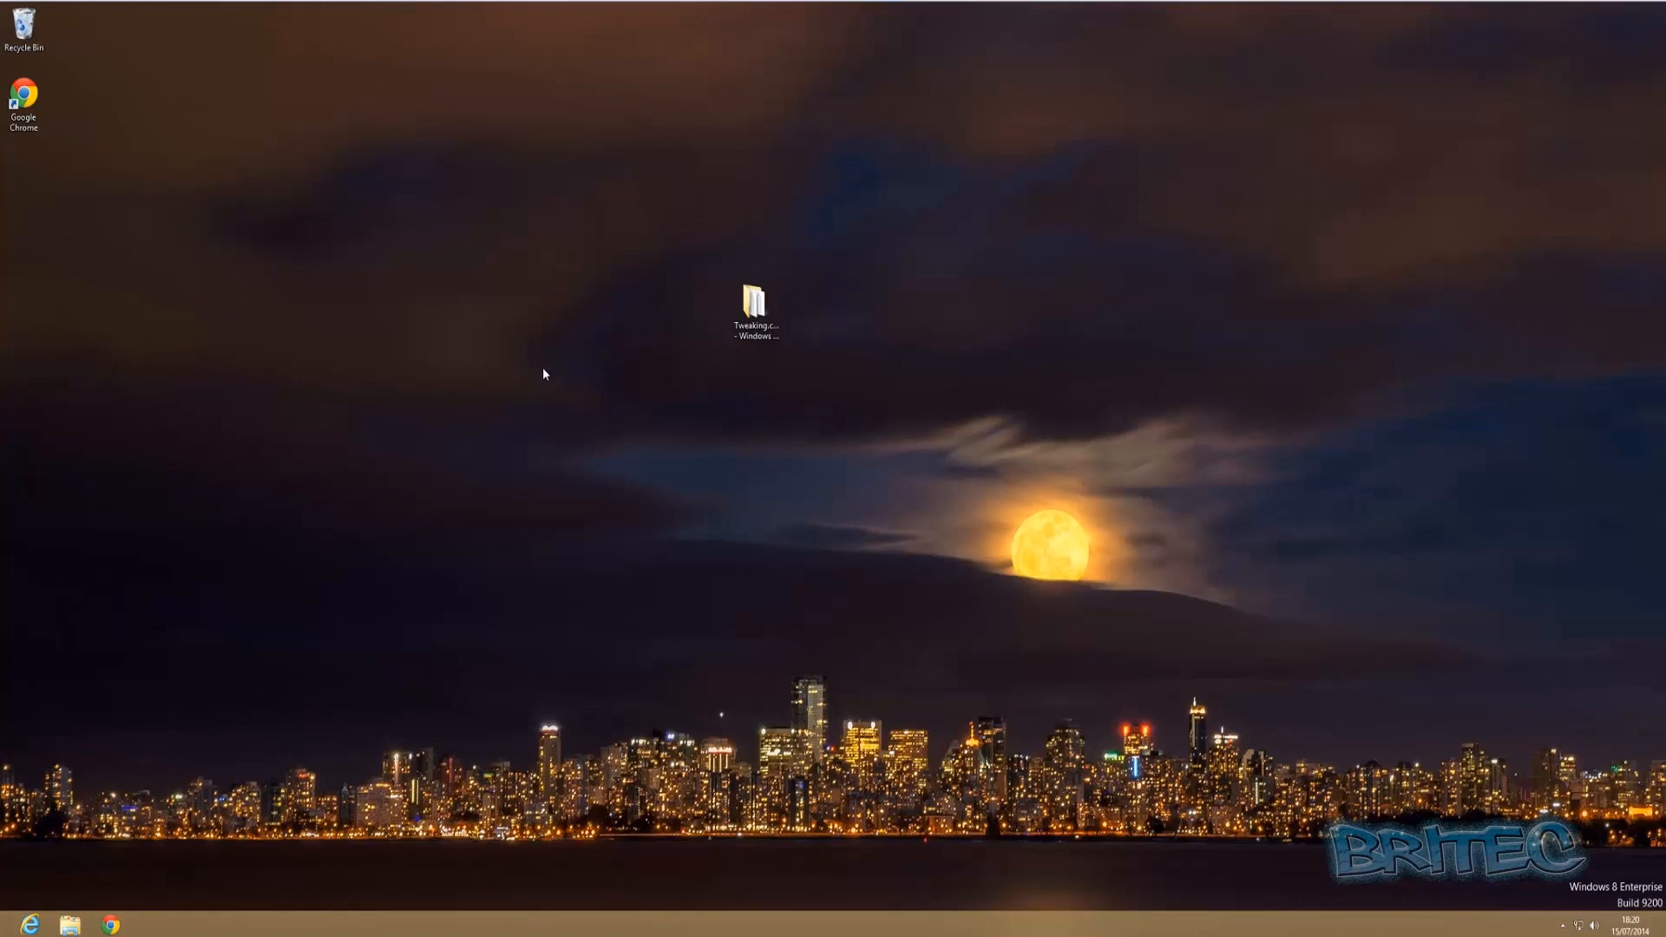
mouse_move(550, 373)
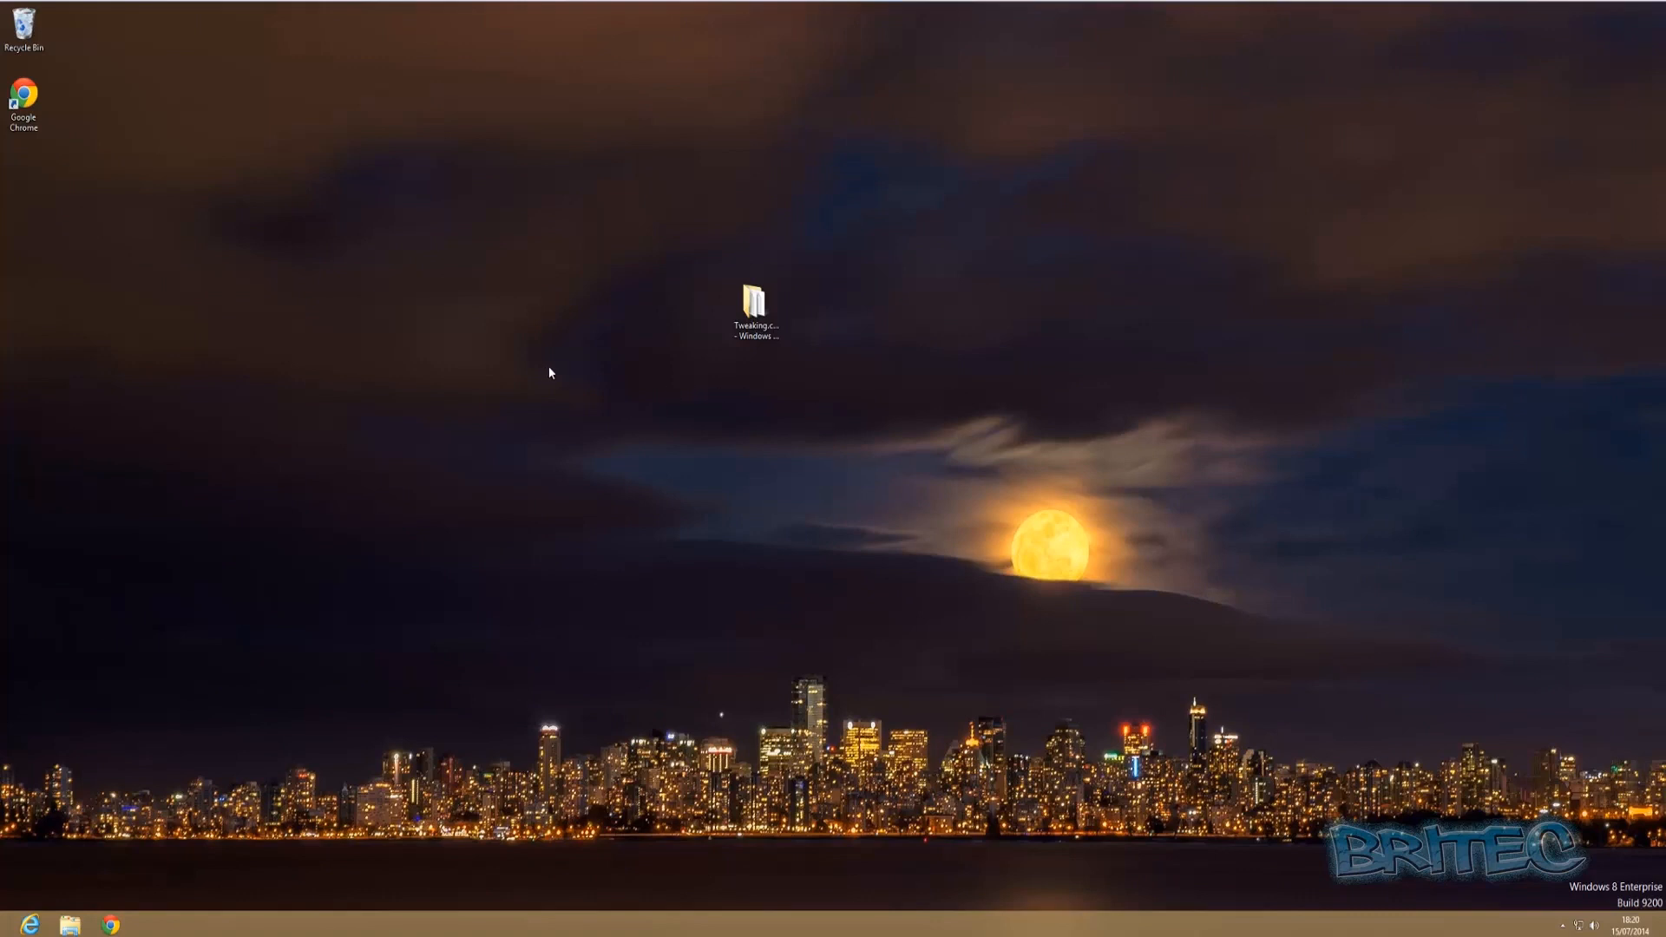
mouse_move(850, 601)
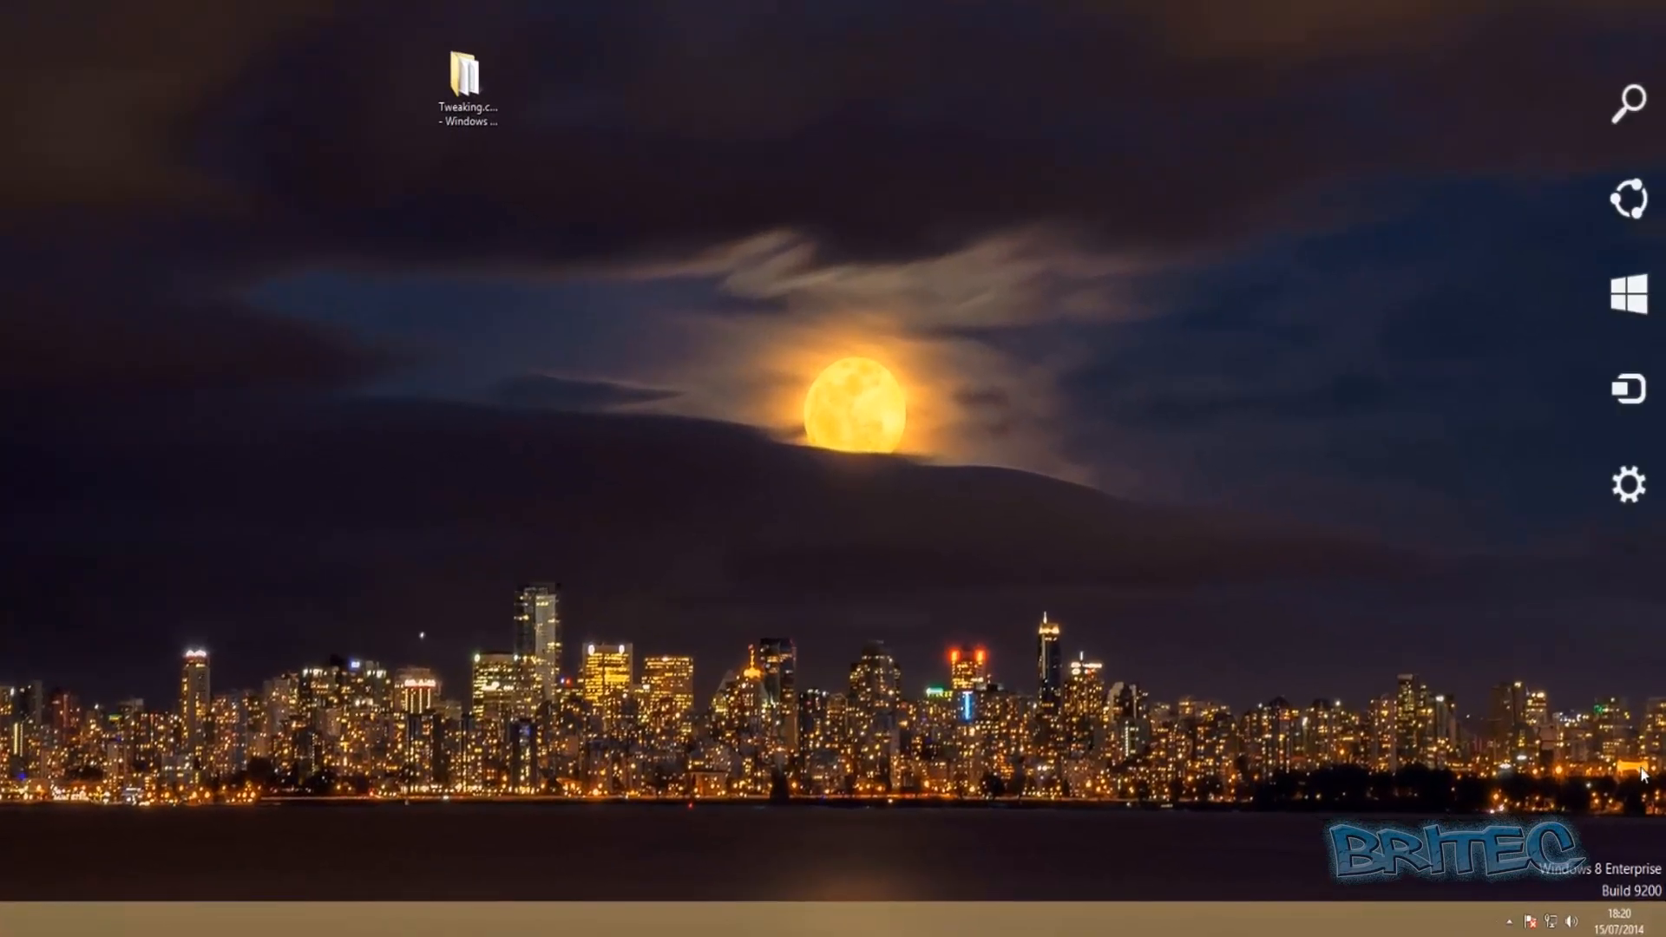
Restart the PC via the Charms Settings Power menu
left_click(1630, 484)
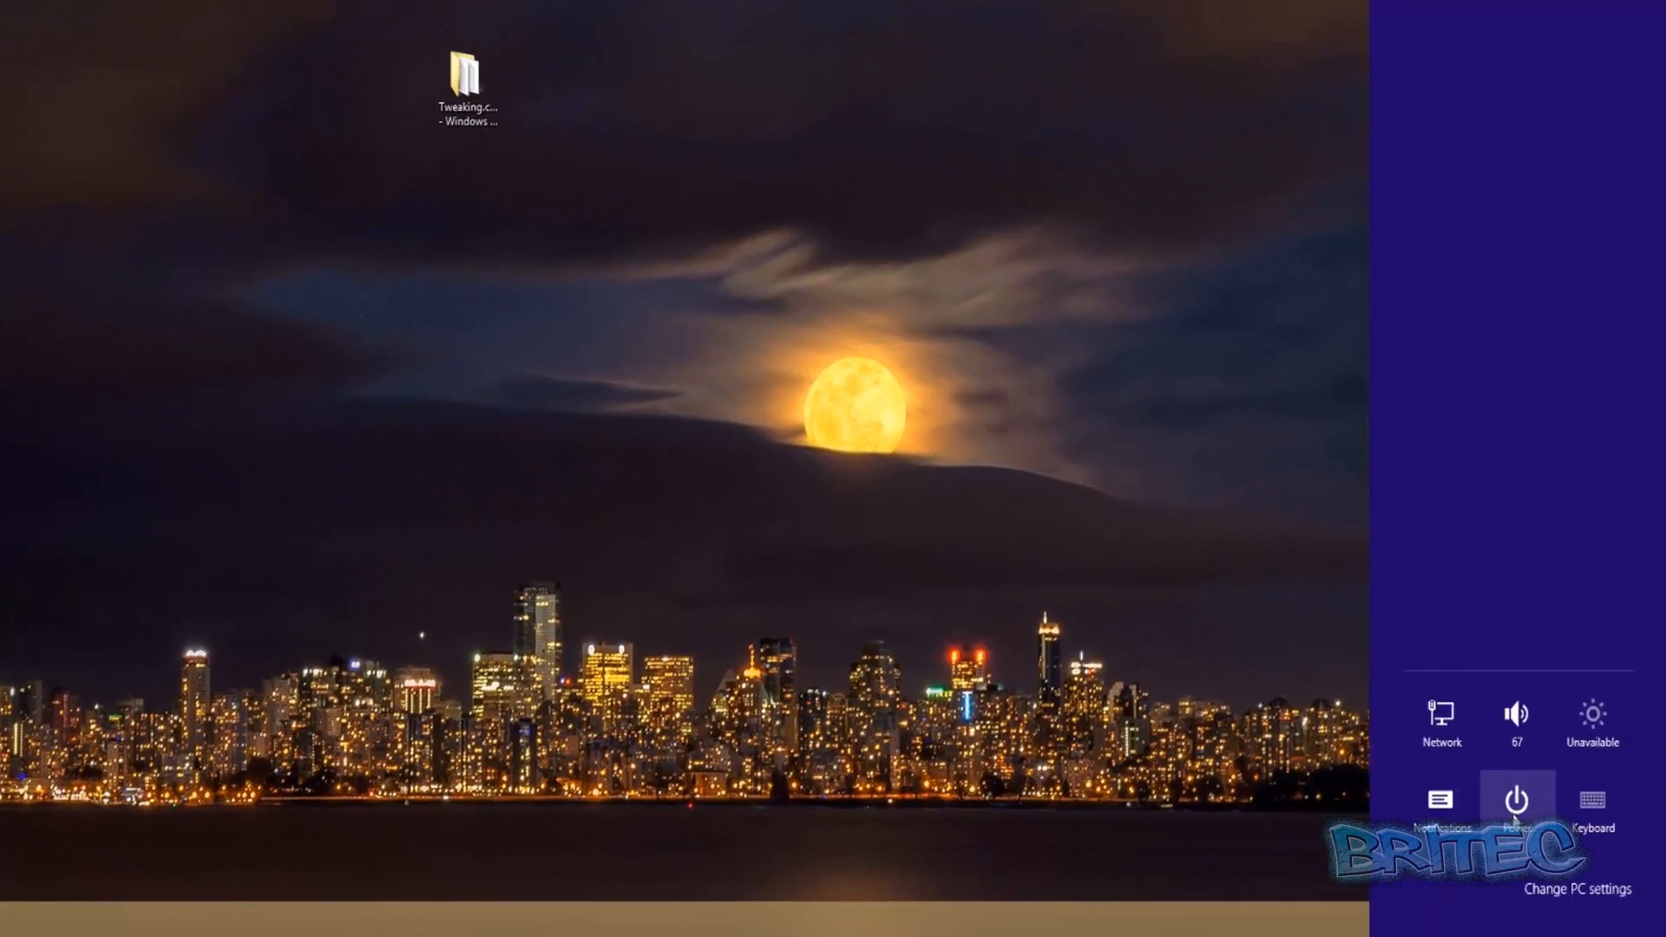
left_click(1517, 802)
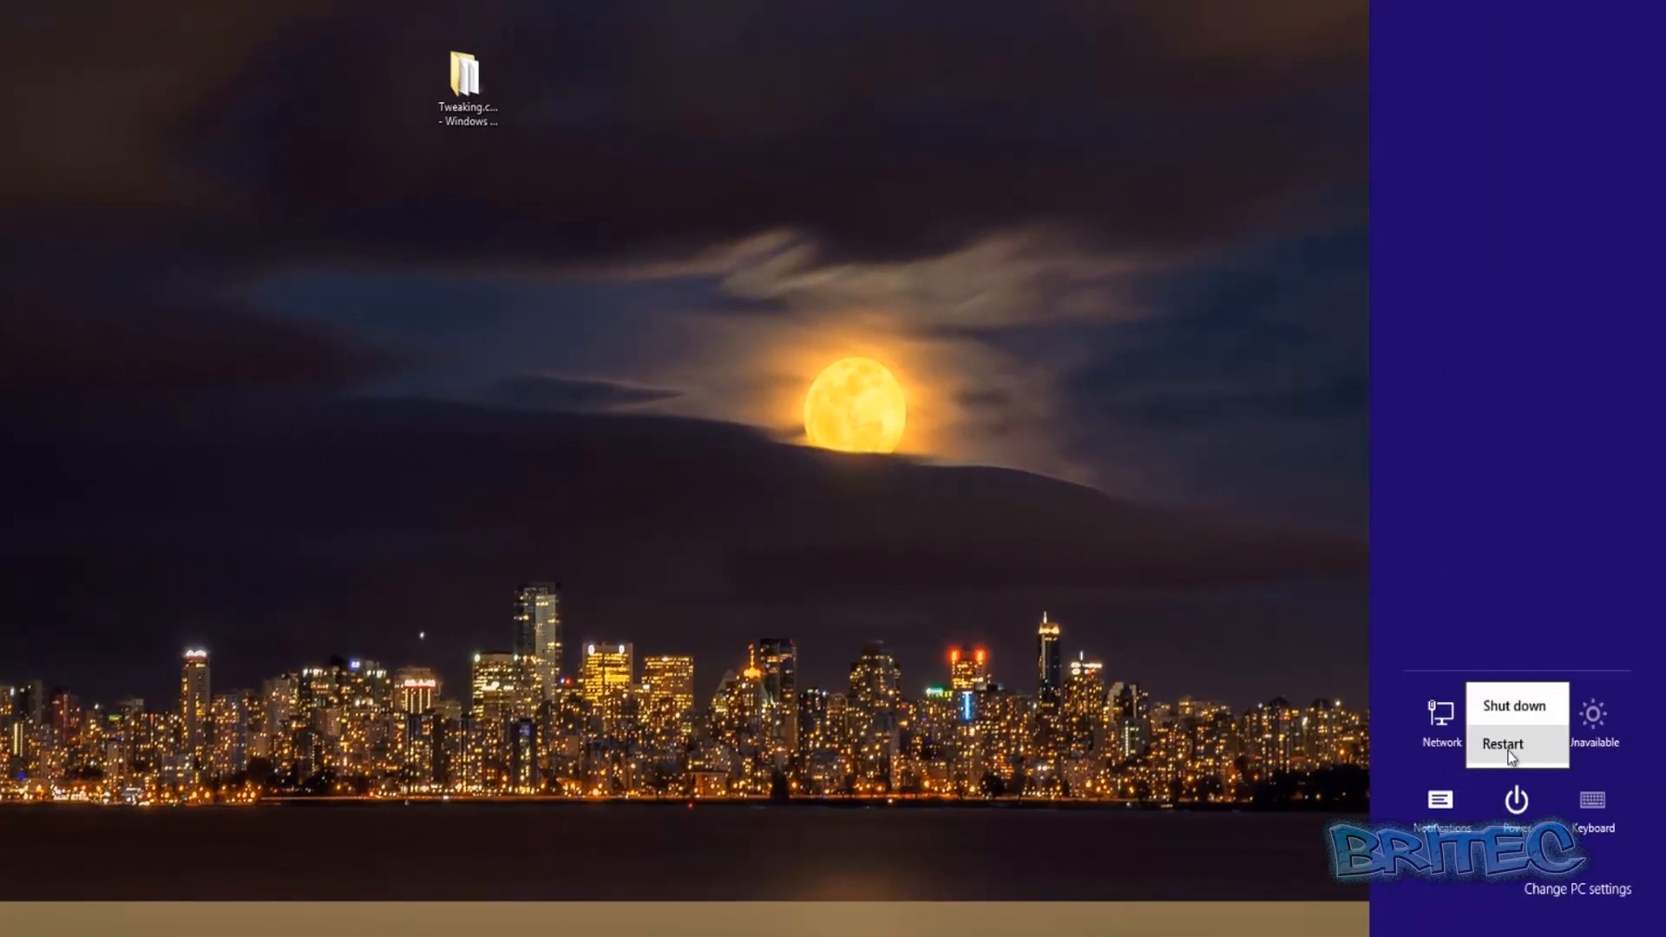
left_click(1503, 745)
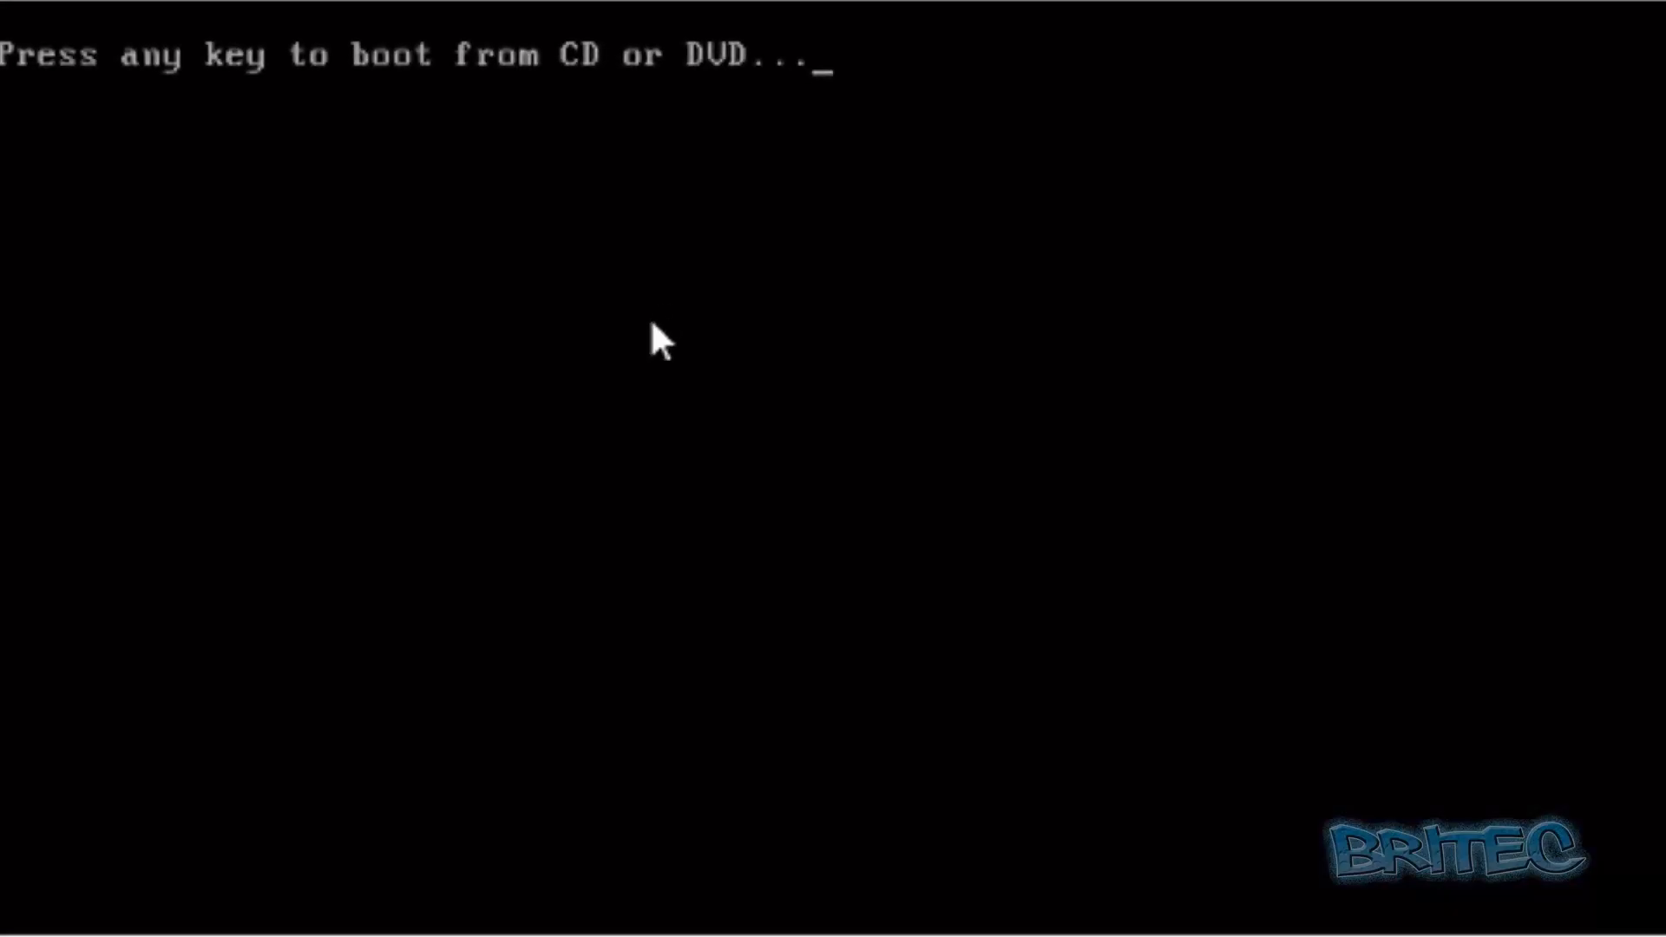
Boot from the Windows 8 DVD and accept the default language settings in Setup
key("enter")
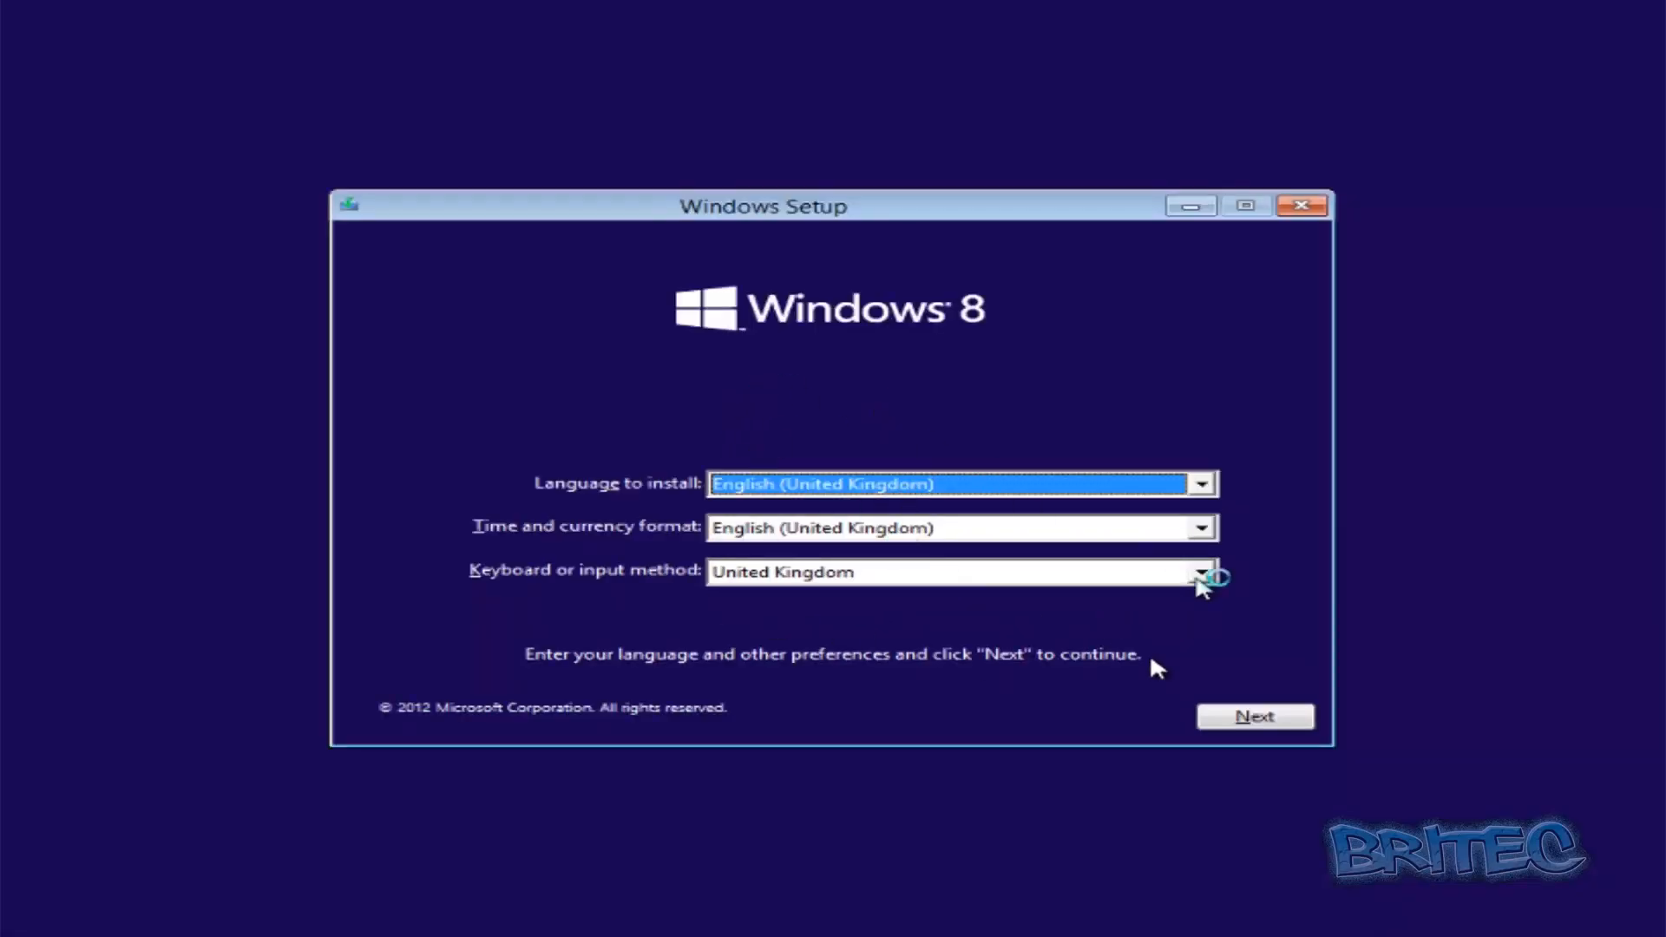
left_click(1253, 715)
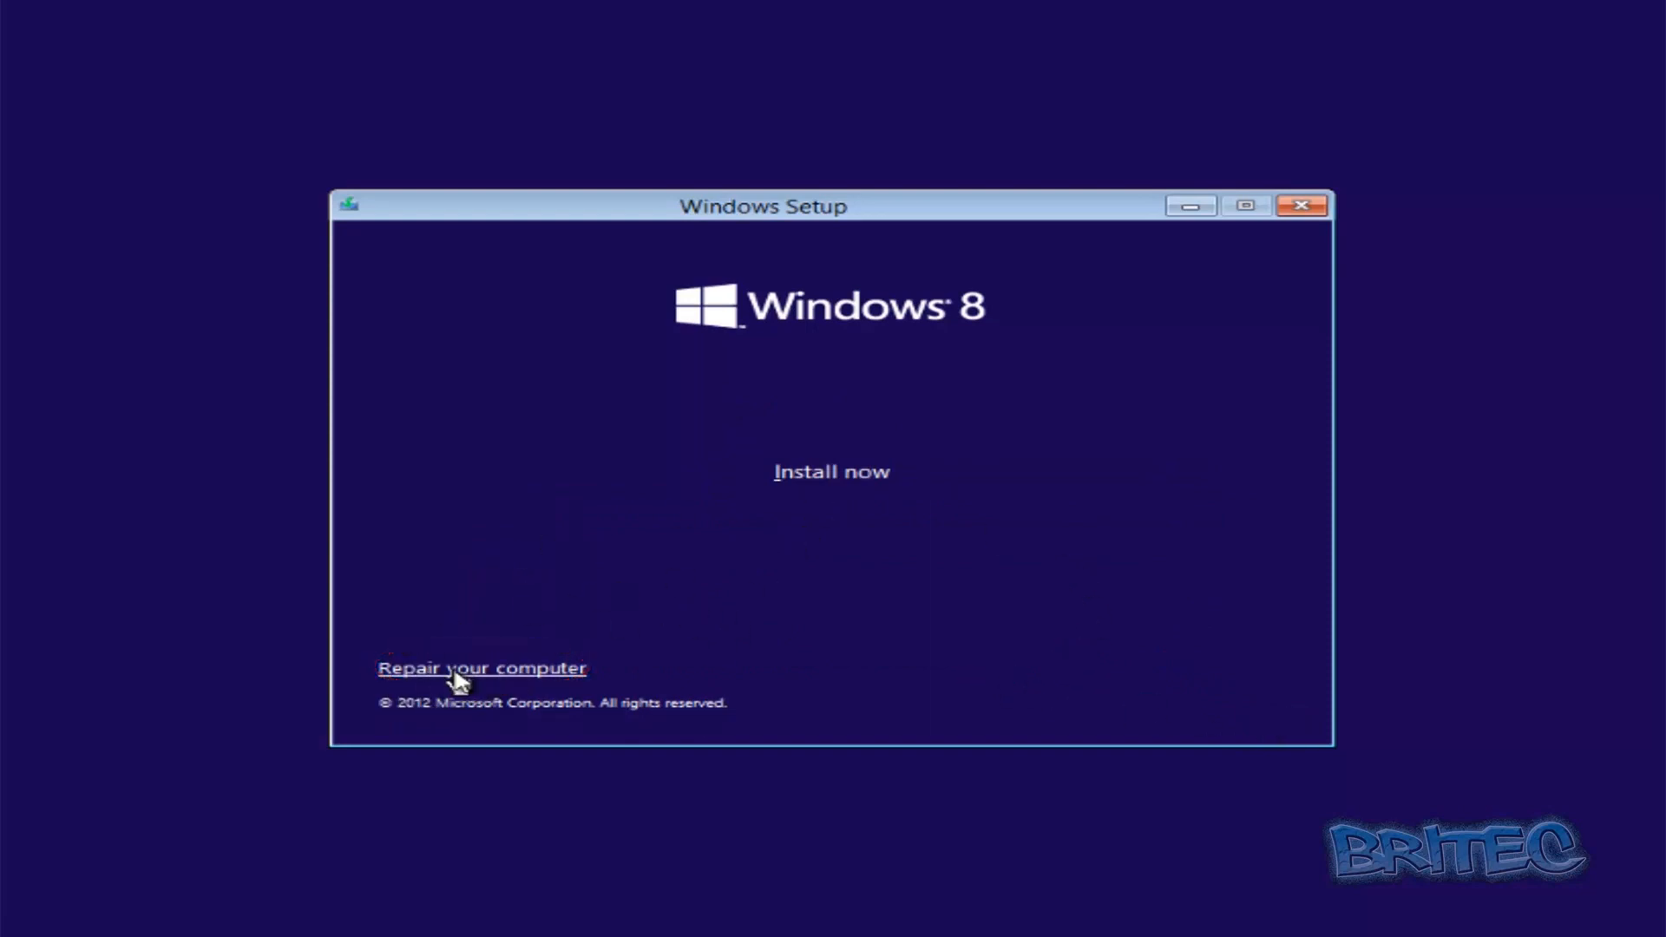
Choose Repair your computer and launch the recovery Command Prompt at X:\Sources
left_click(481, 667)
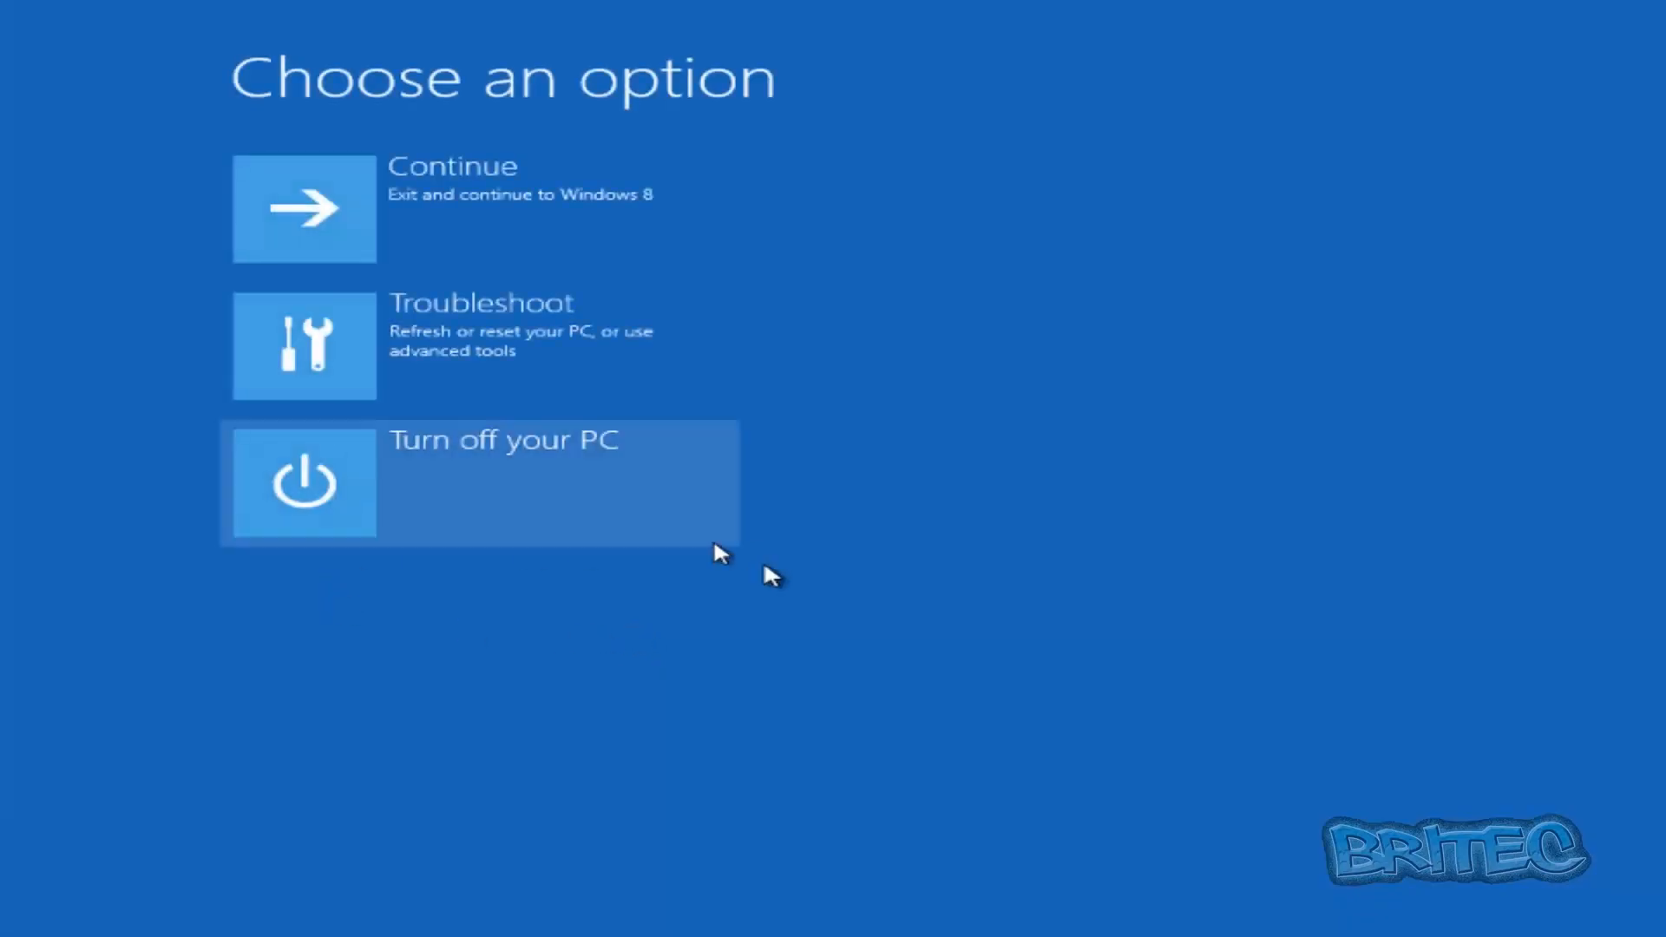
mouse_move(319, 366)
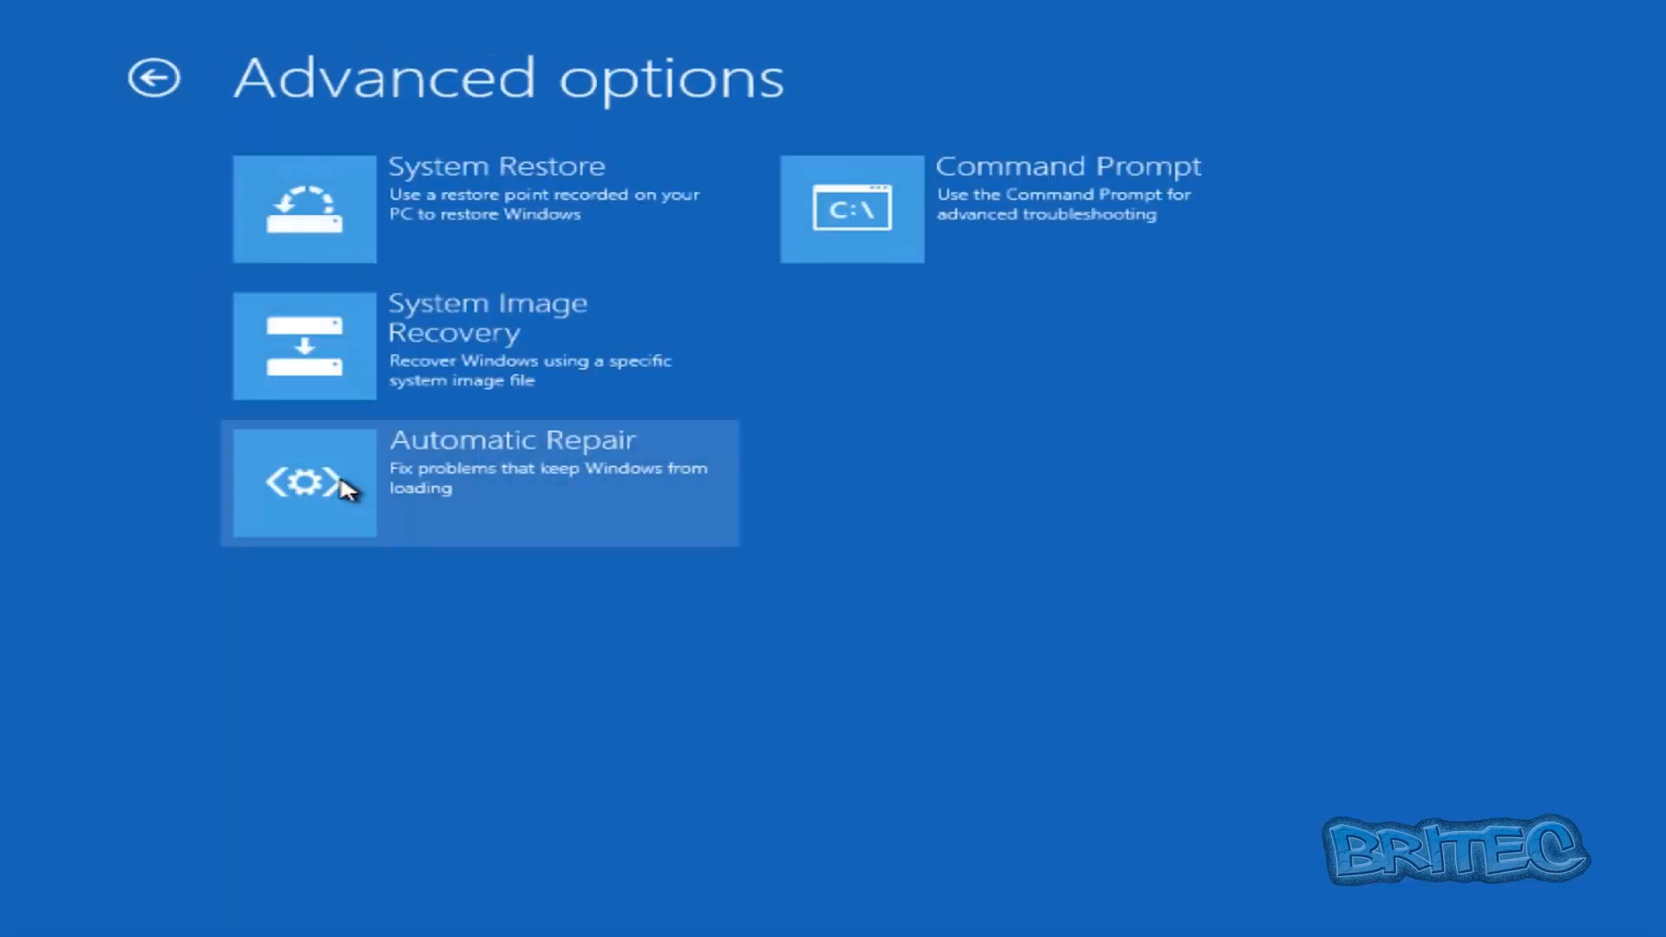
mouse_move(993, 207)
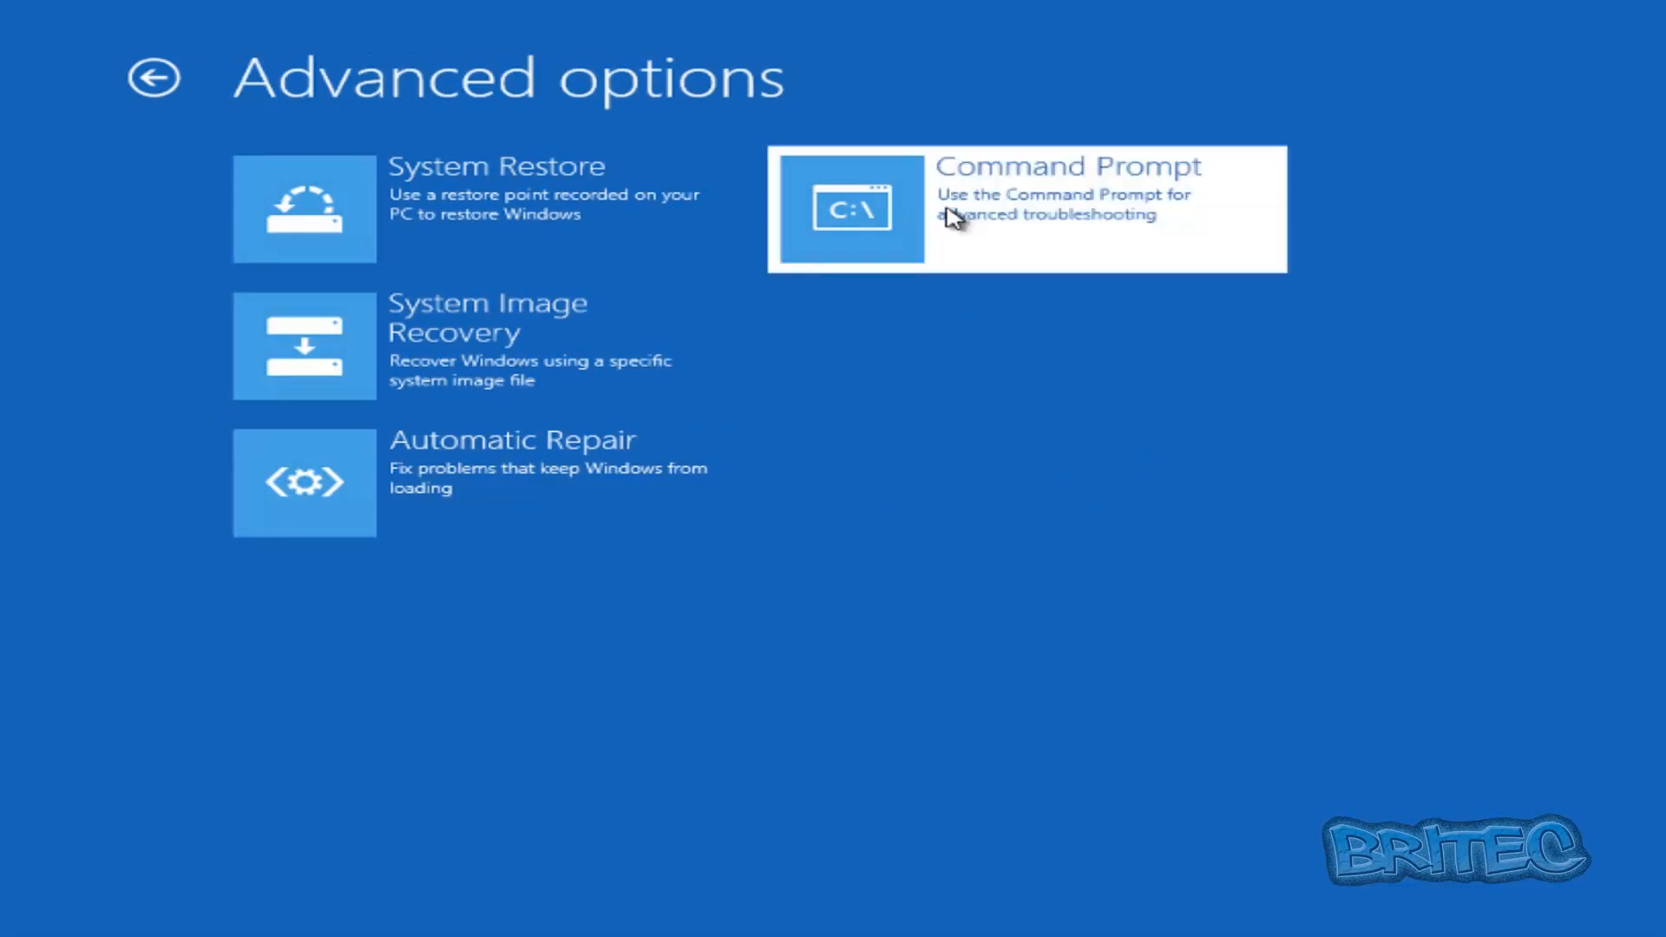
left_click(1025, 208)
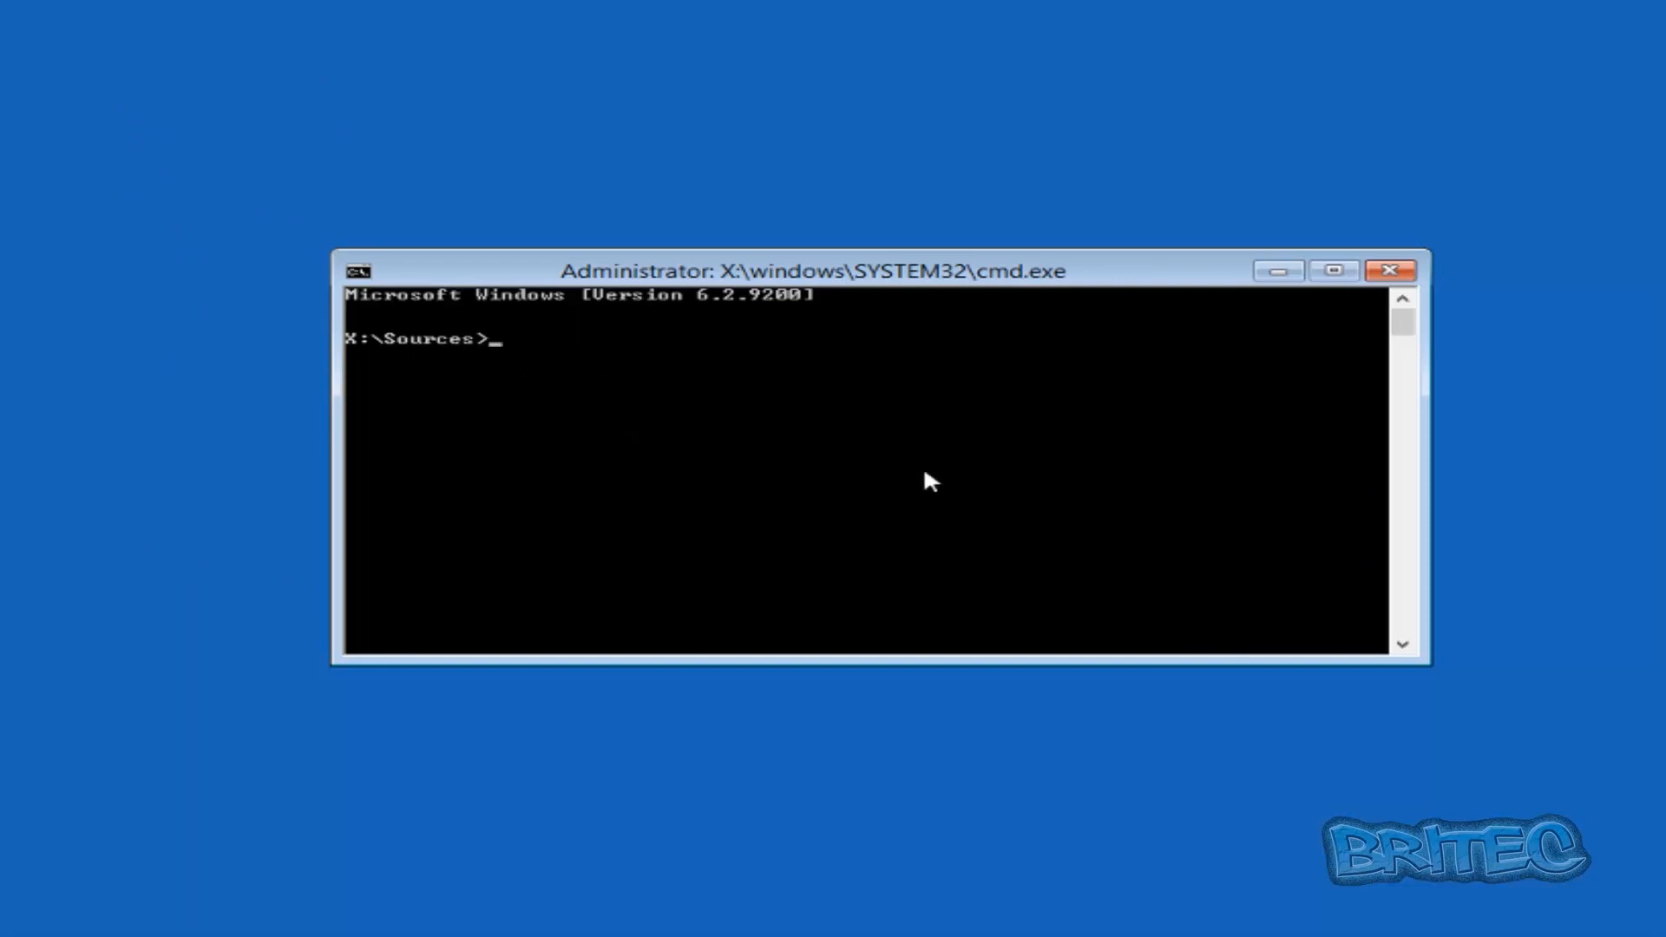
Check drive C: with dir, then switch to D: and list its contents to find RegBackup
type("c:")
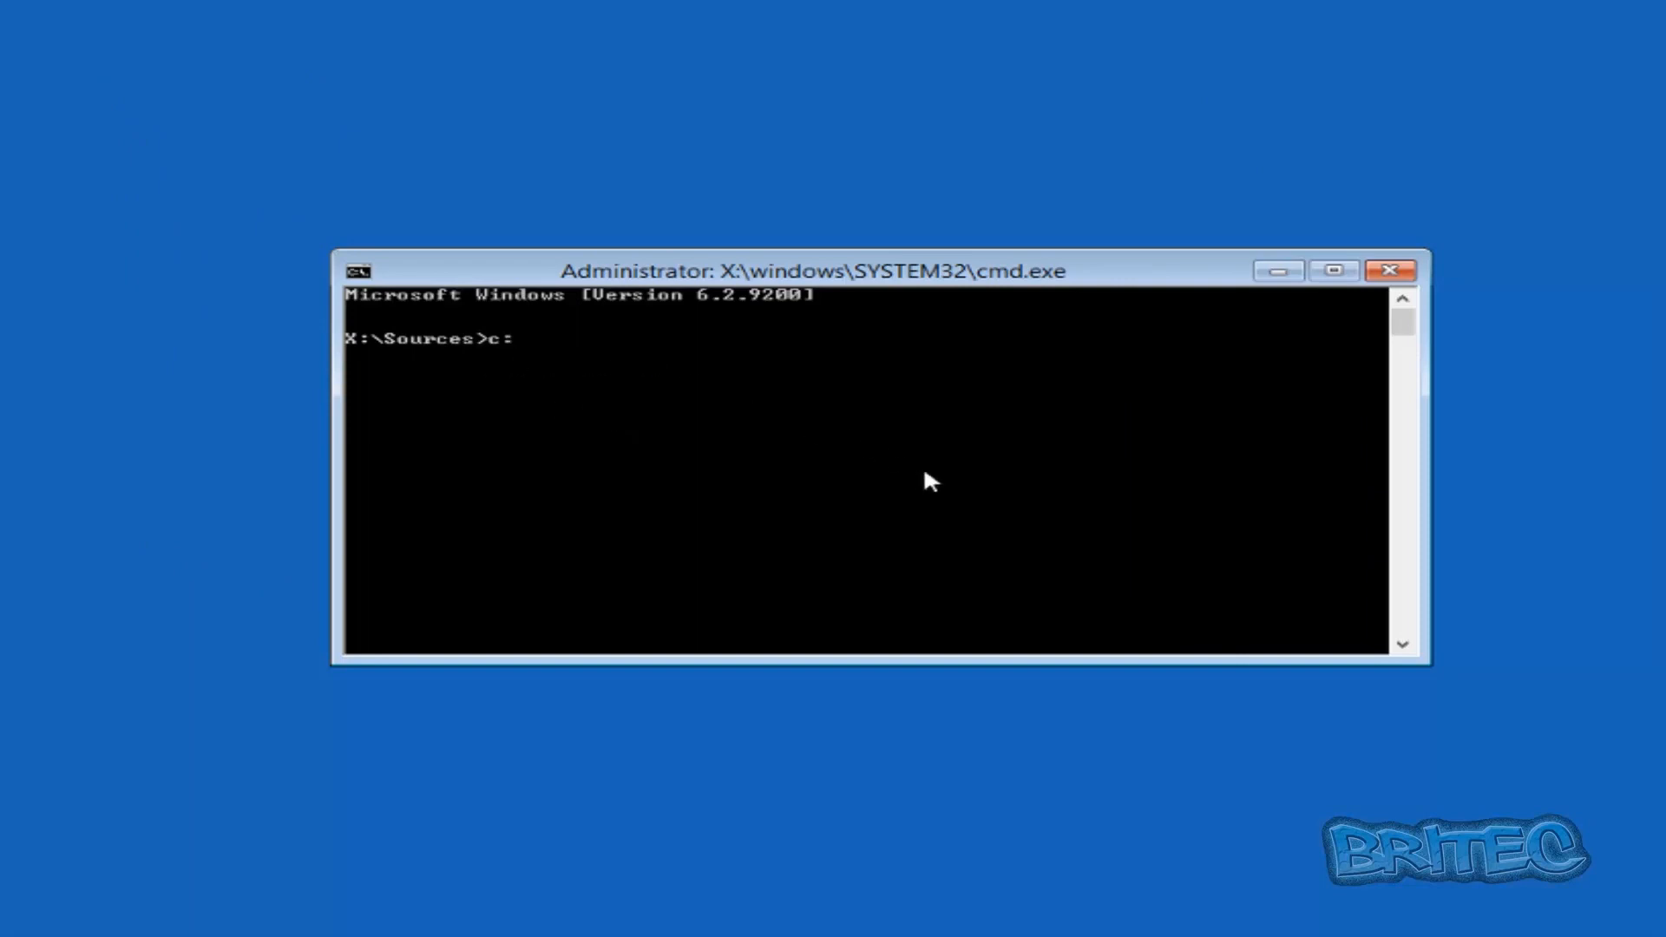
key("Enter")
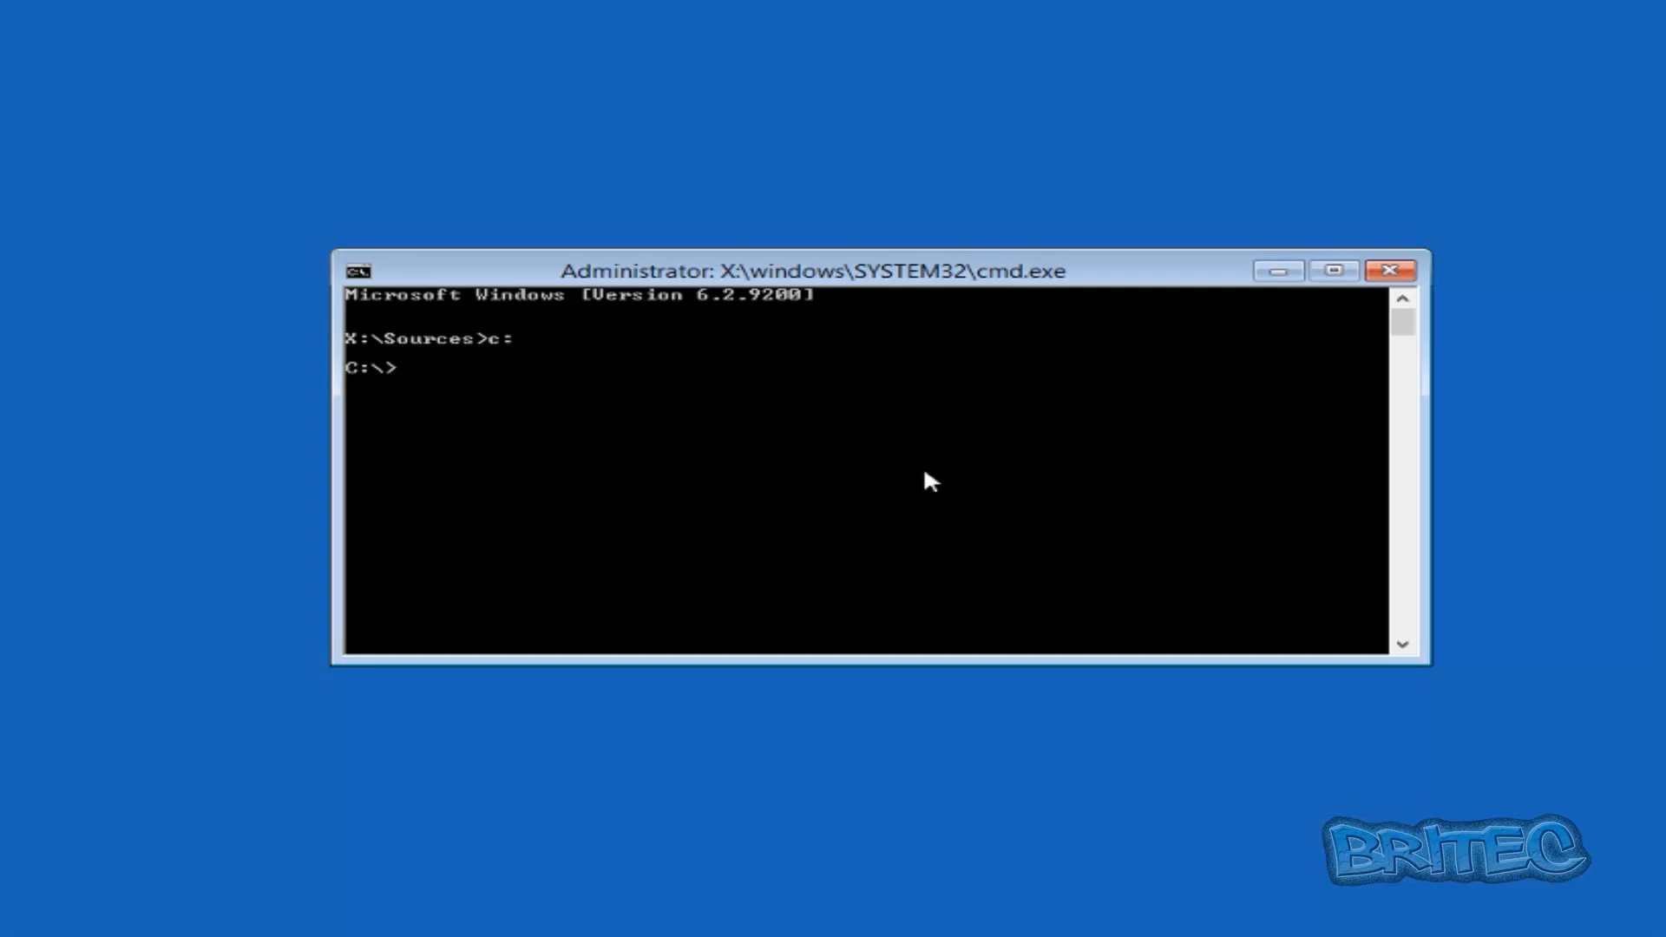
type("dir")
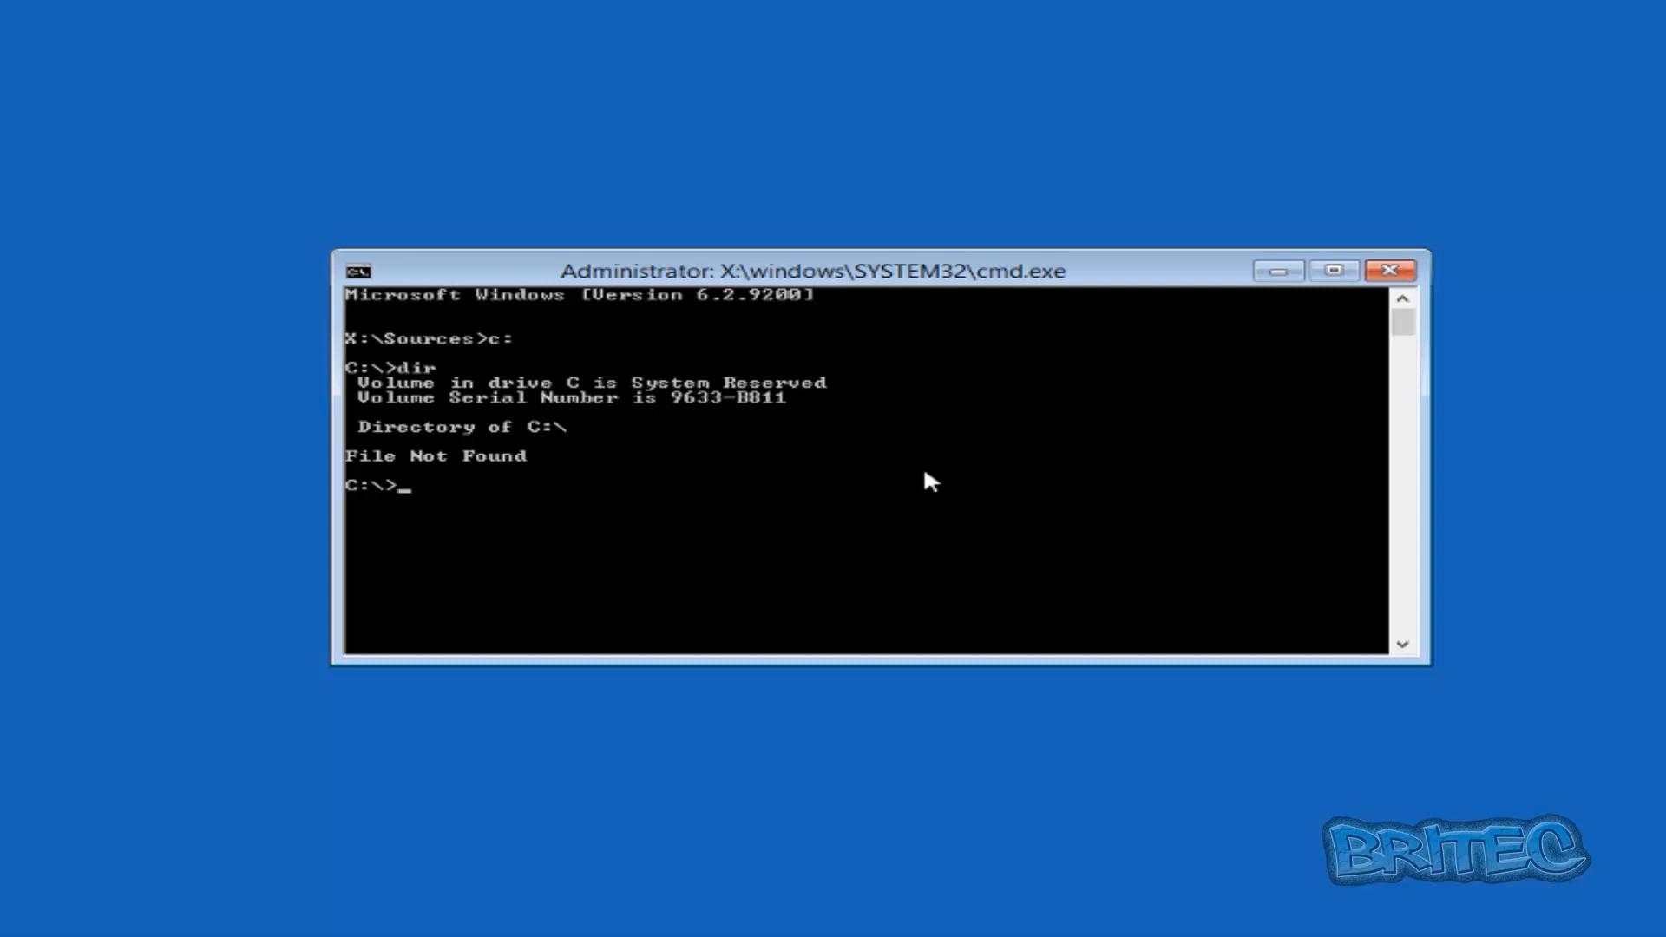
mouse_move(781, 545)
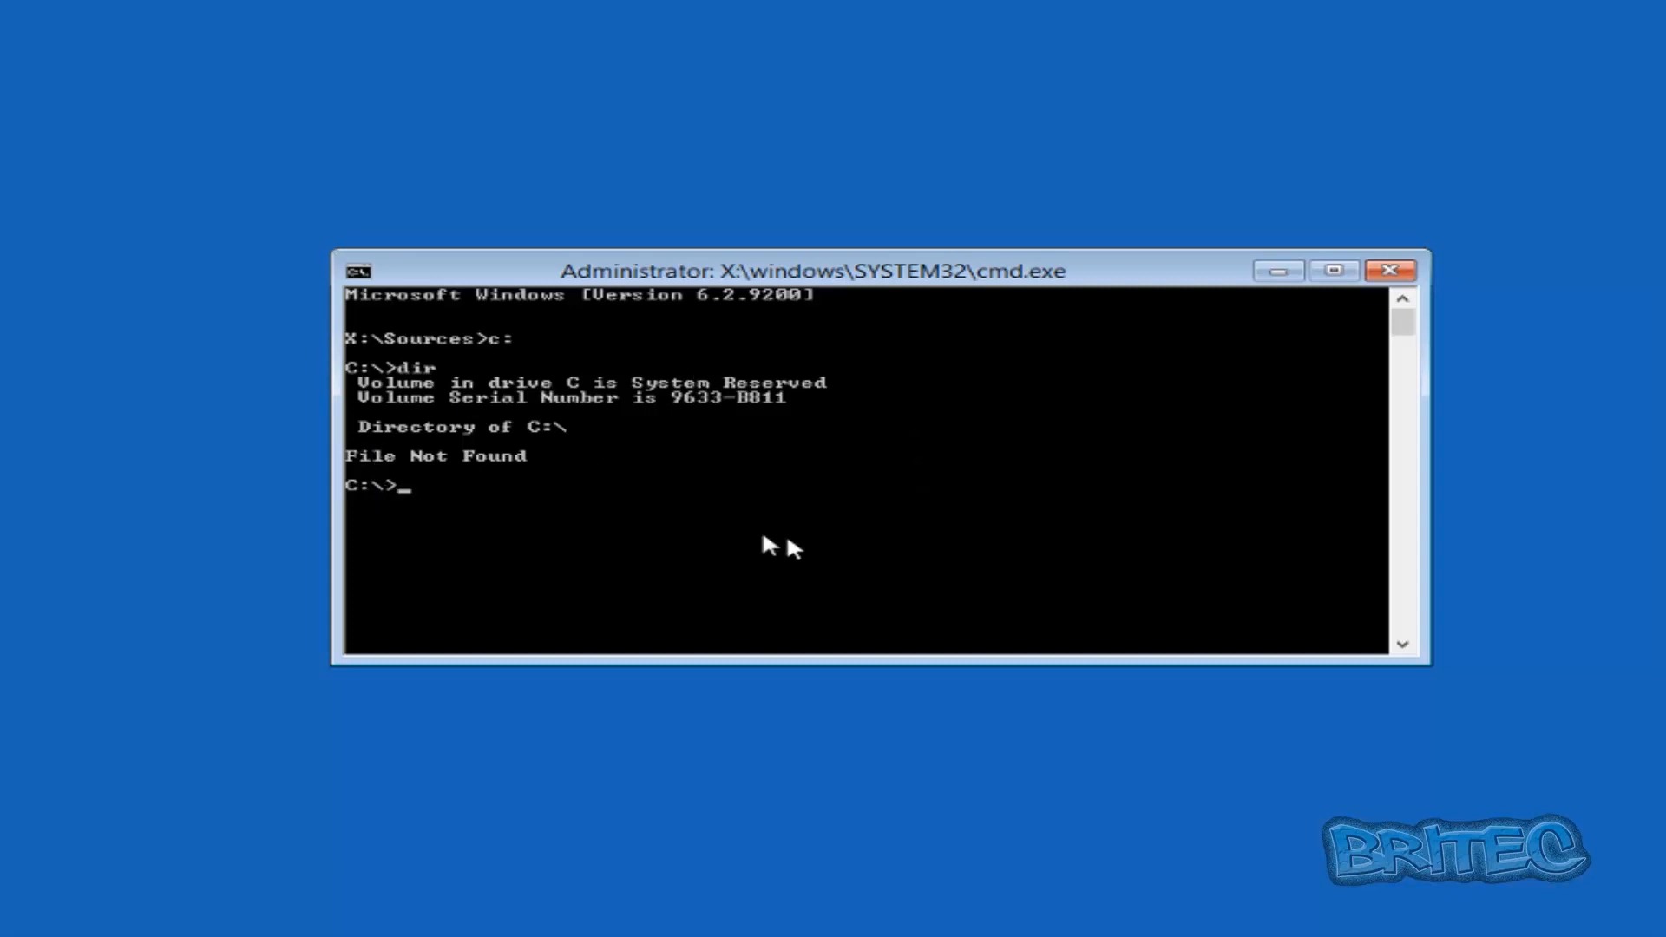
type("d:")
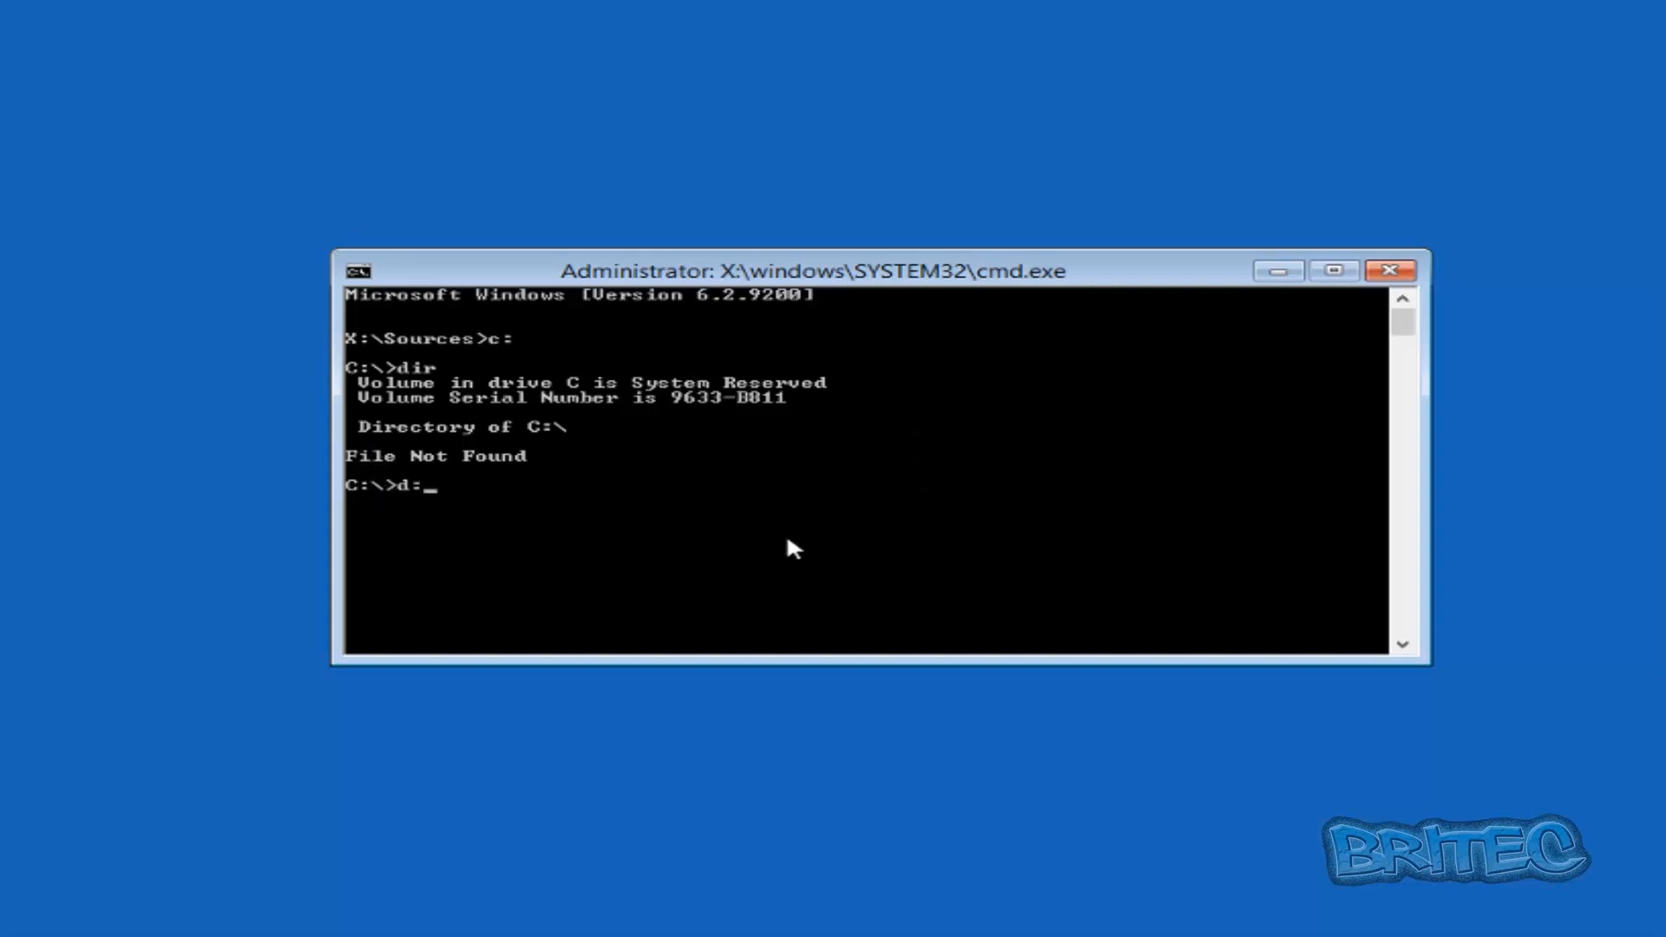
key("enter")
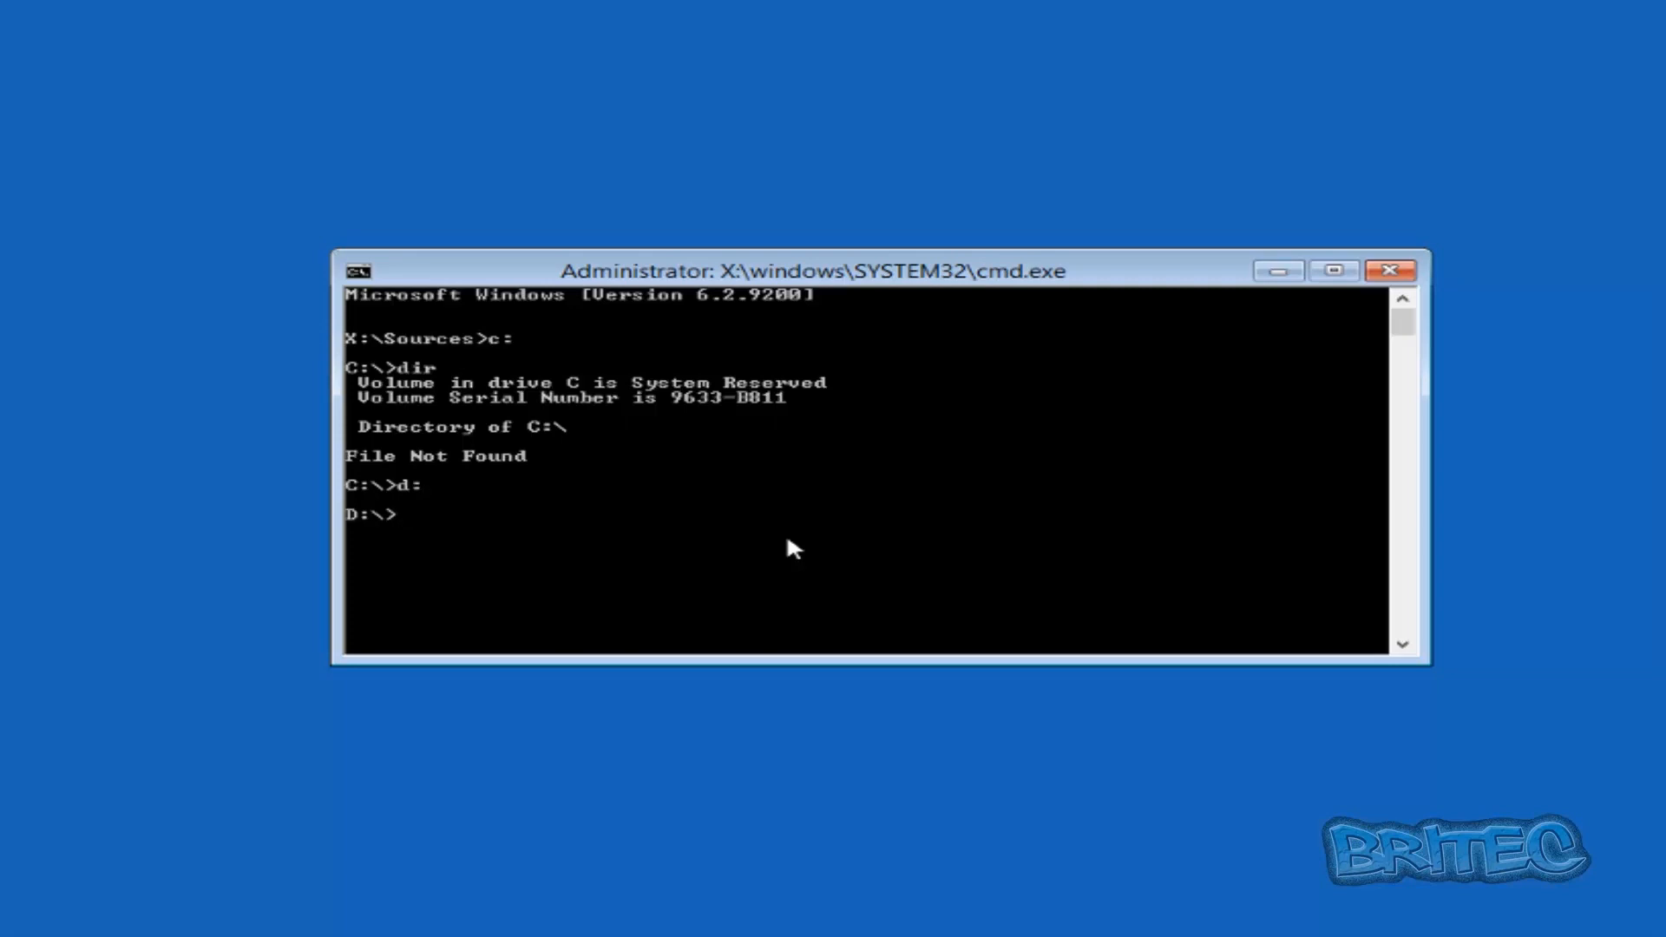
type("dir")
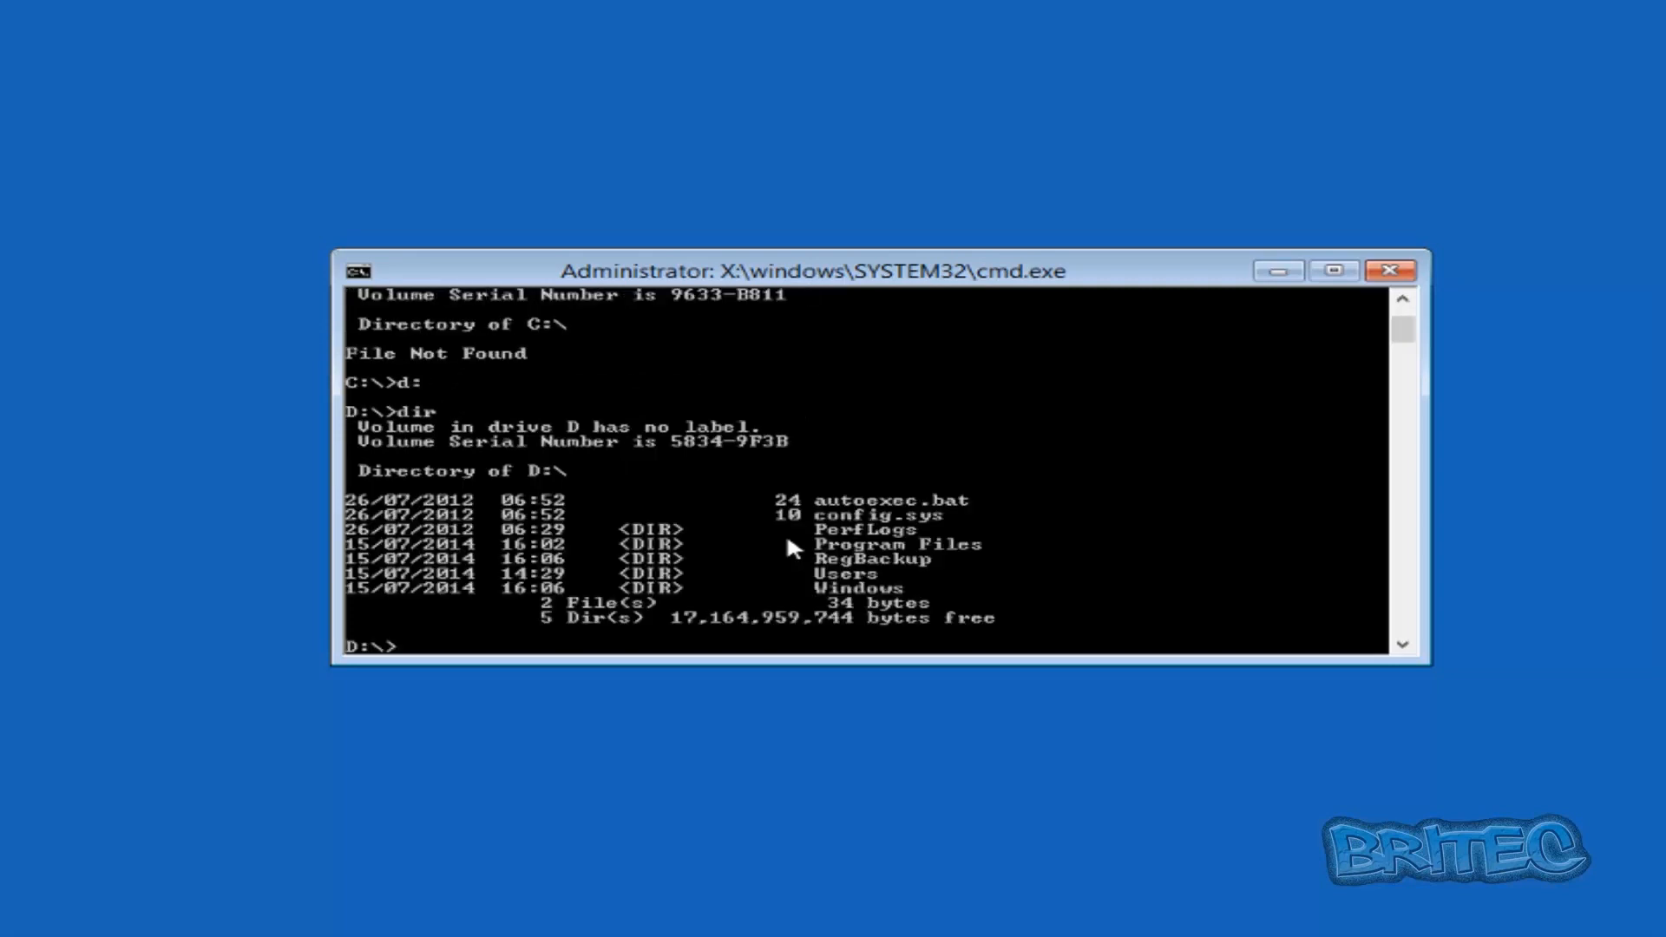
mouse_move(426, 594)
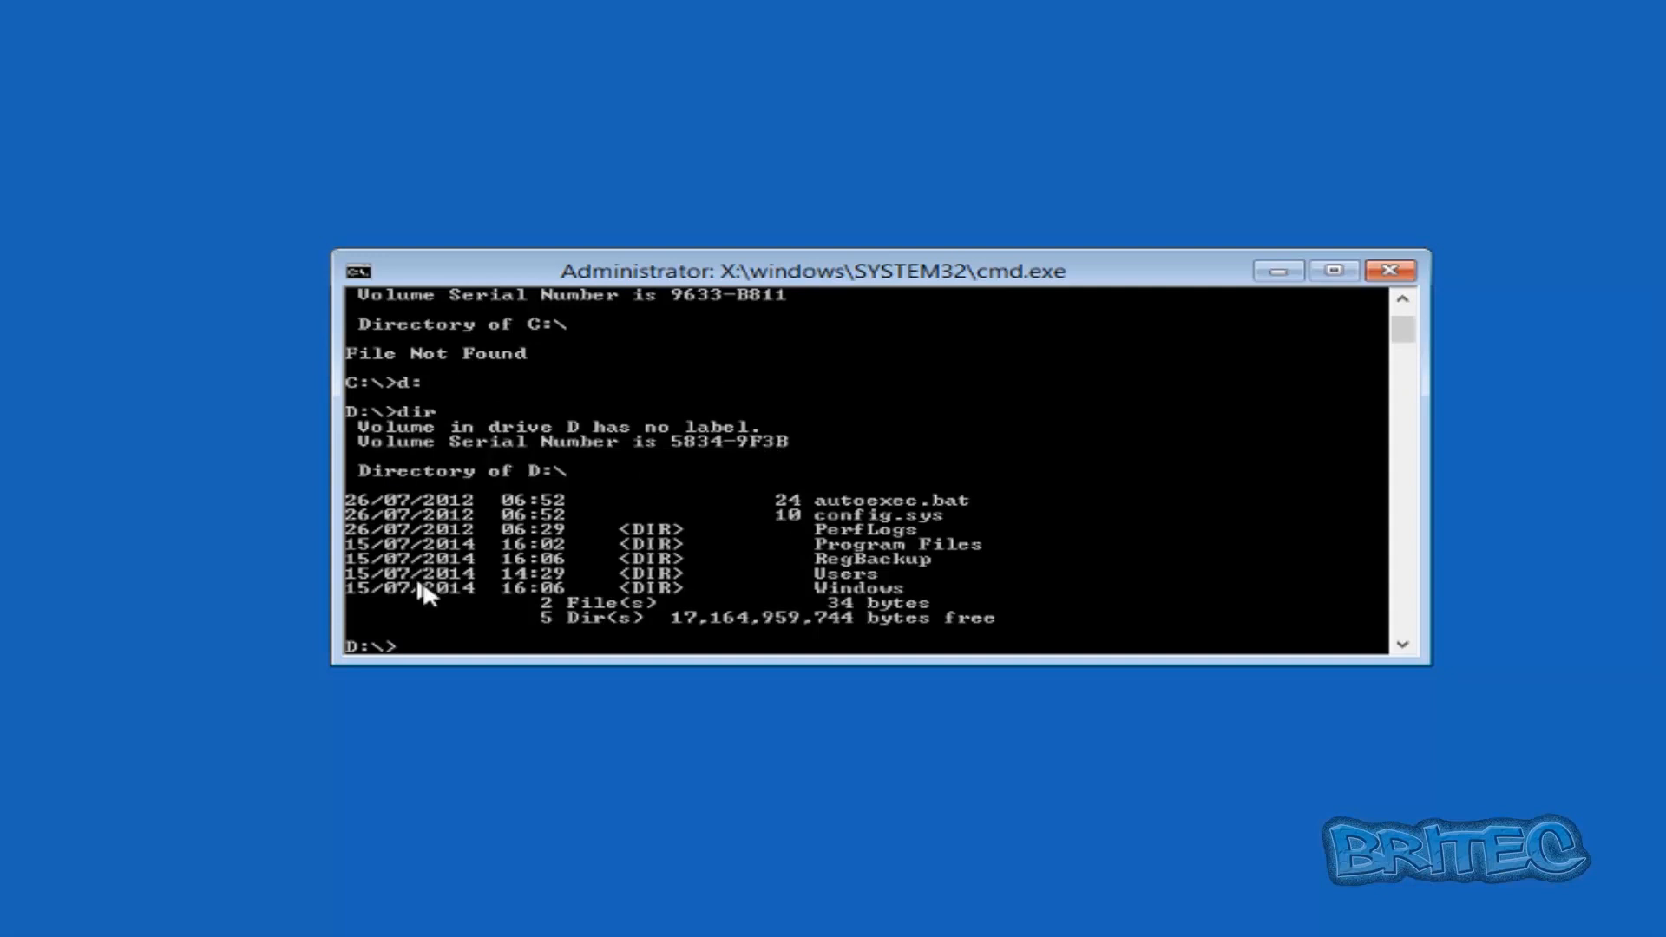
mouse_move(632, 614)
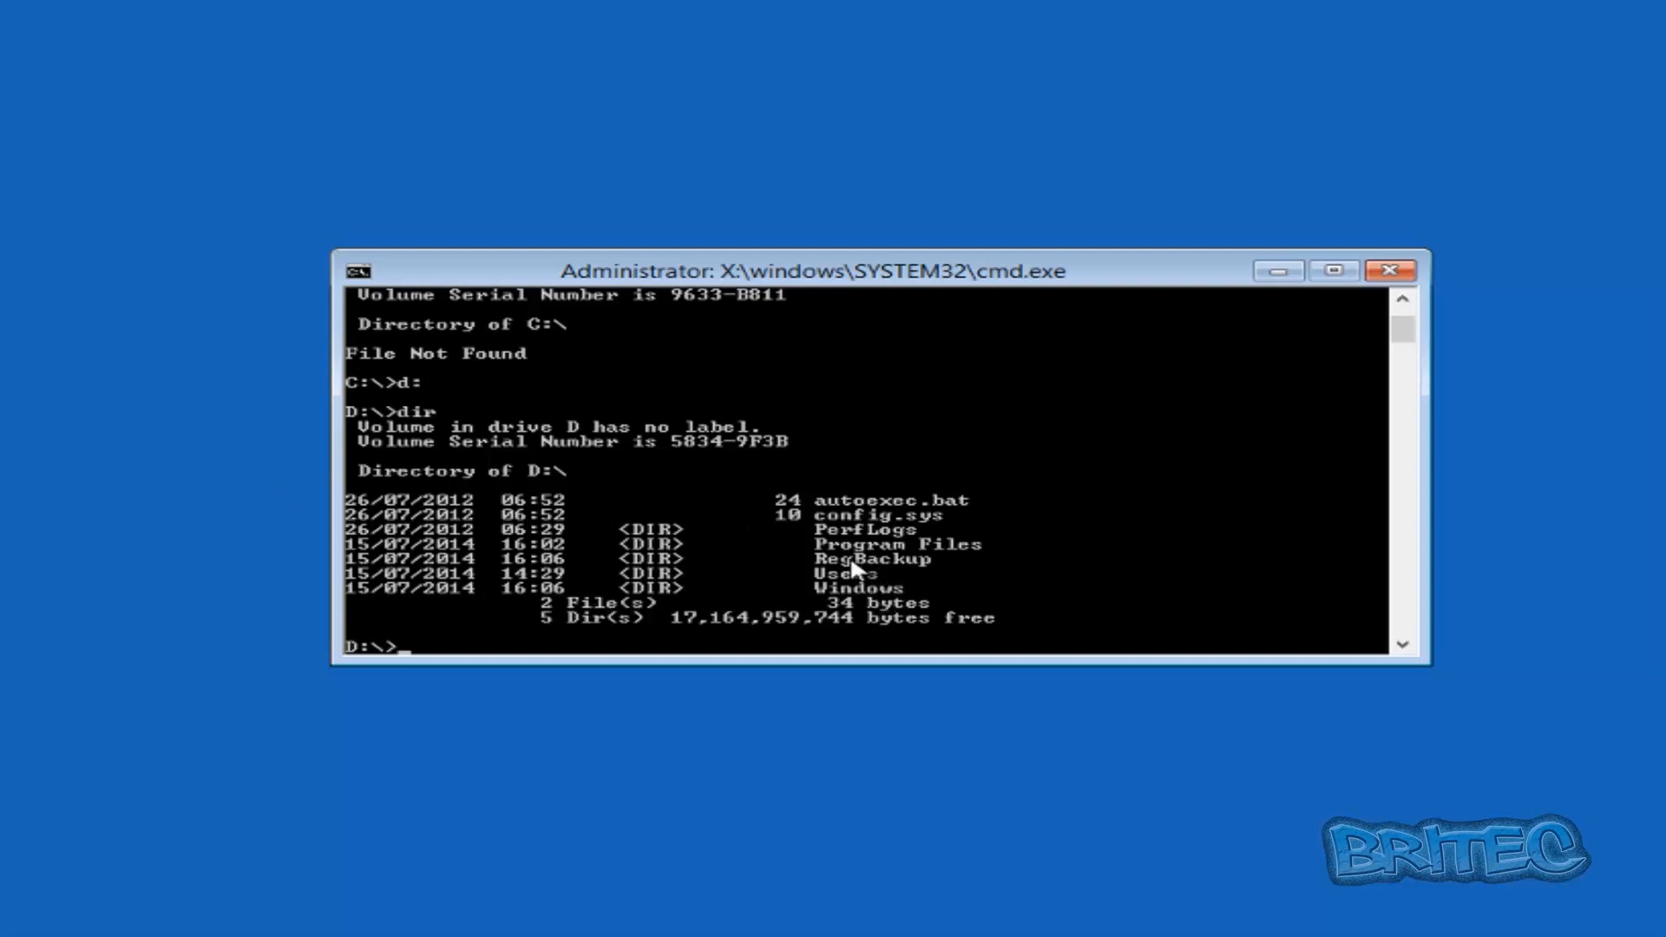
mouse_move(897, 575)
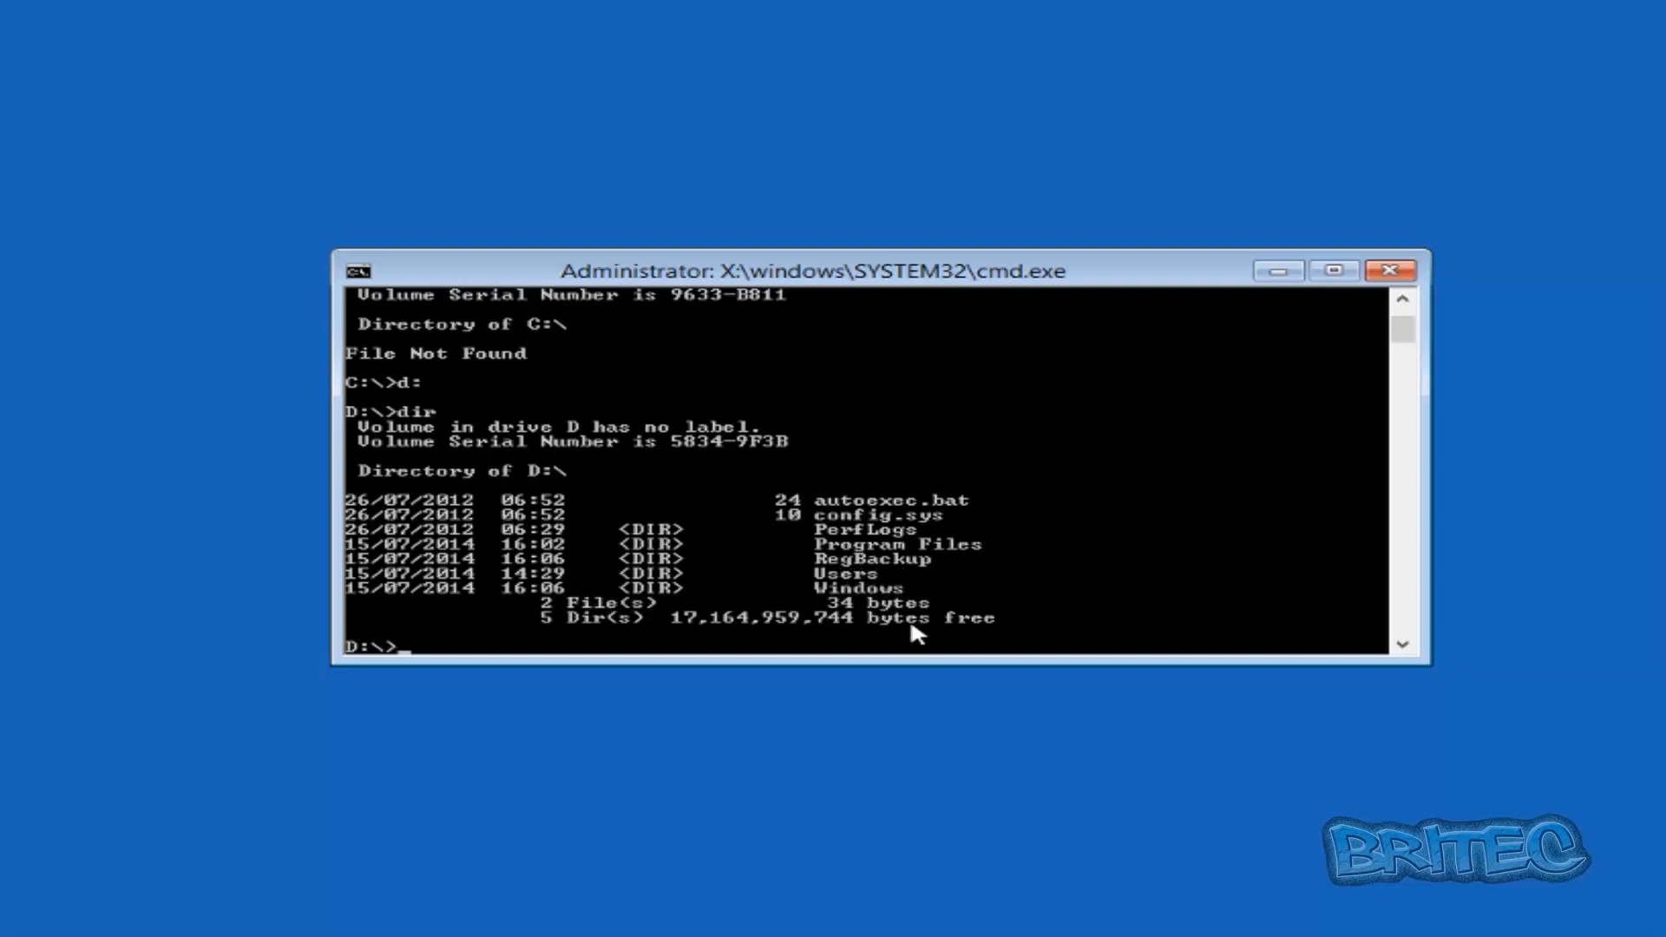
Change into D:\RegBackup and list its contents
type("cd")
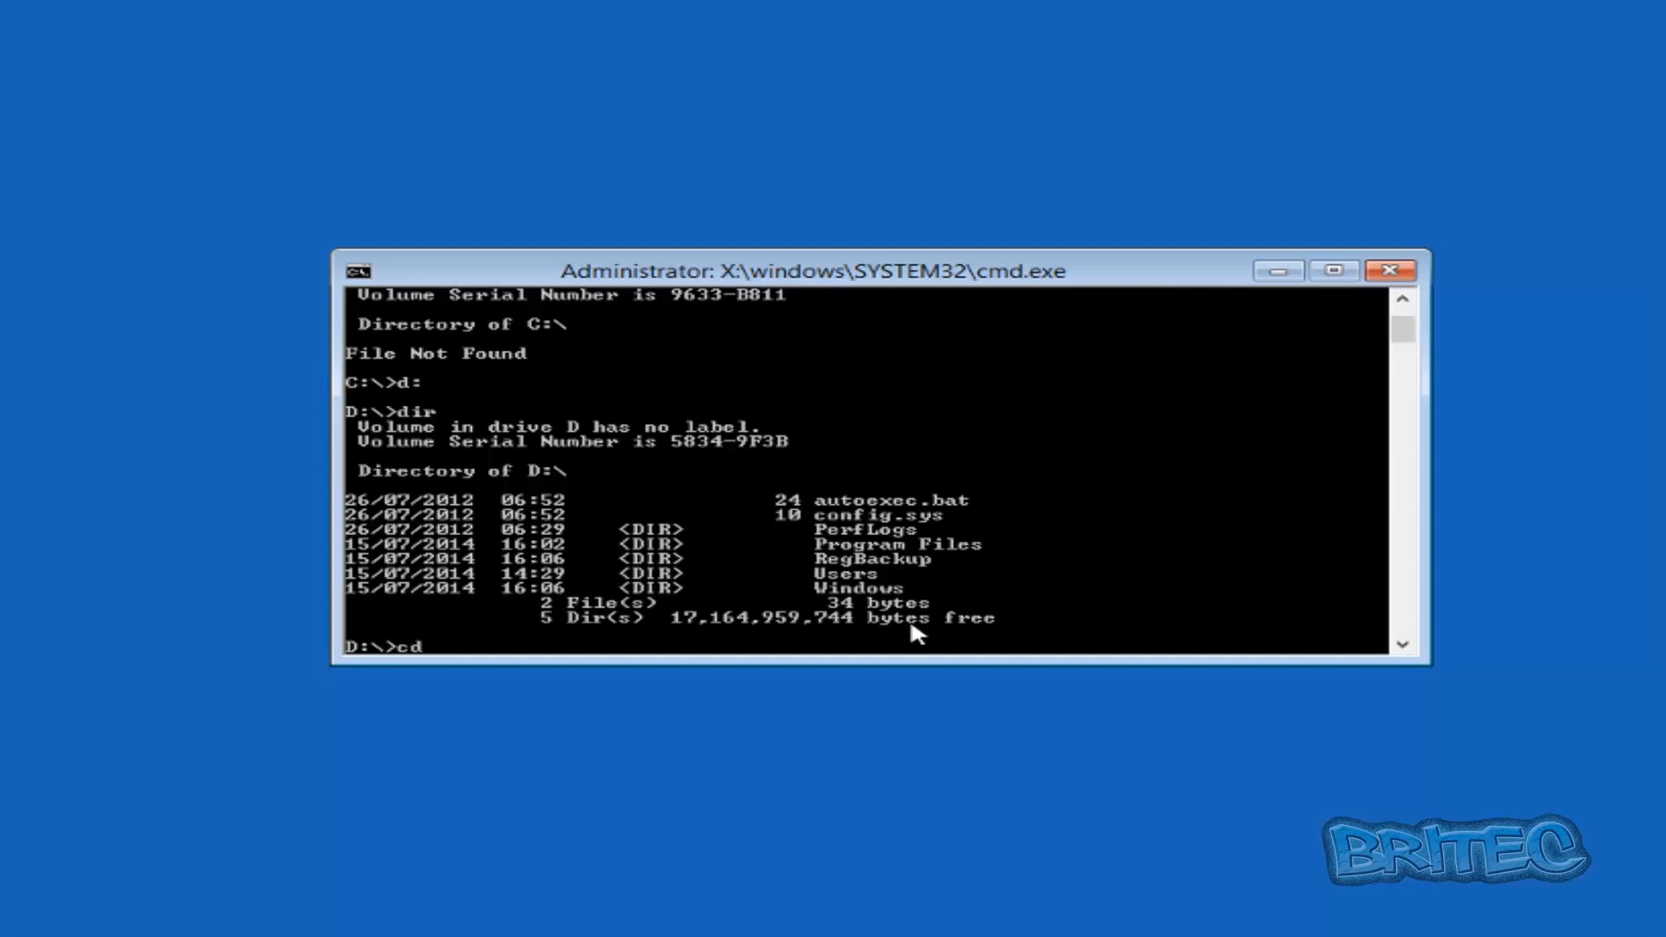
type("Reg")
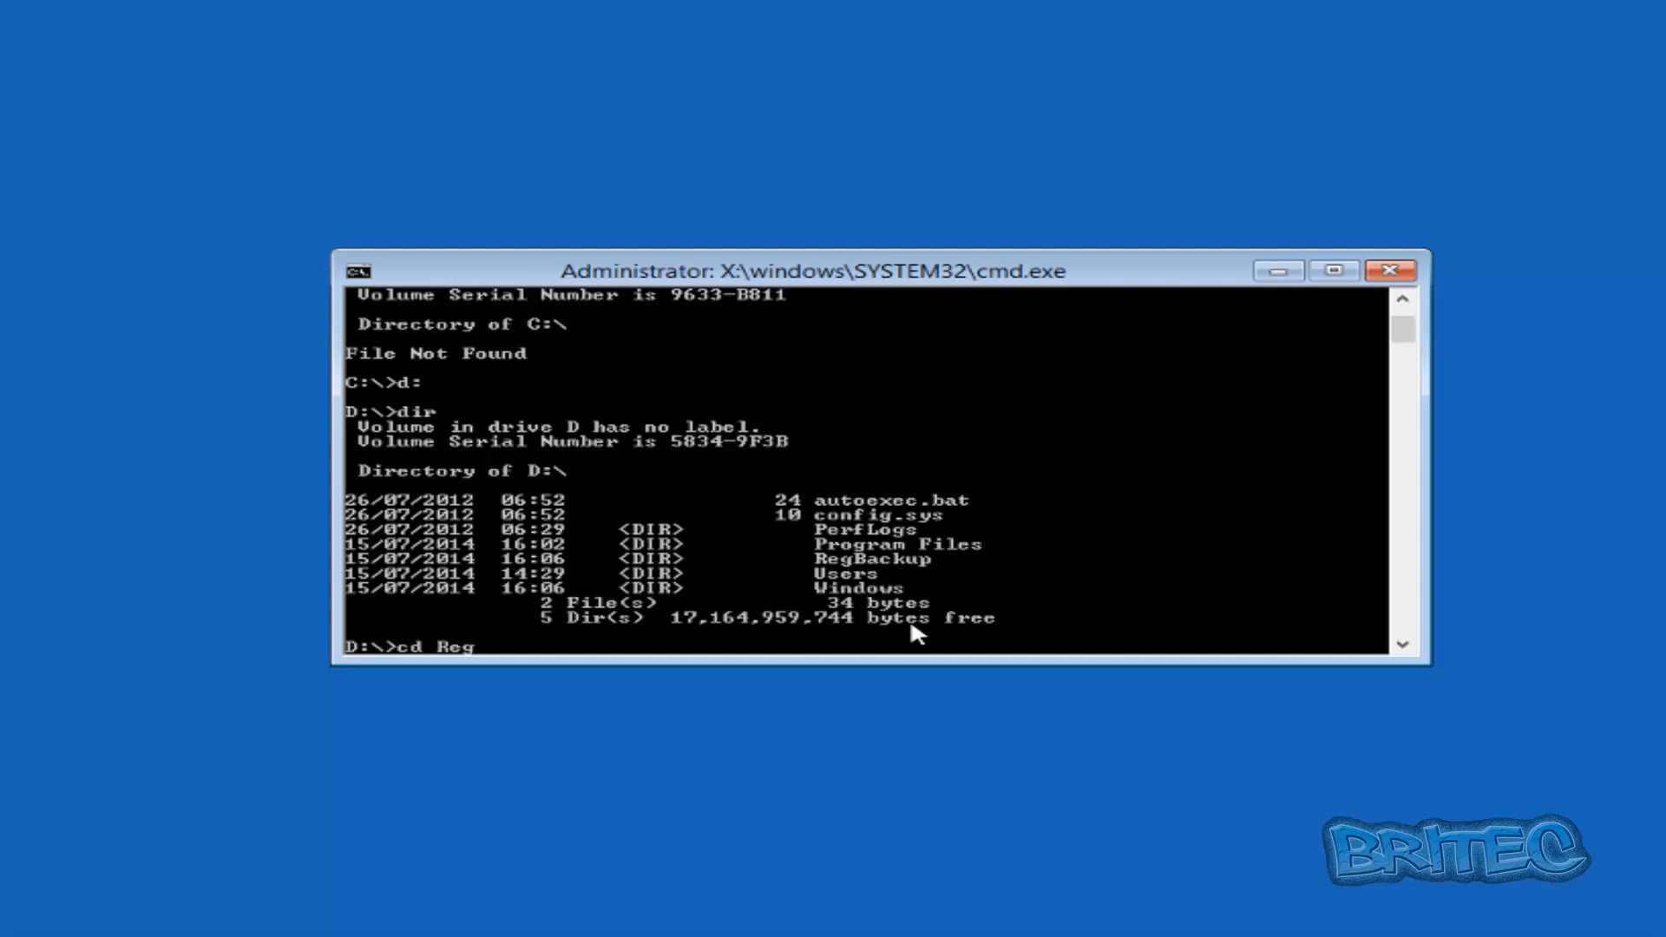
type("Backup")
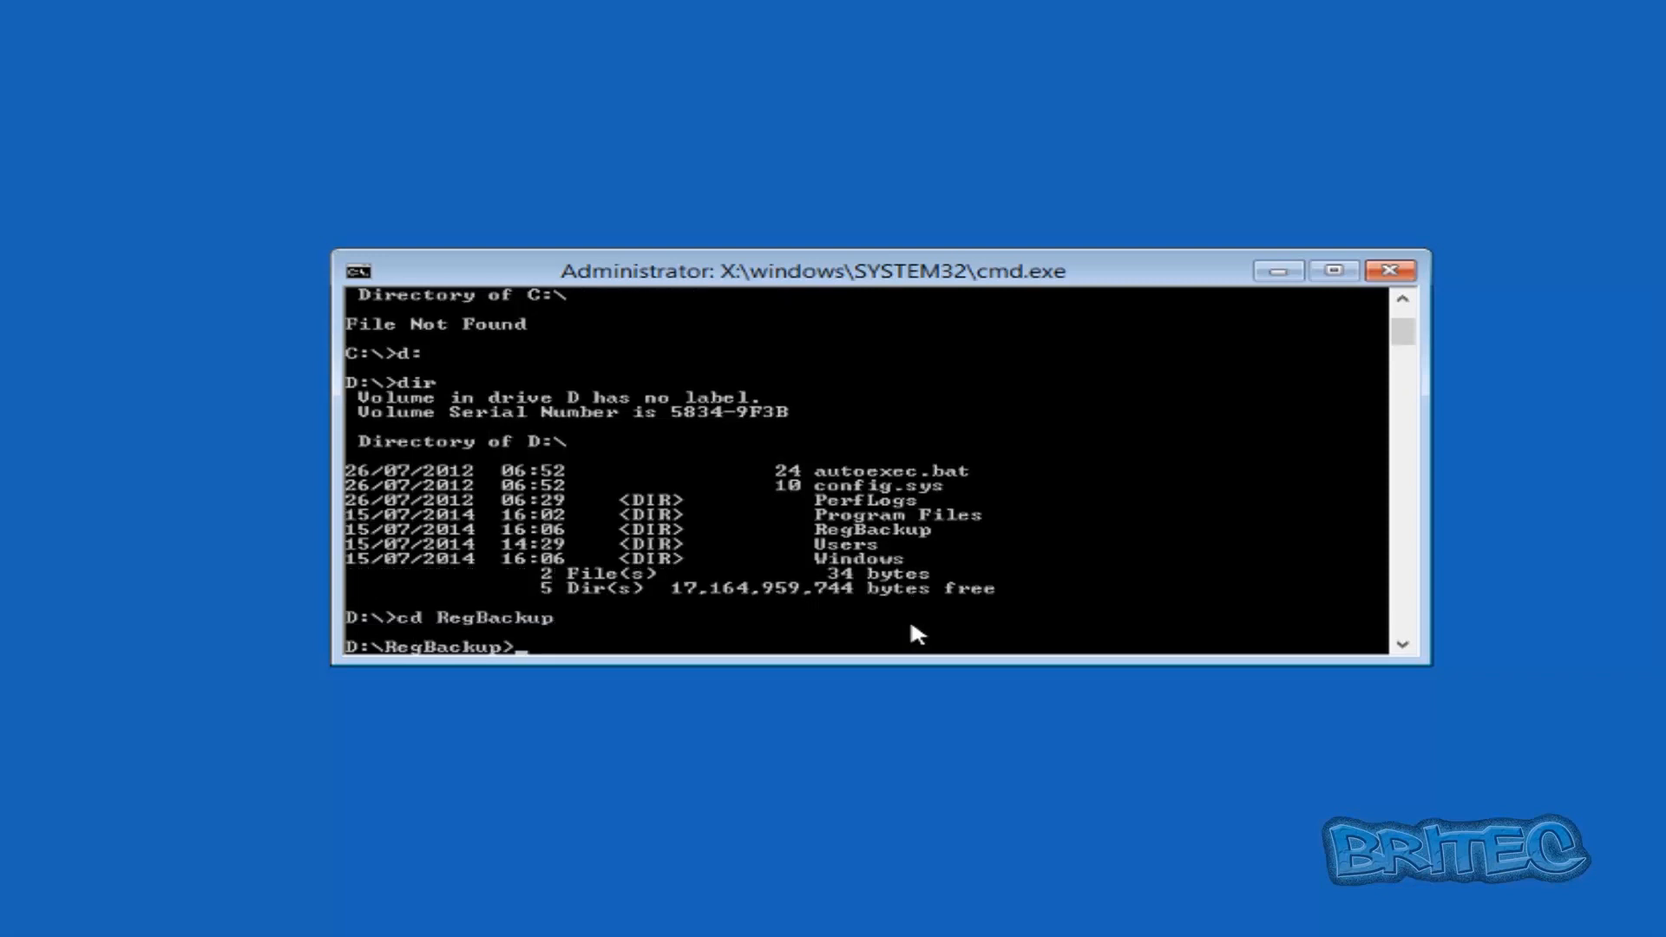
type("dir")
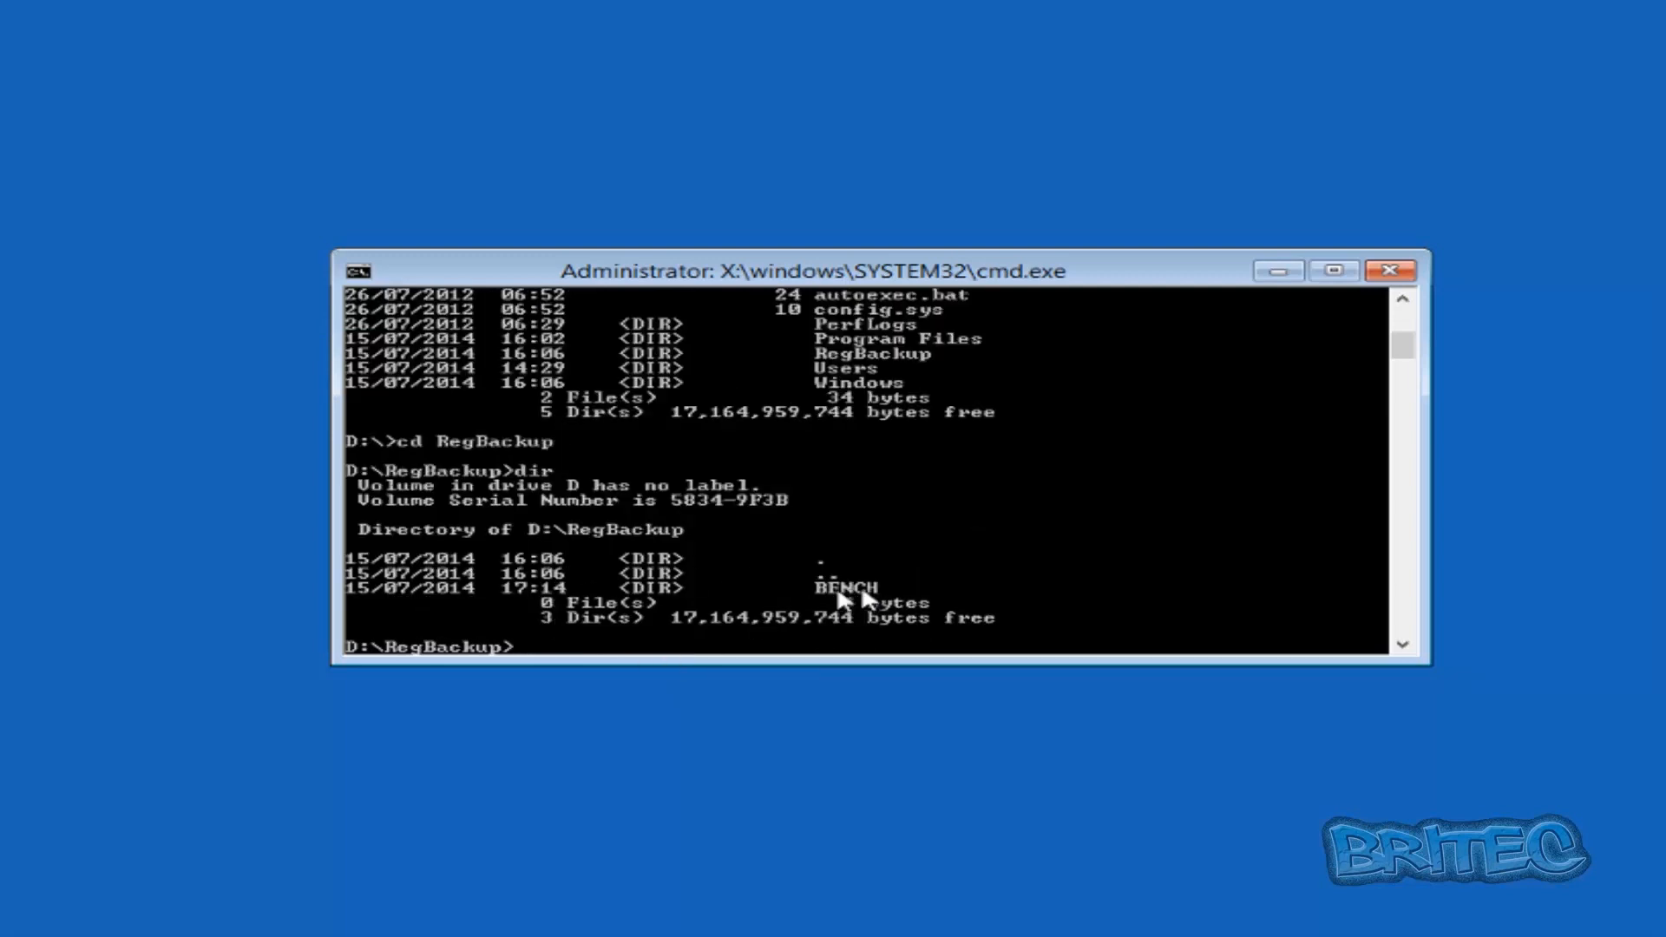
Change into the BENCH folder and list its five dated snapshot folders
type("cd")
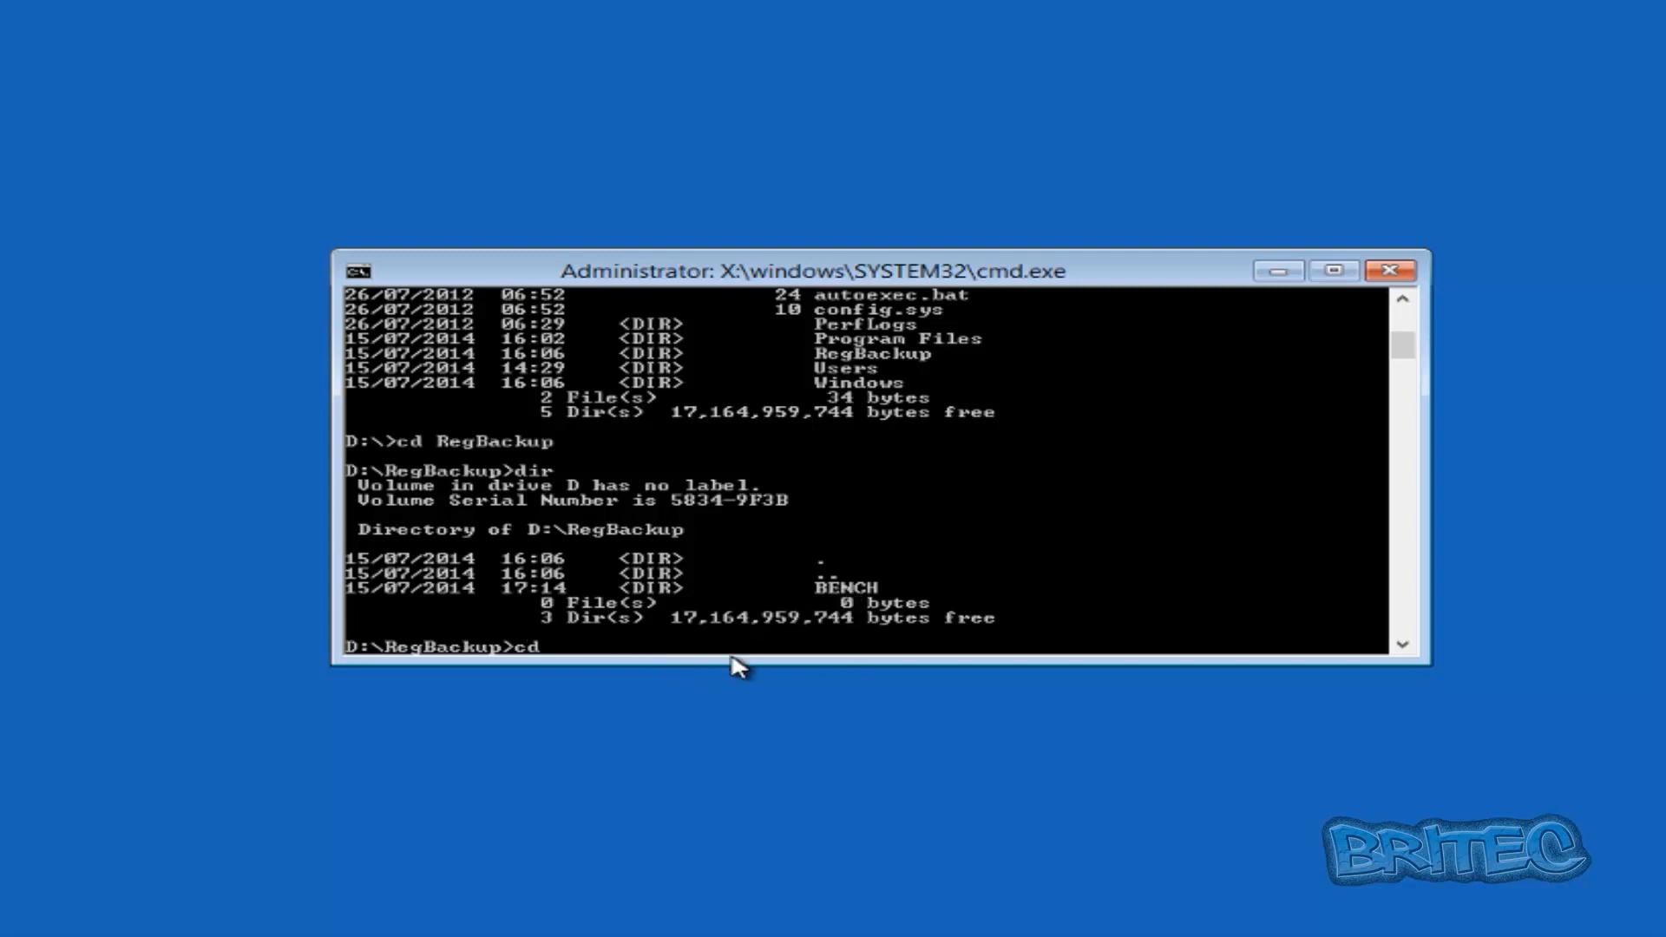
type("B")
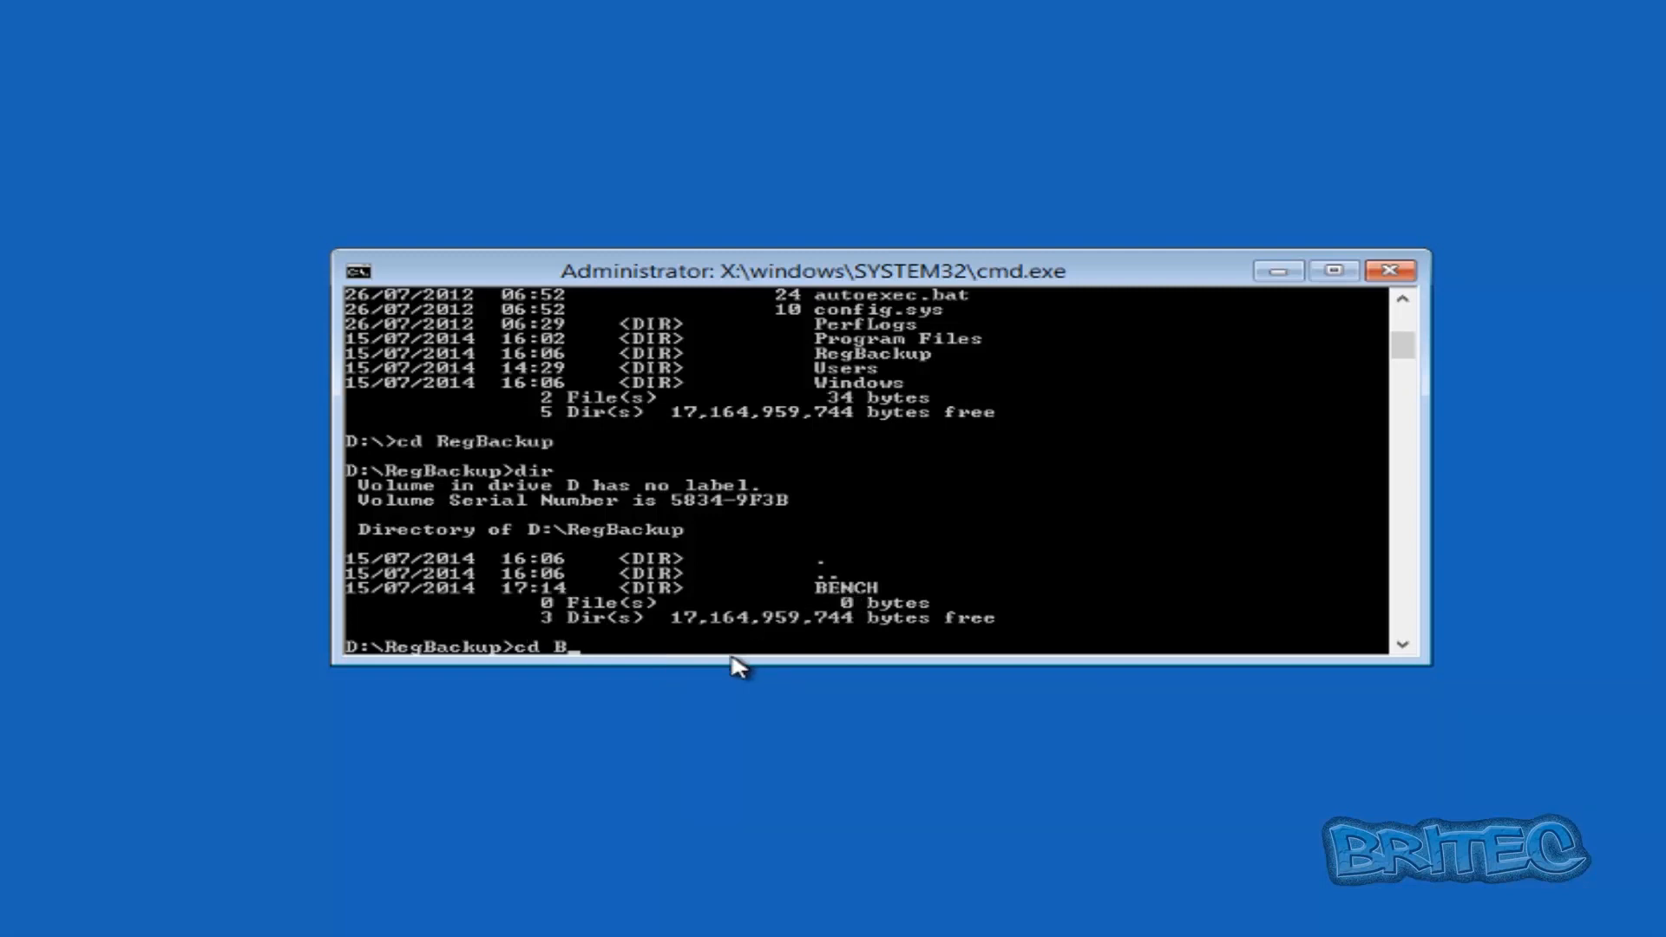
type("EN")
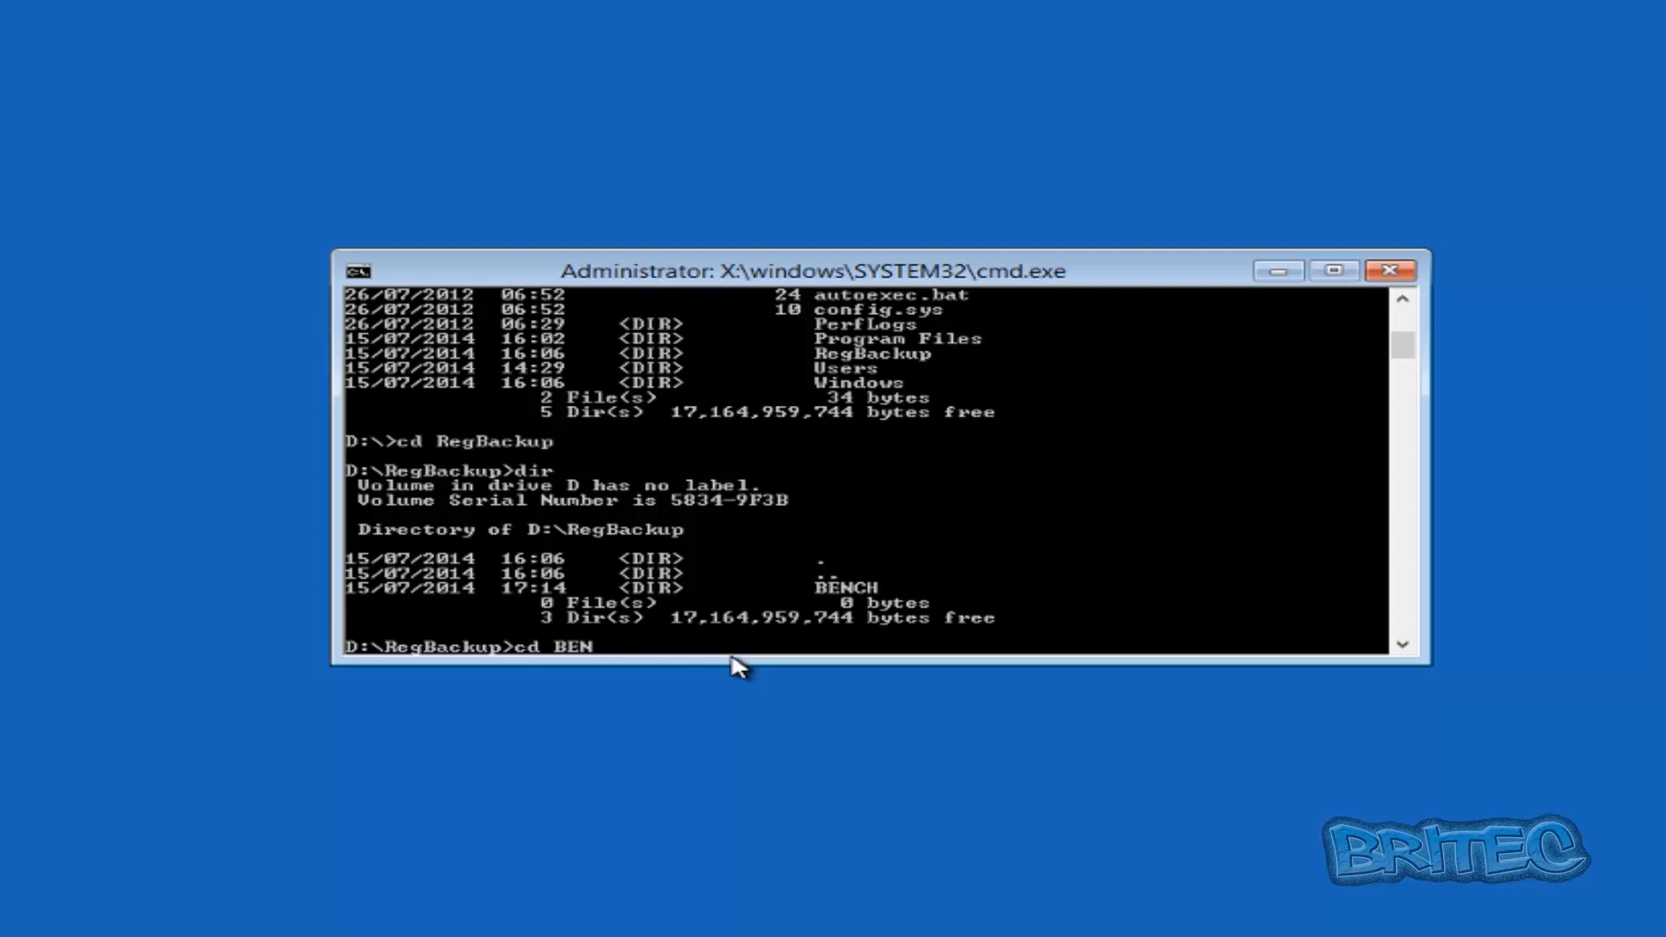
type("CH")
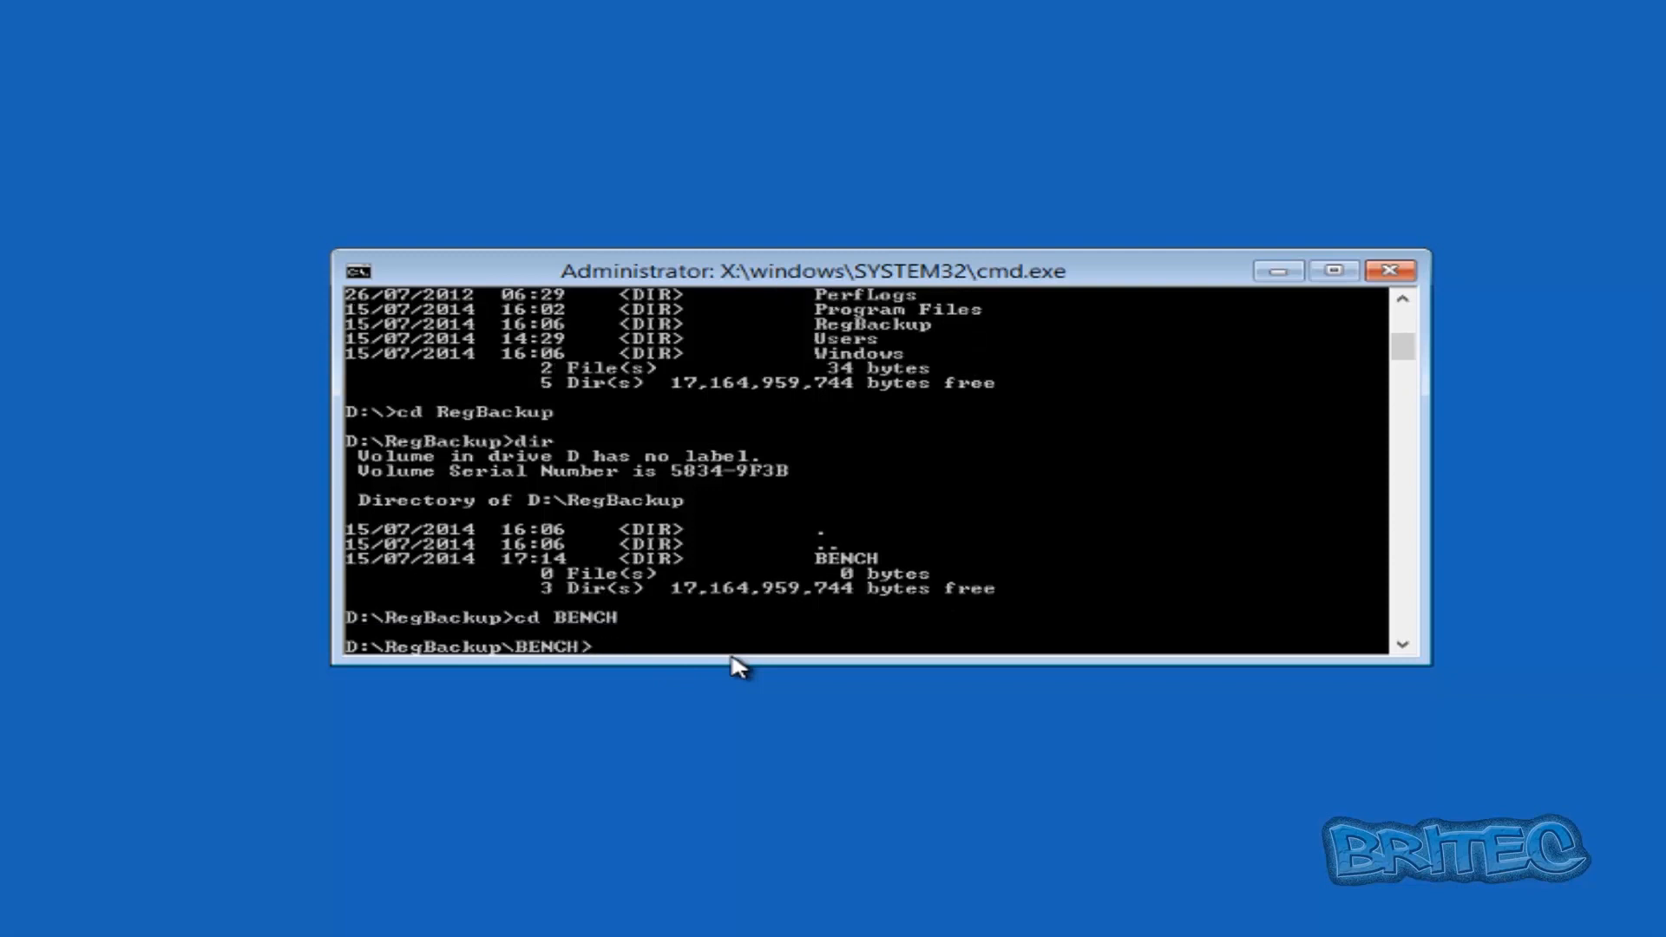
mouse_move(575, 660)
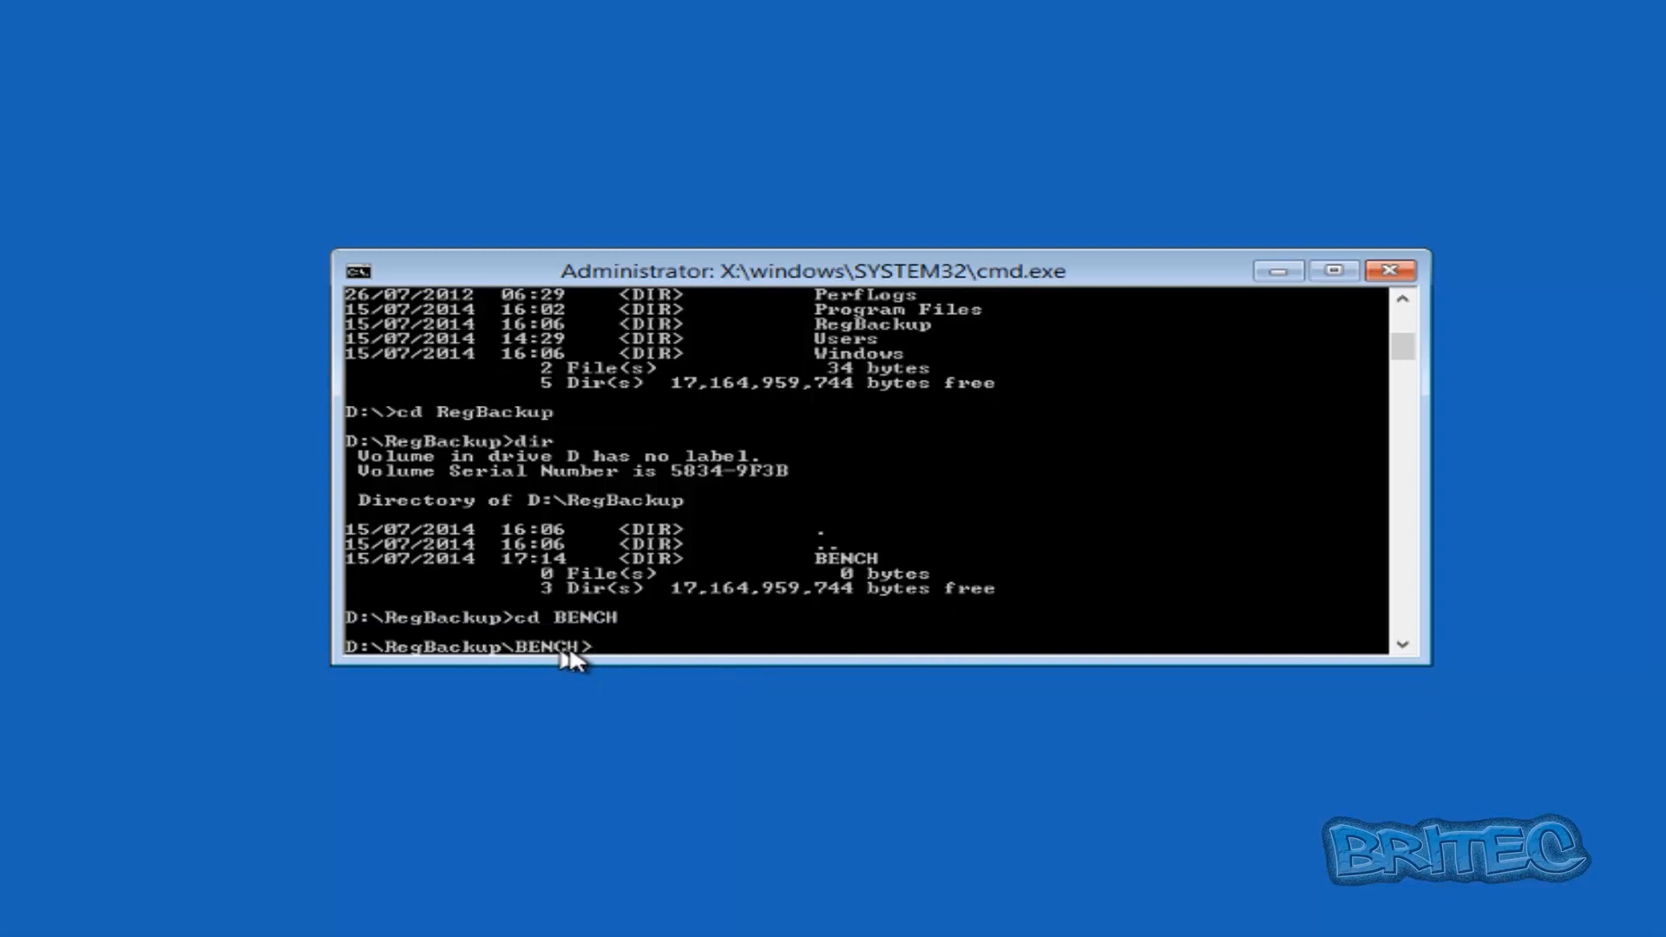
mouse_move(812, 696)
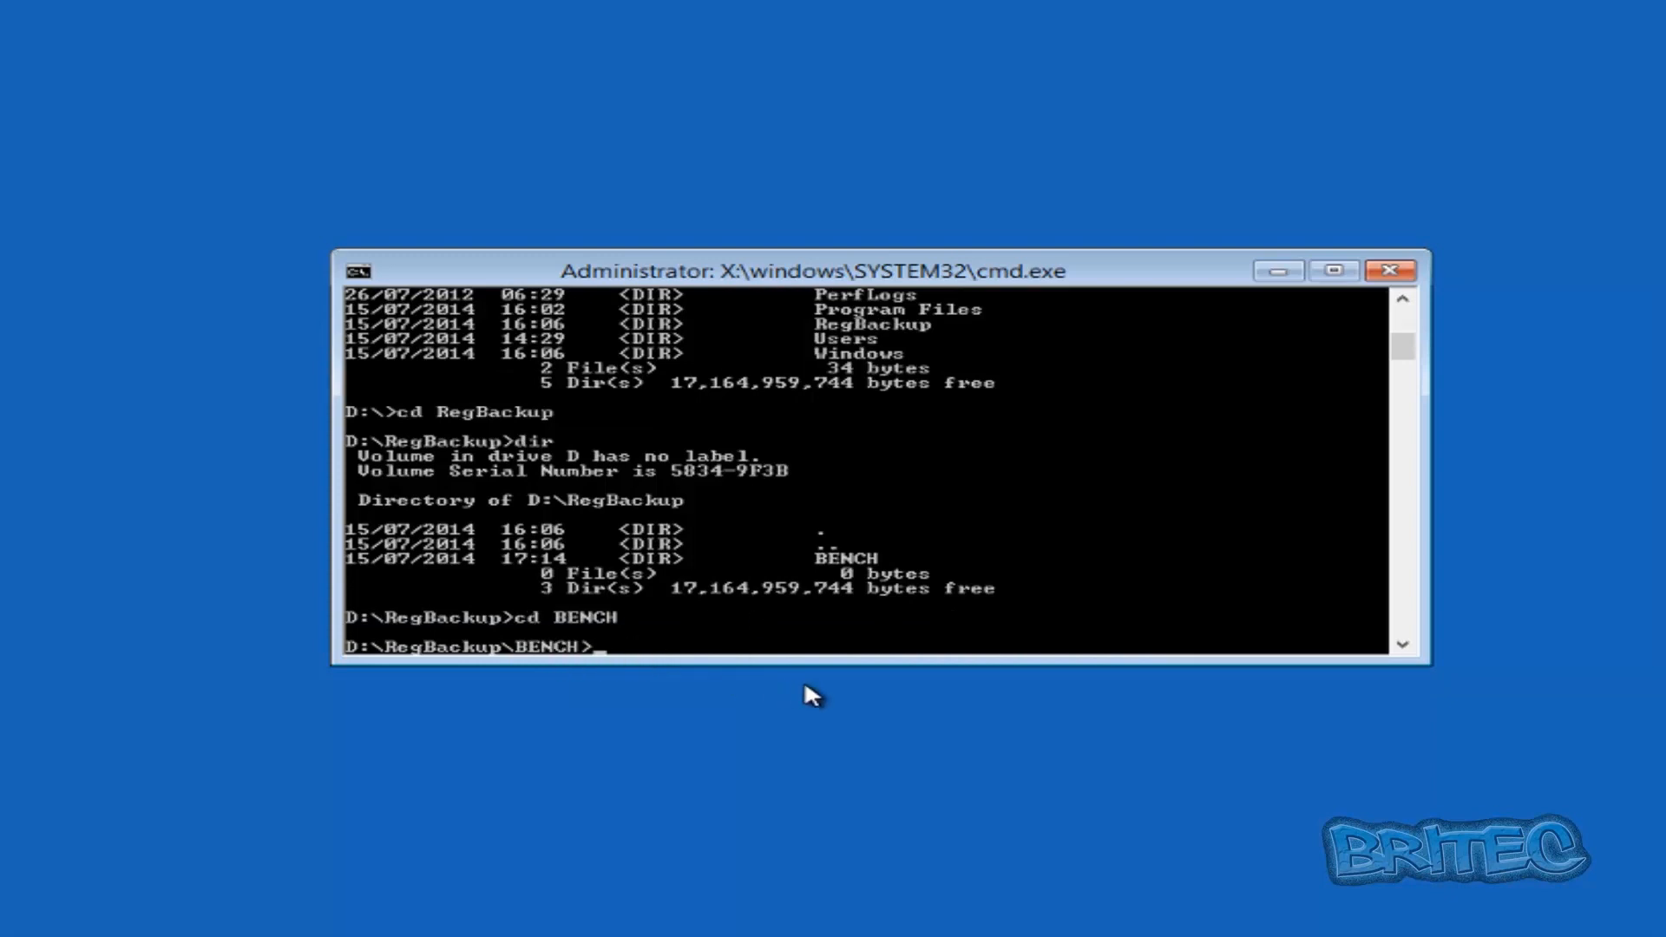
type("dir")
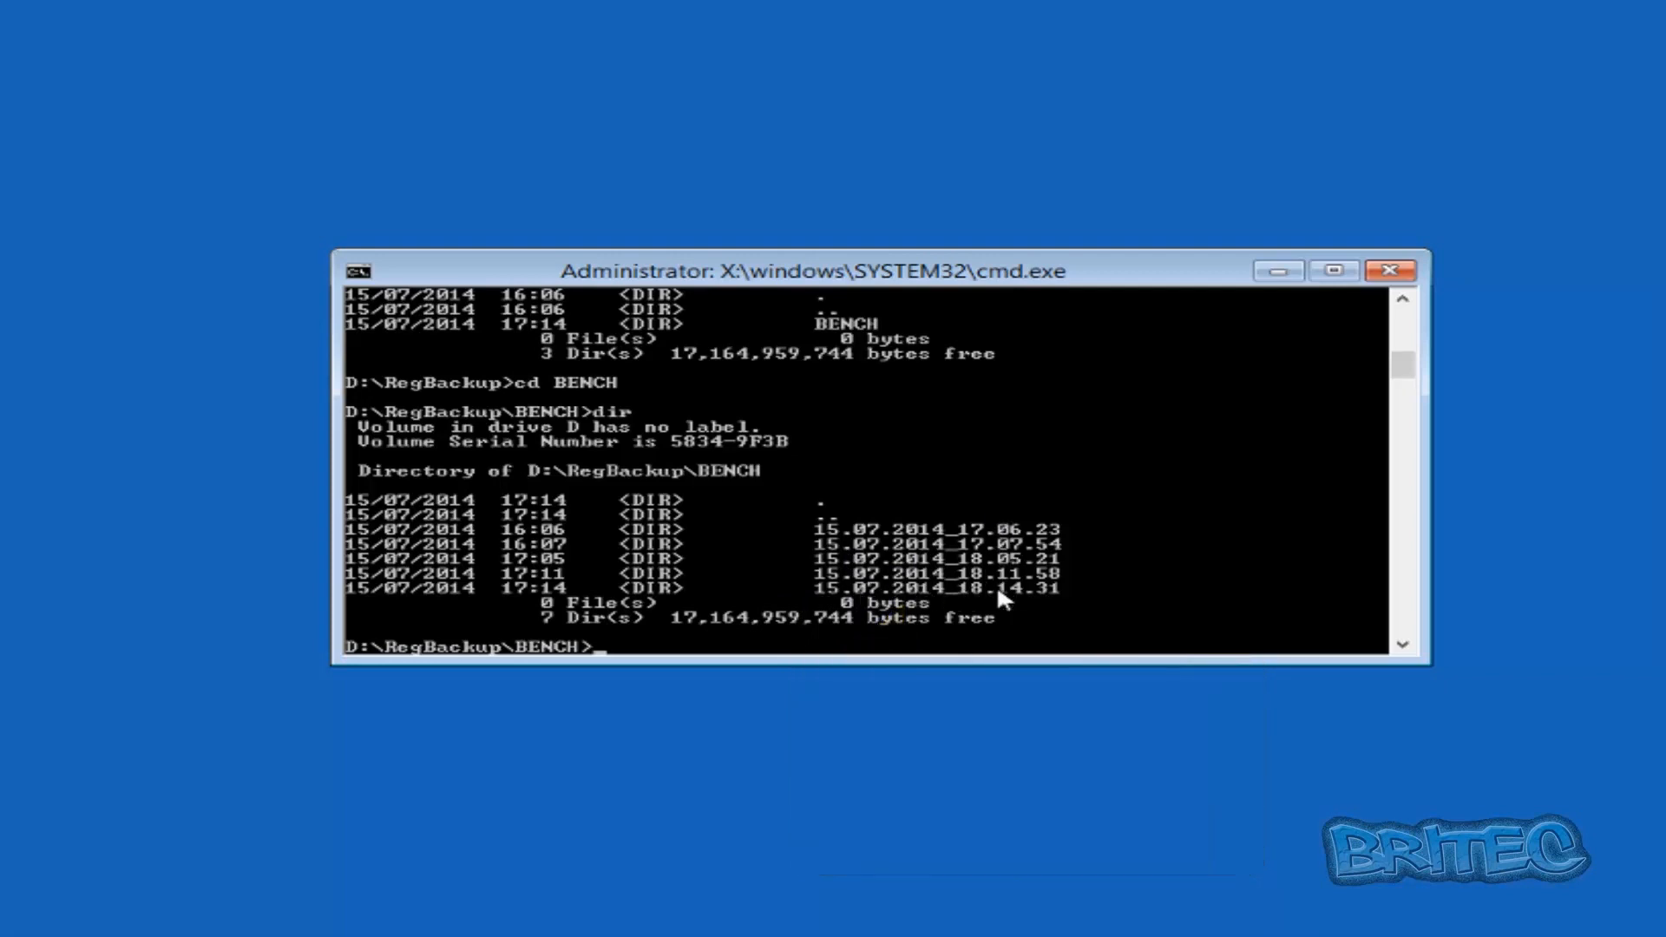
mouse_move(835, 599)
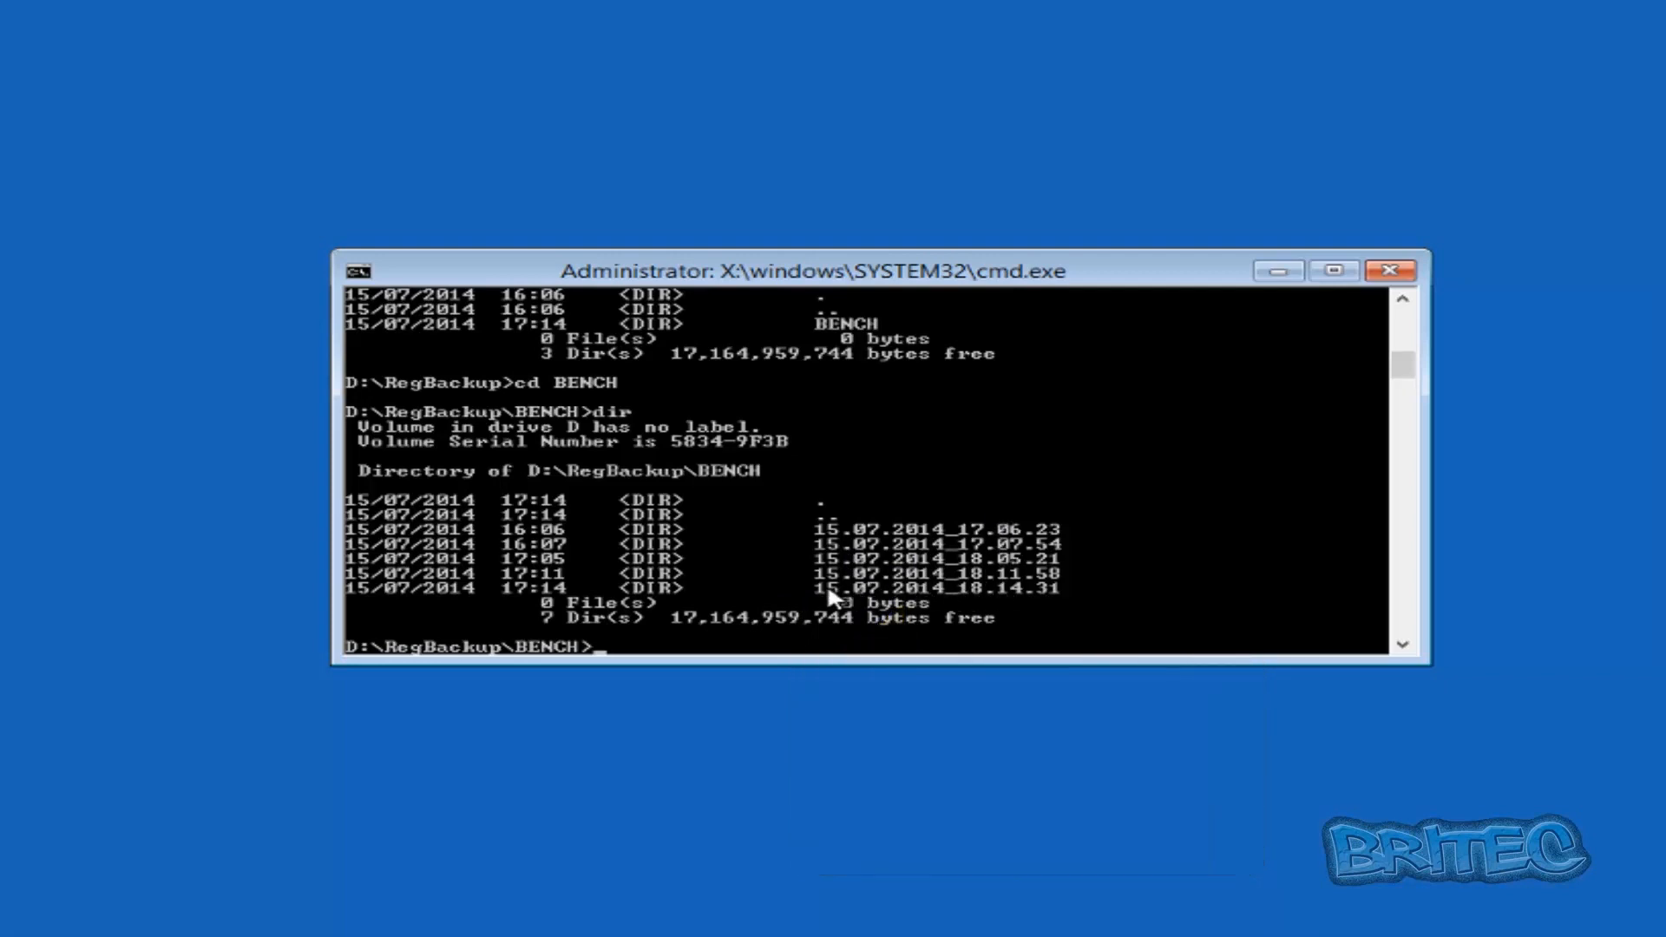
mouse_move(966, 632)
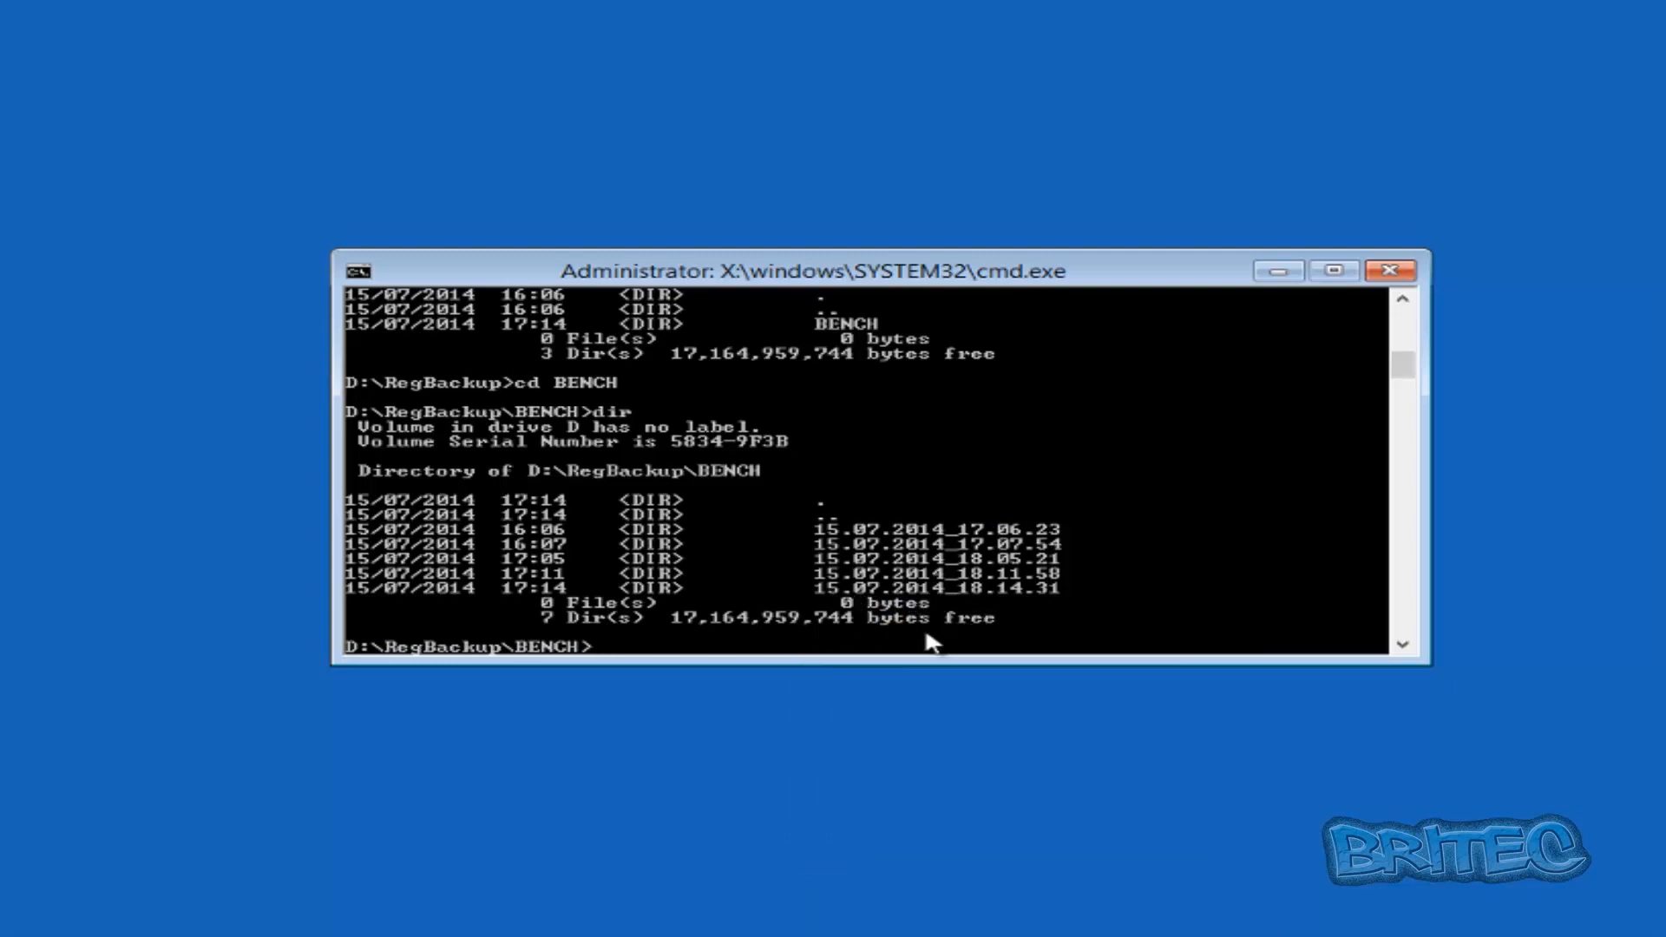
Change into snapshot 15.07.2014_18.14.31 and list backup_info.txt, dos_restore.cmd, logs and the C folder
type("cd")
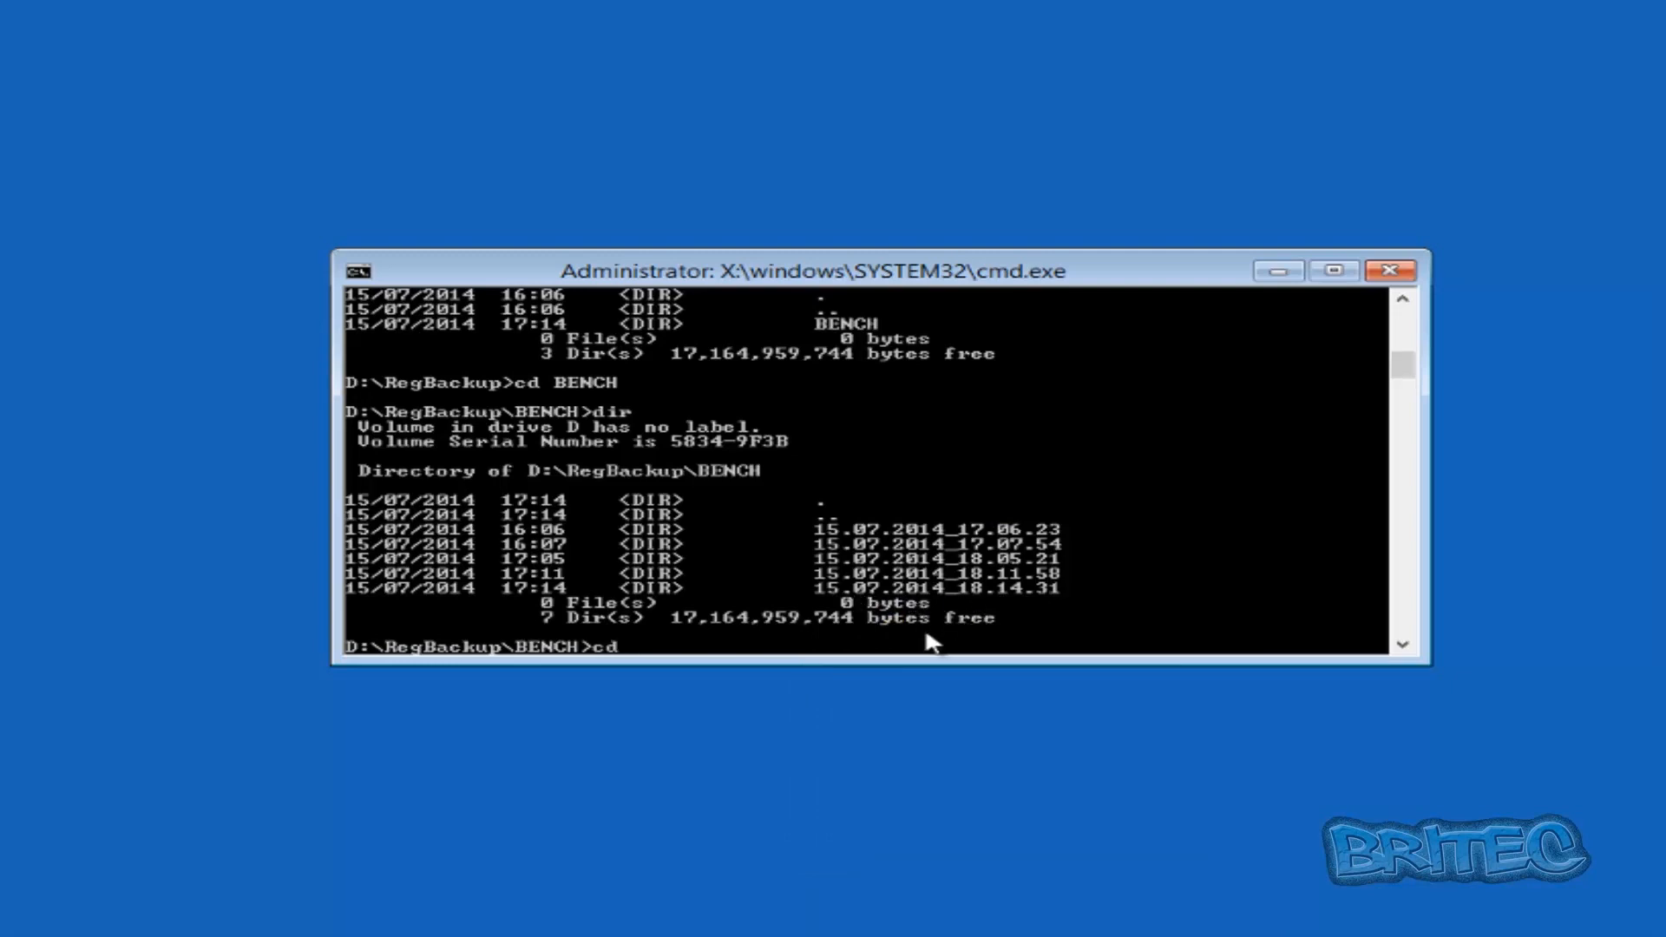
type("15.07.")
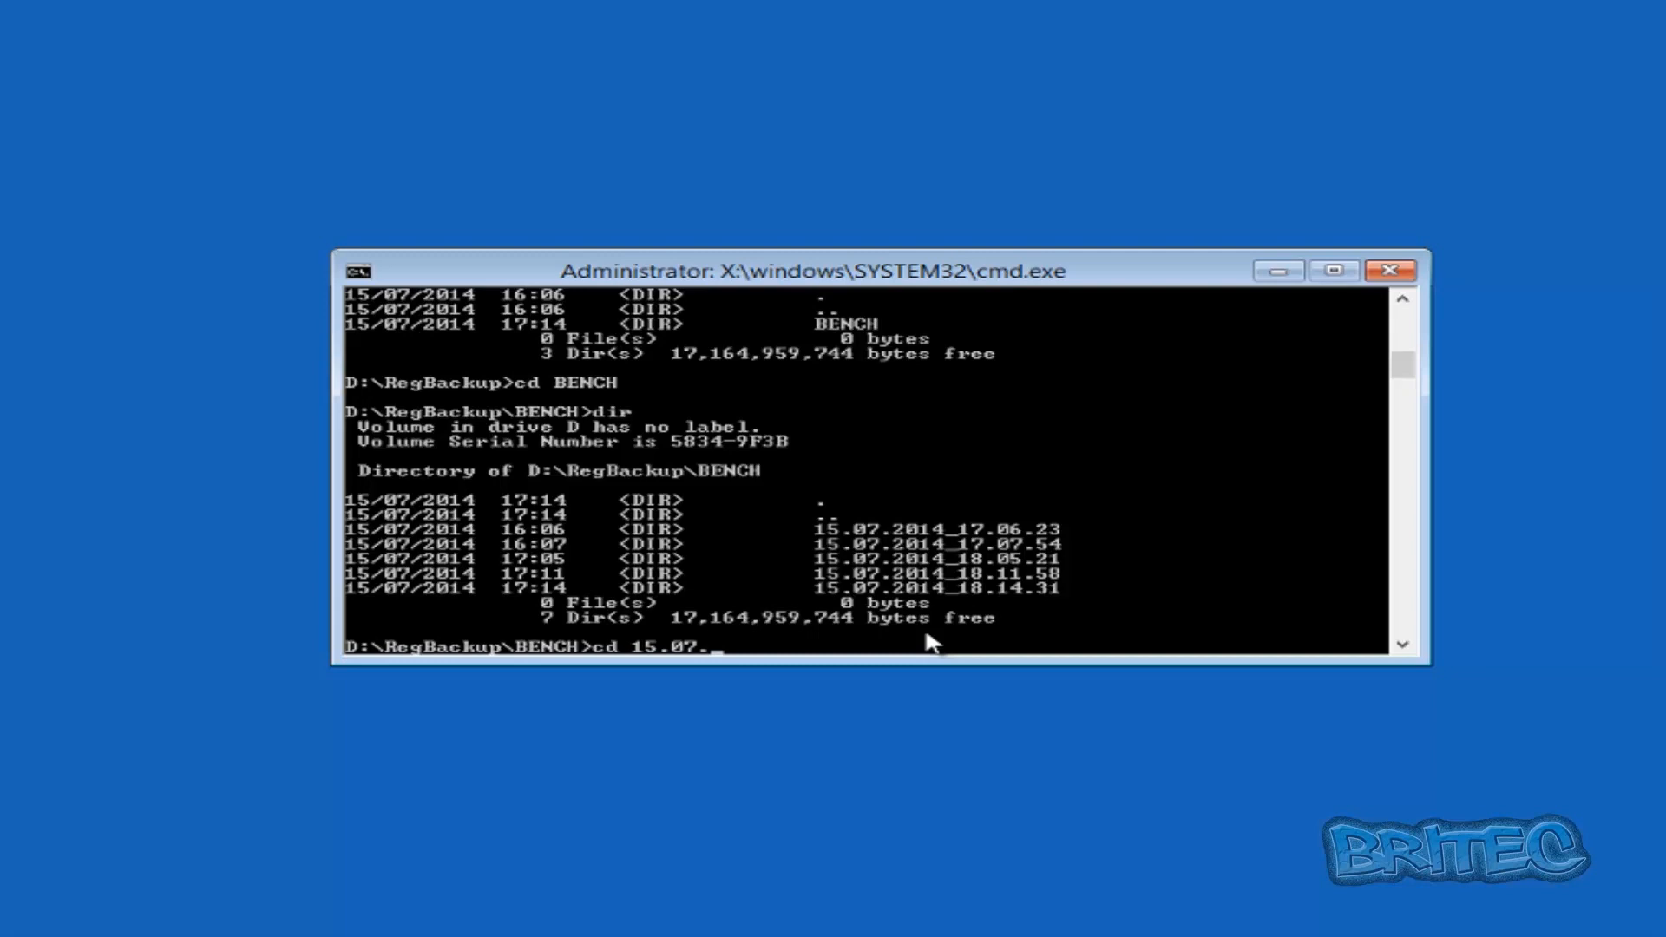
type("201")
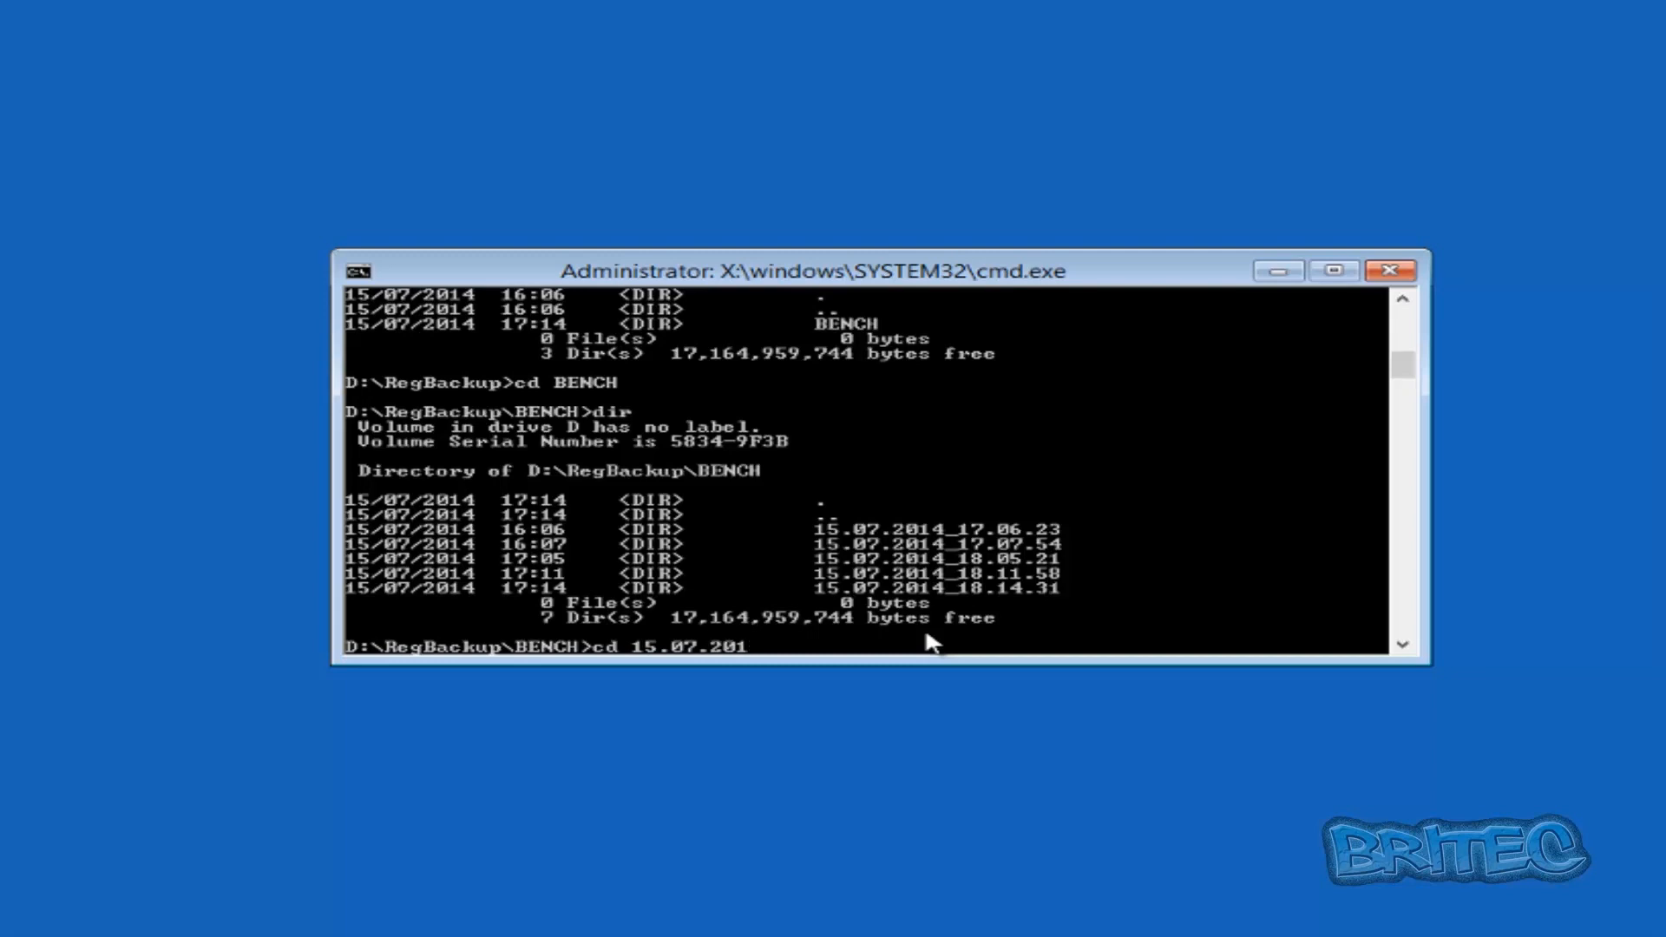
type("4")
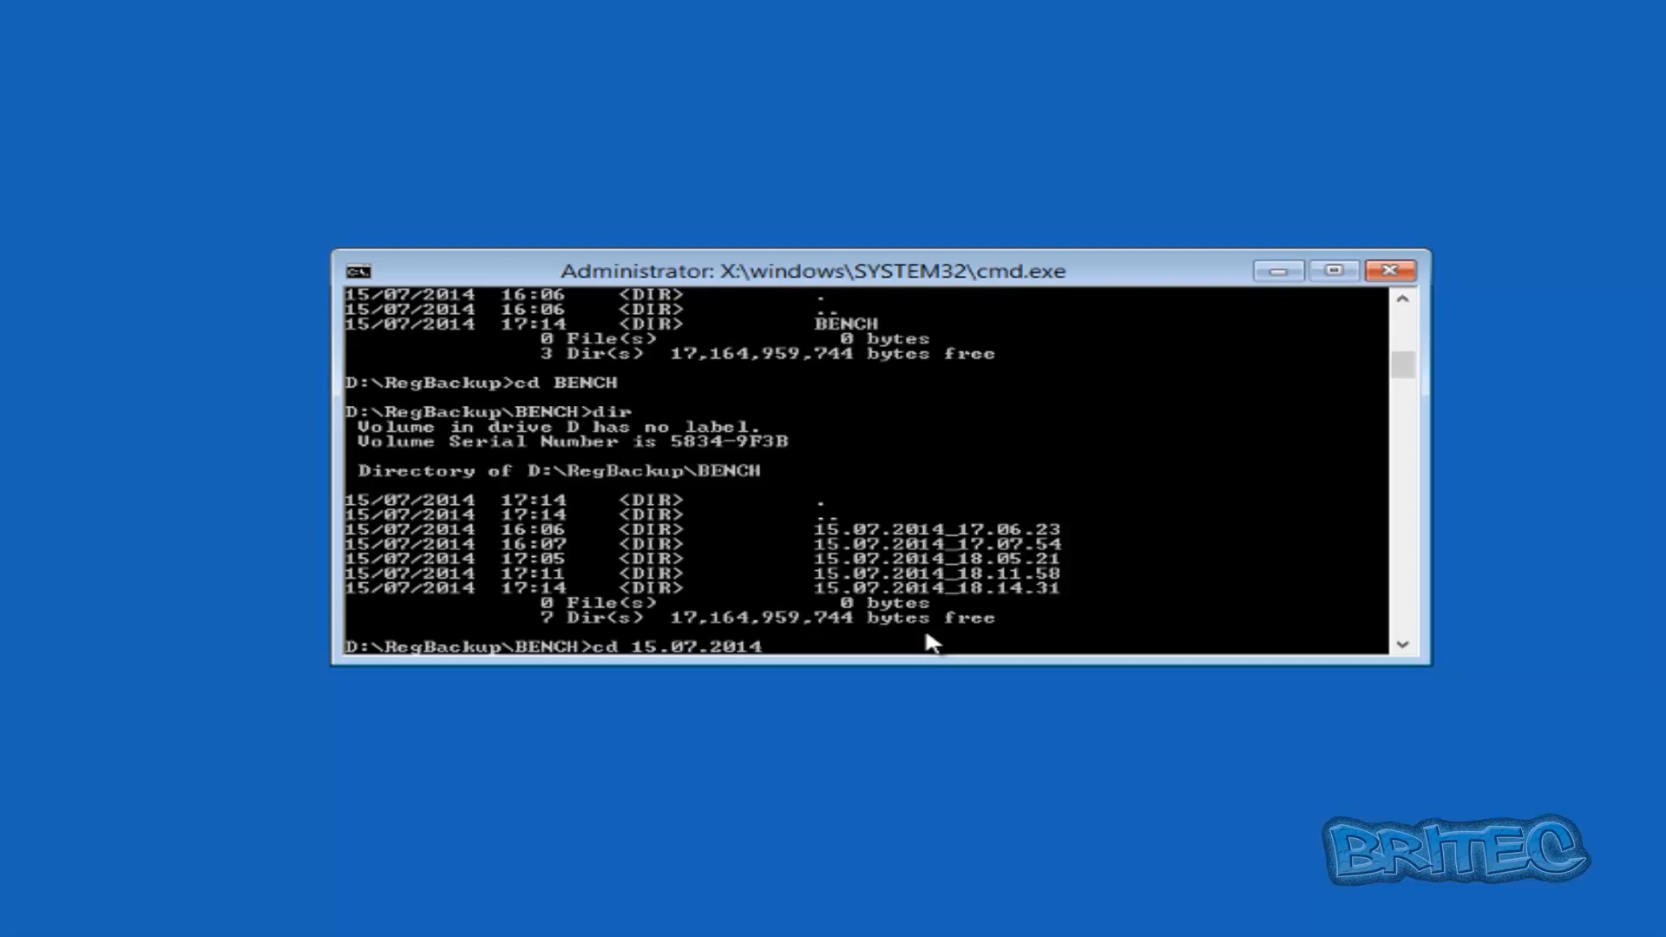
type("_18")
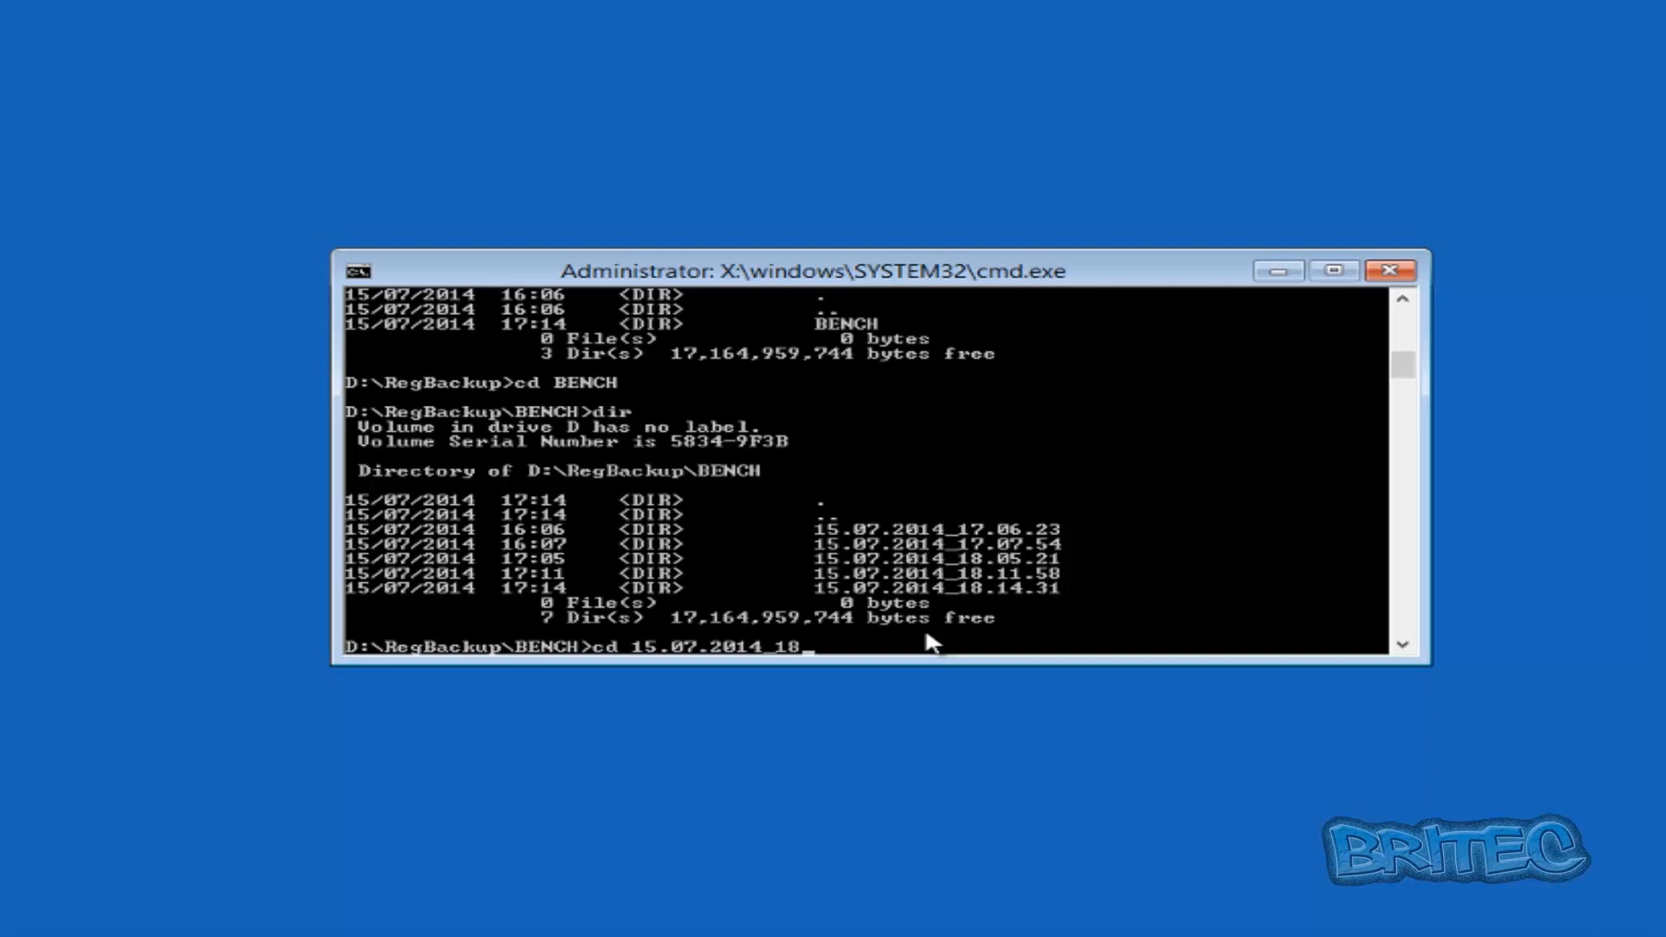
type("154")
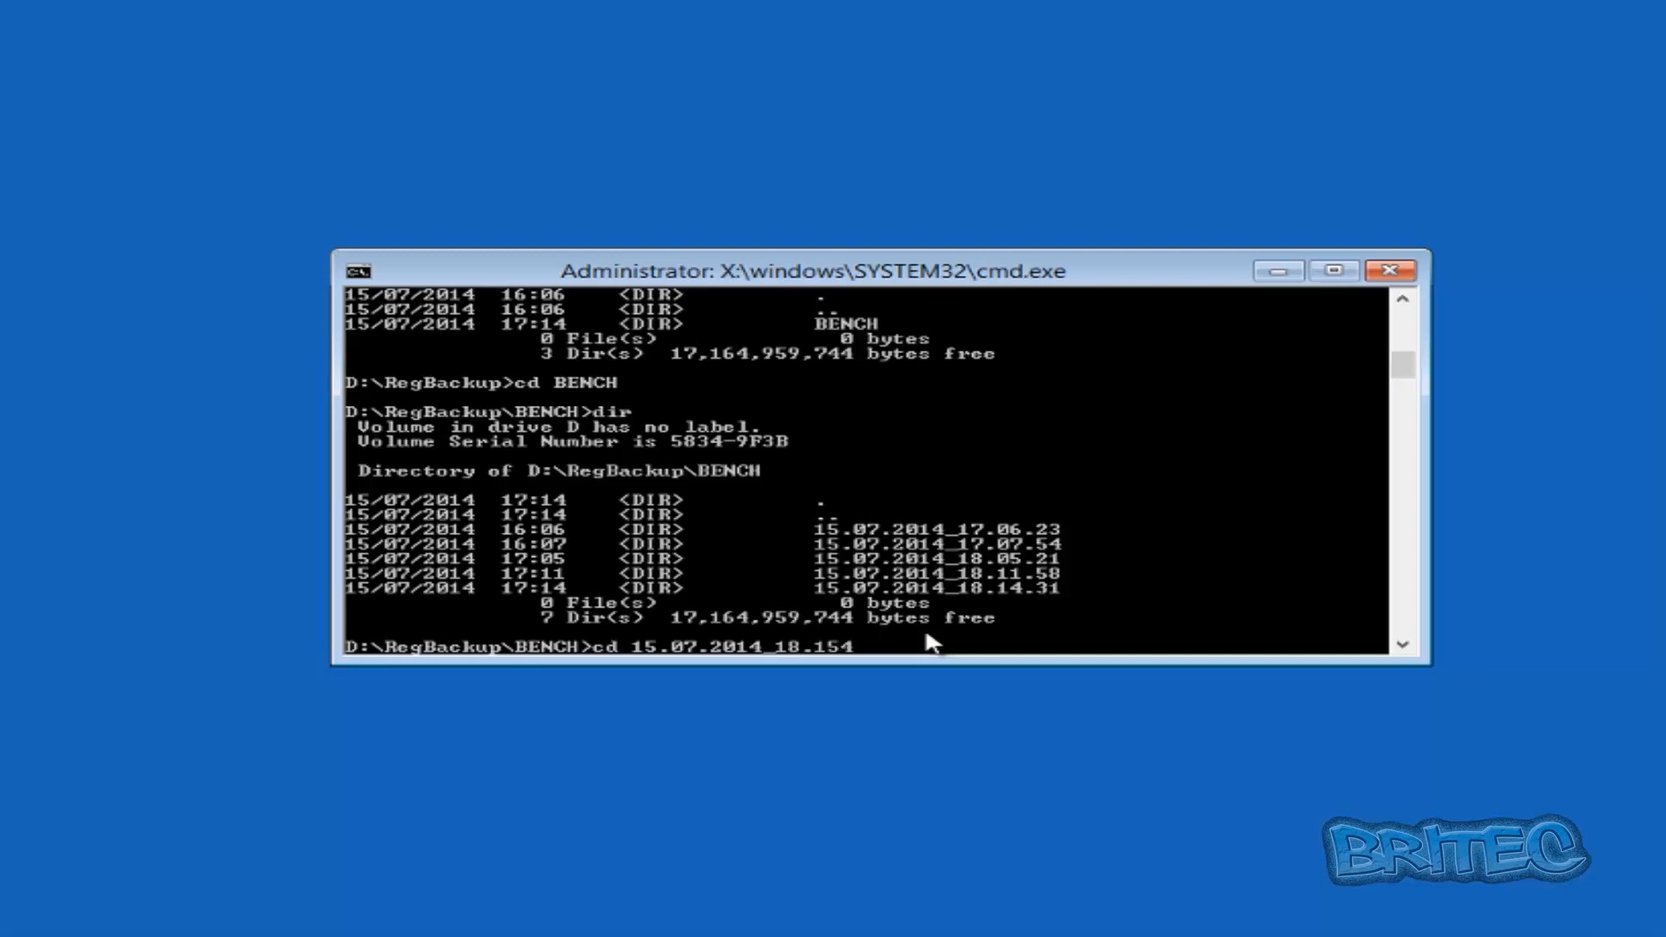
key("BackSpace")
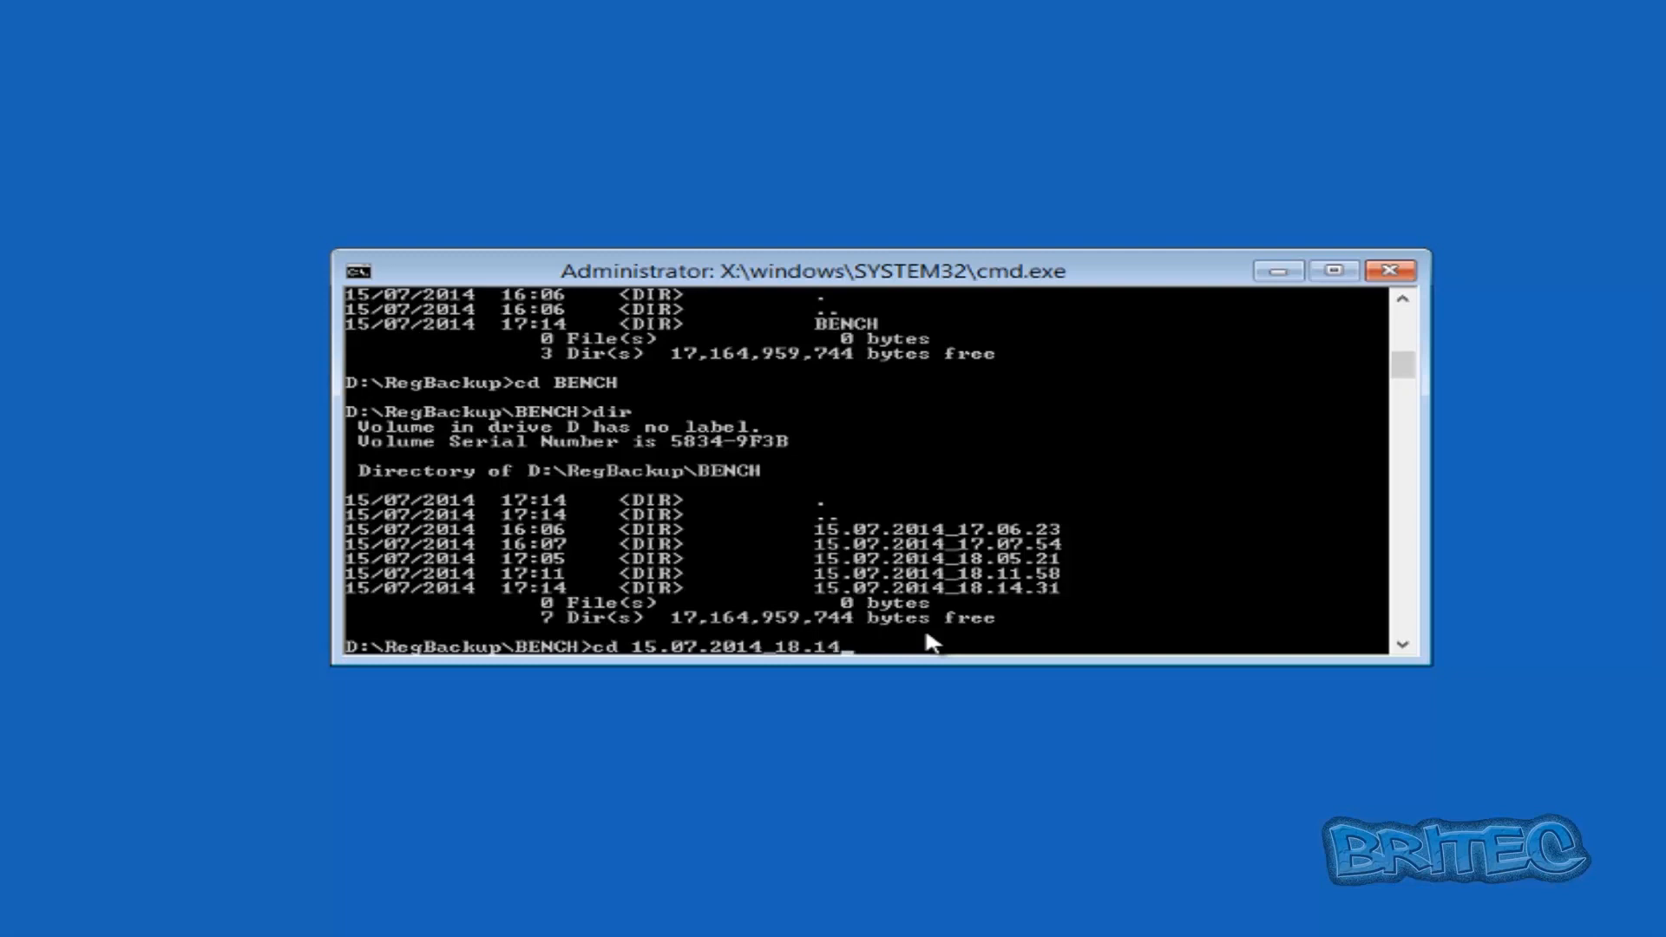
type("3")
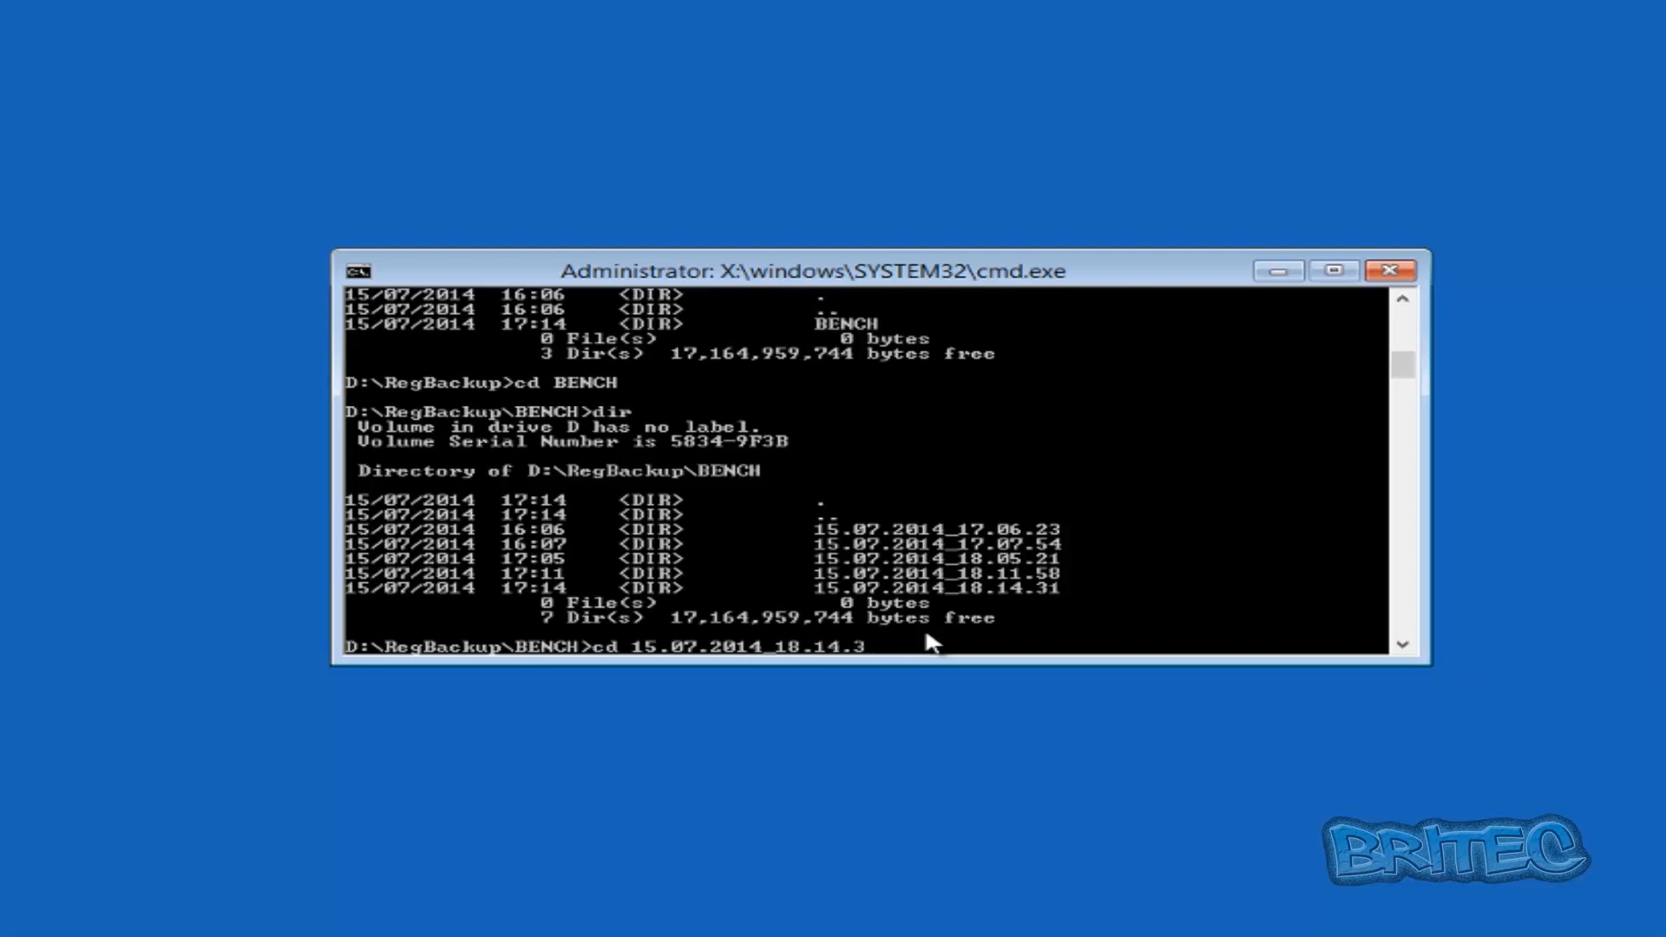
type("1")
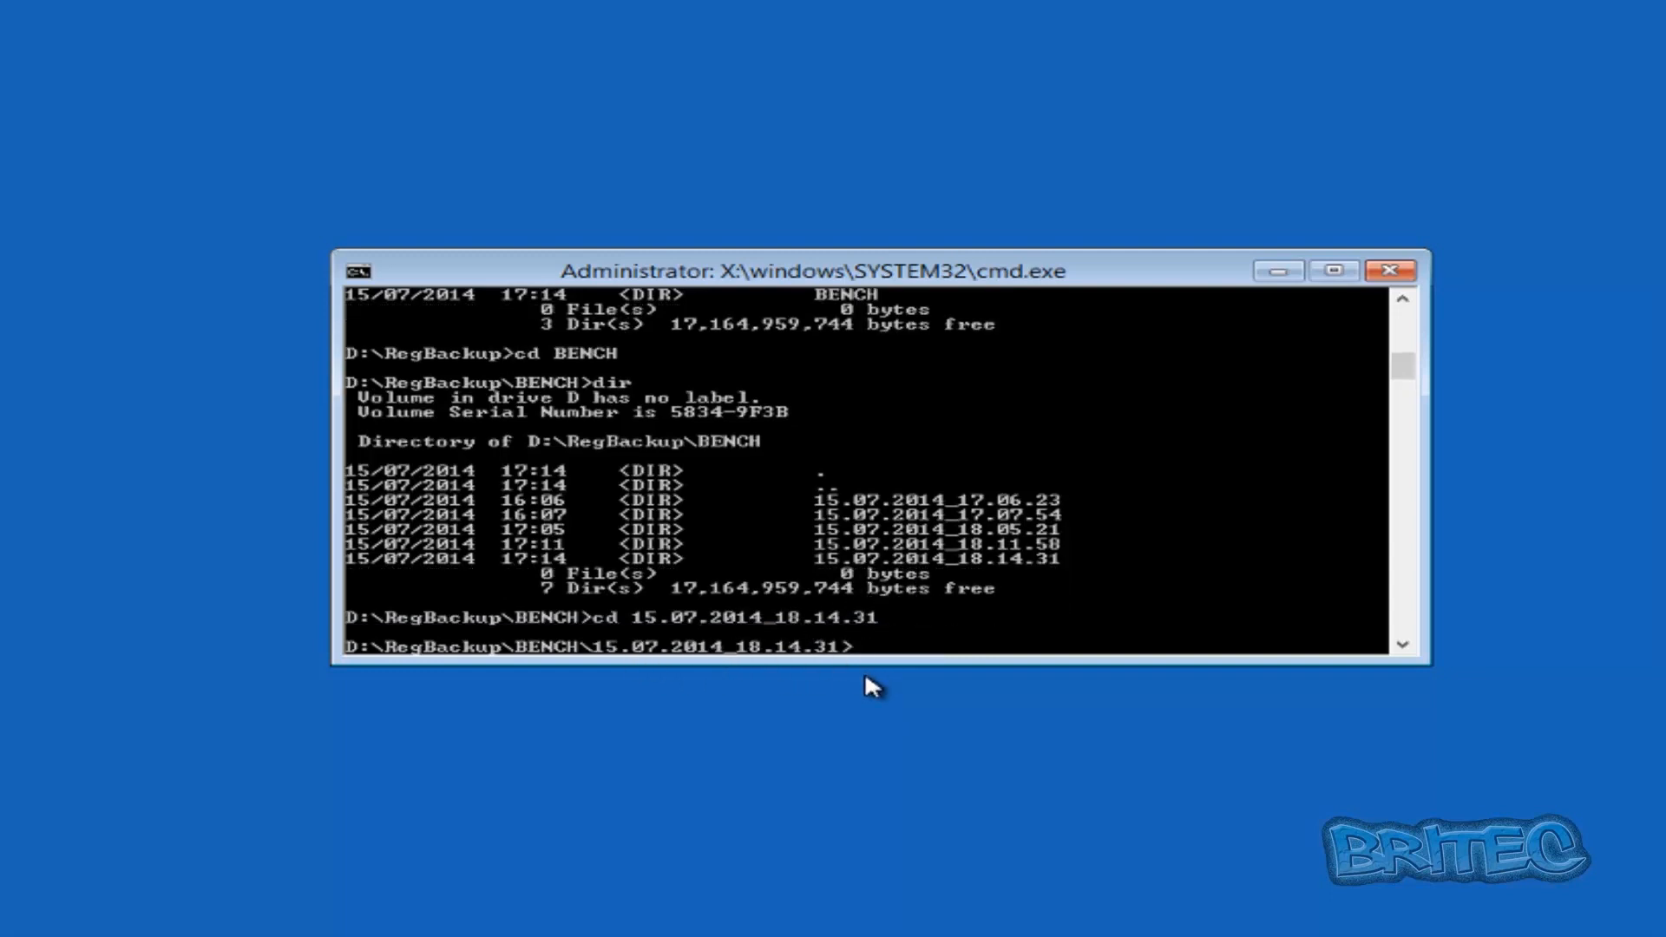
mouse_move(967, 722)
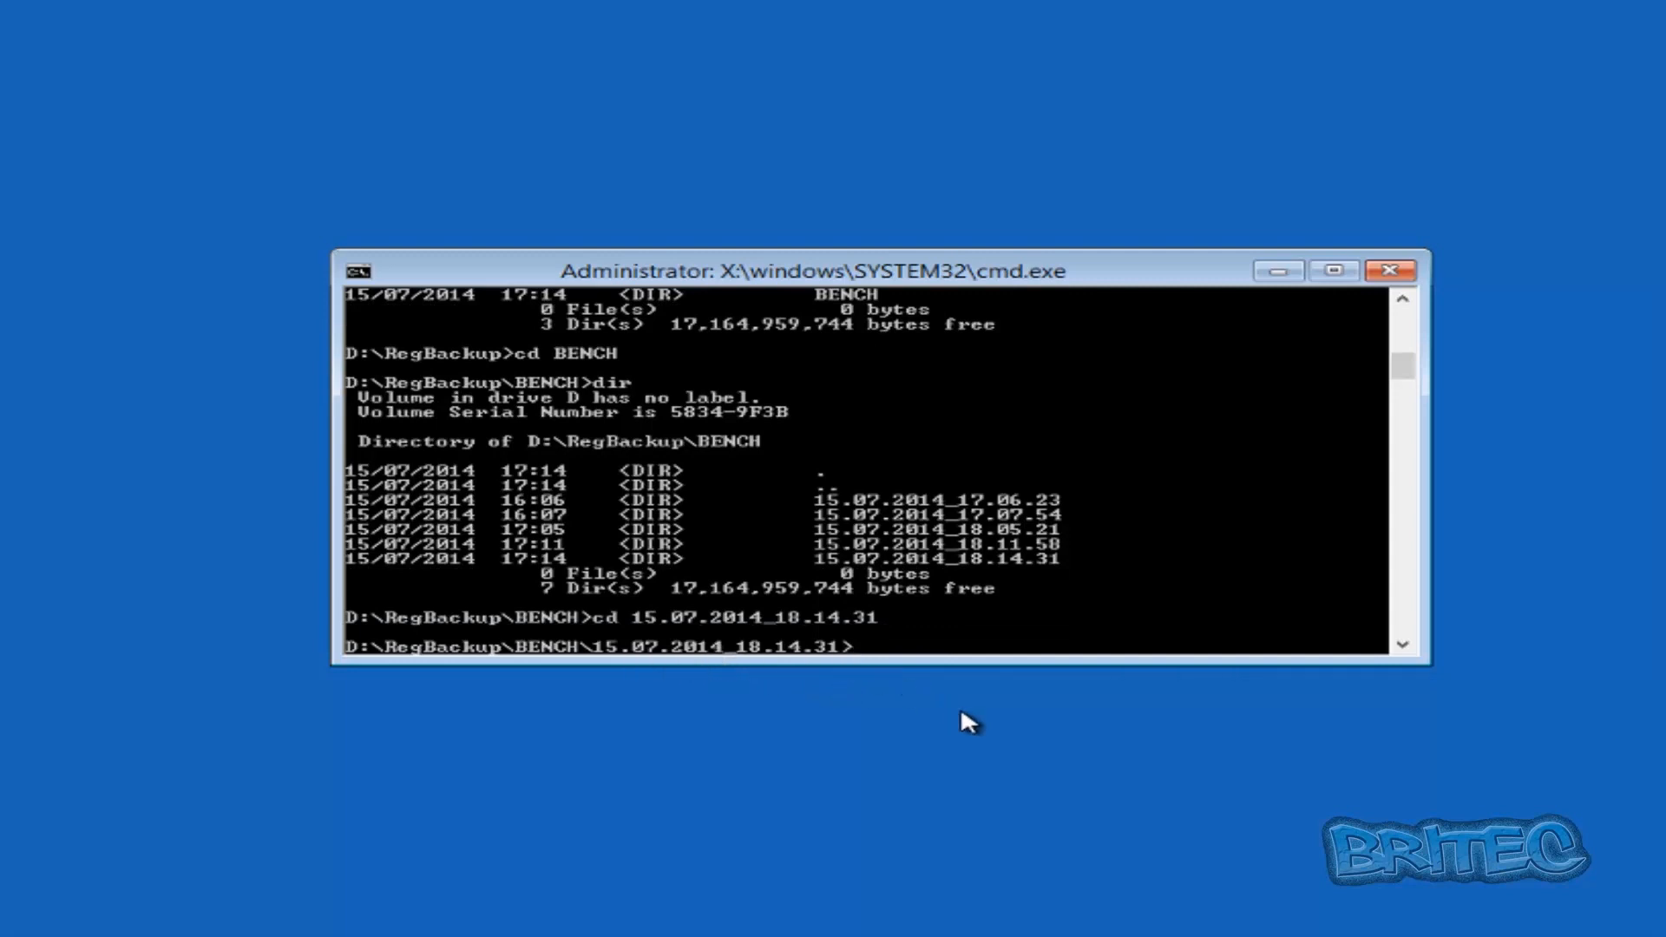
type("dir")
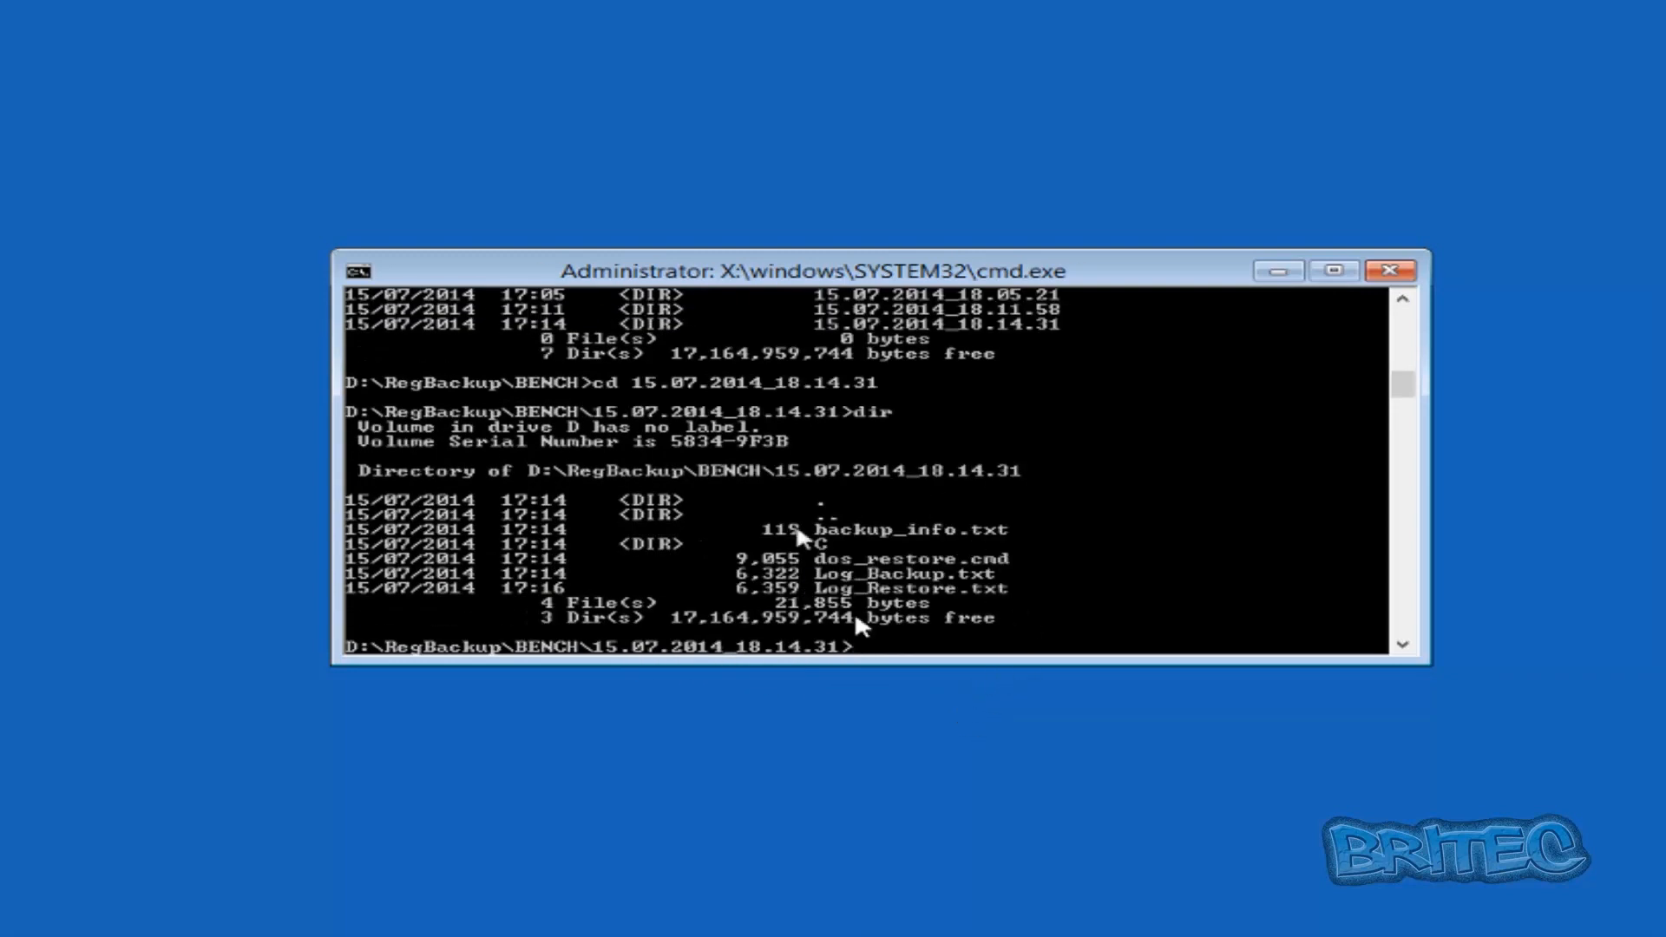
mouse_move(914, 594)
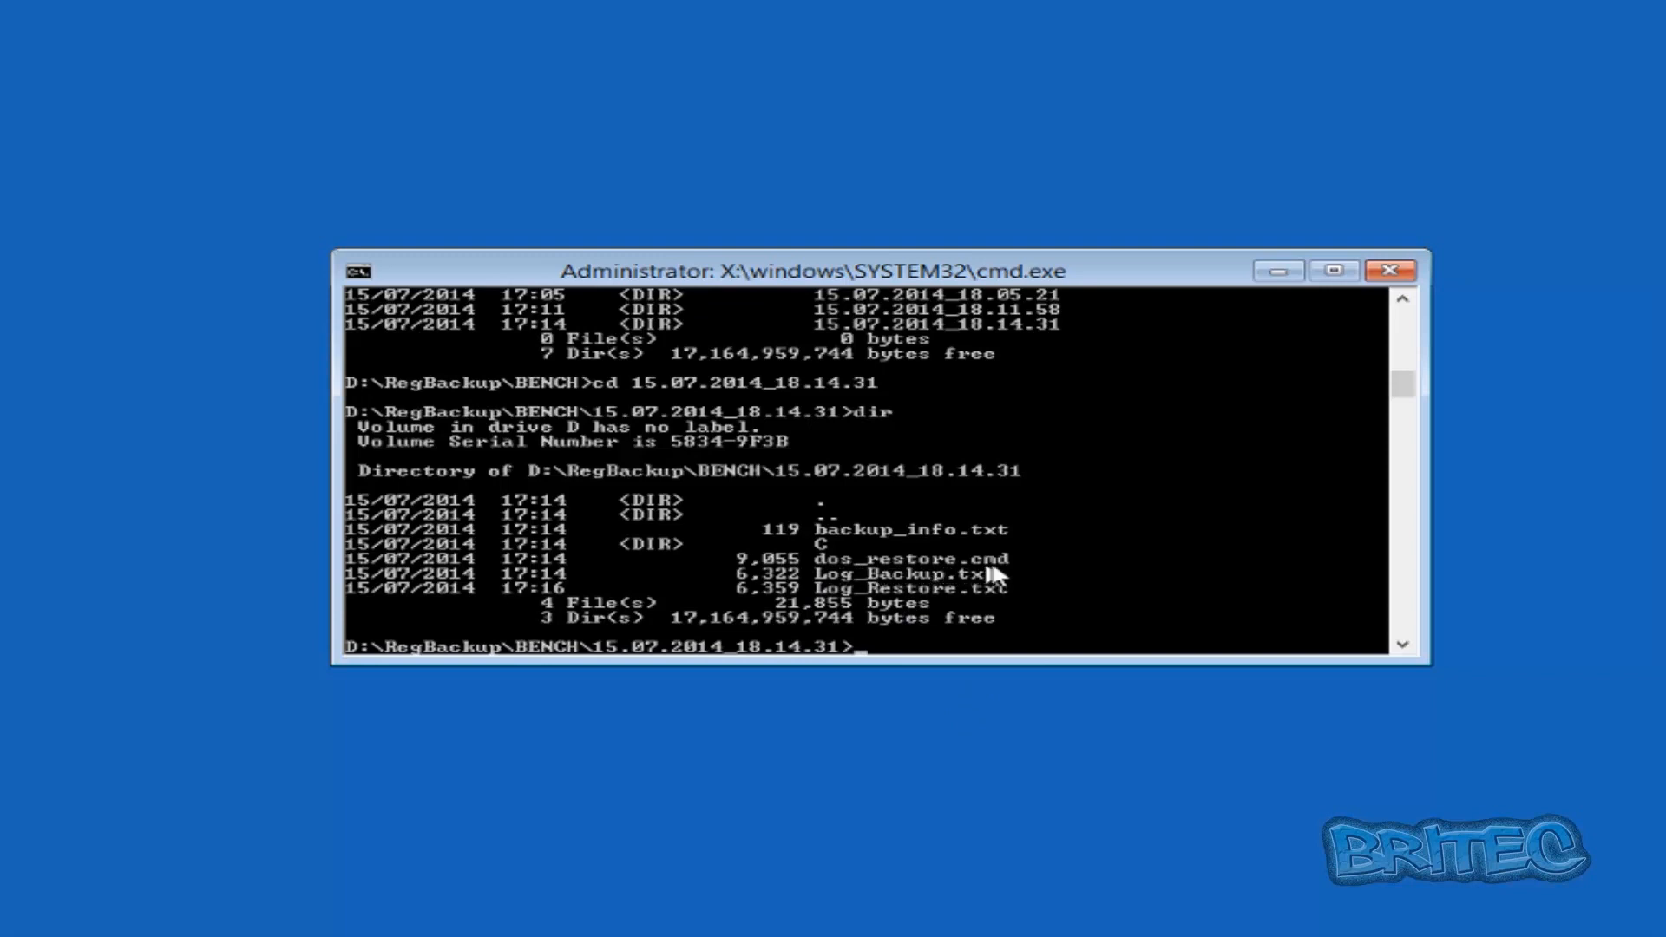
mouse_move(1010, 574)
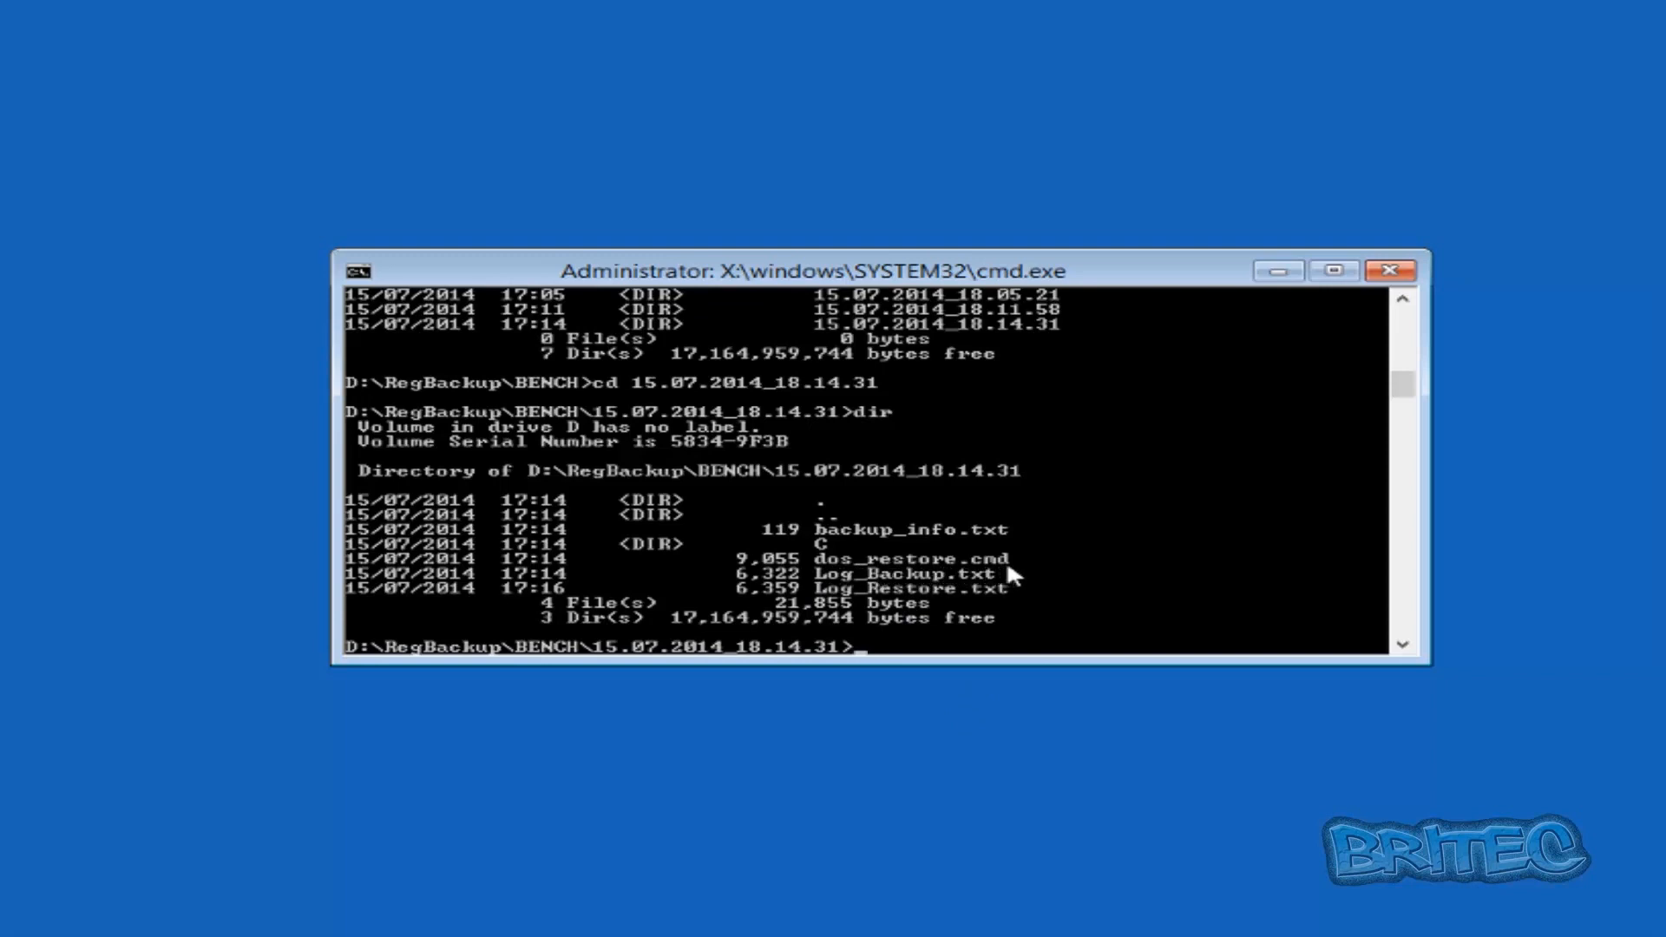
mouse_move(1243, 627)
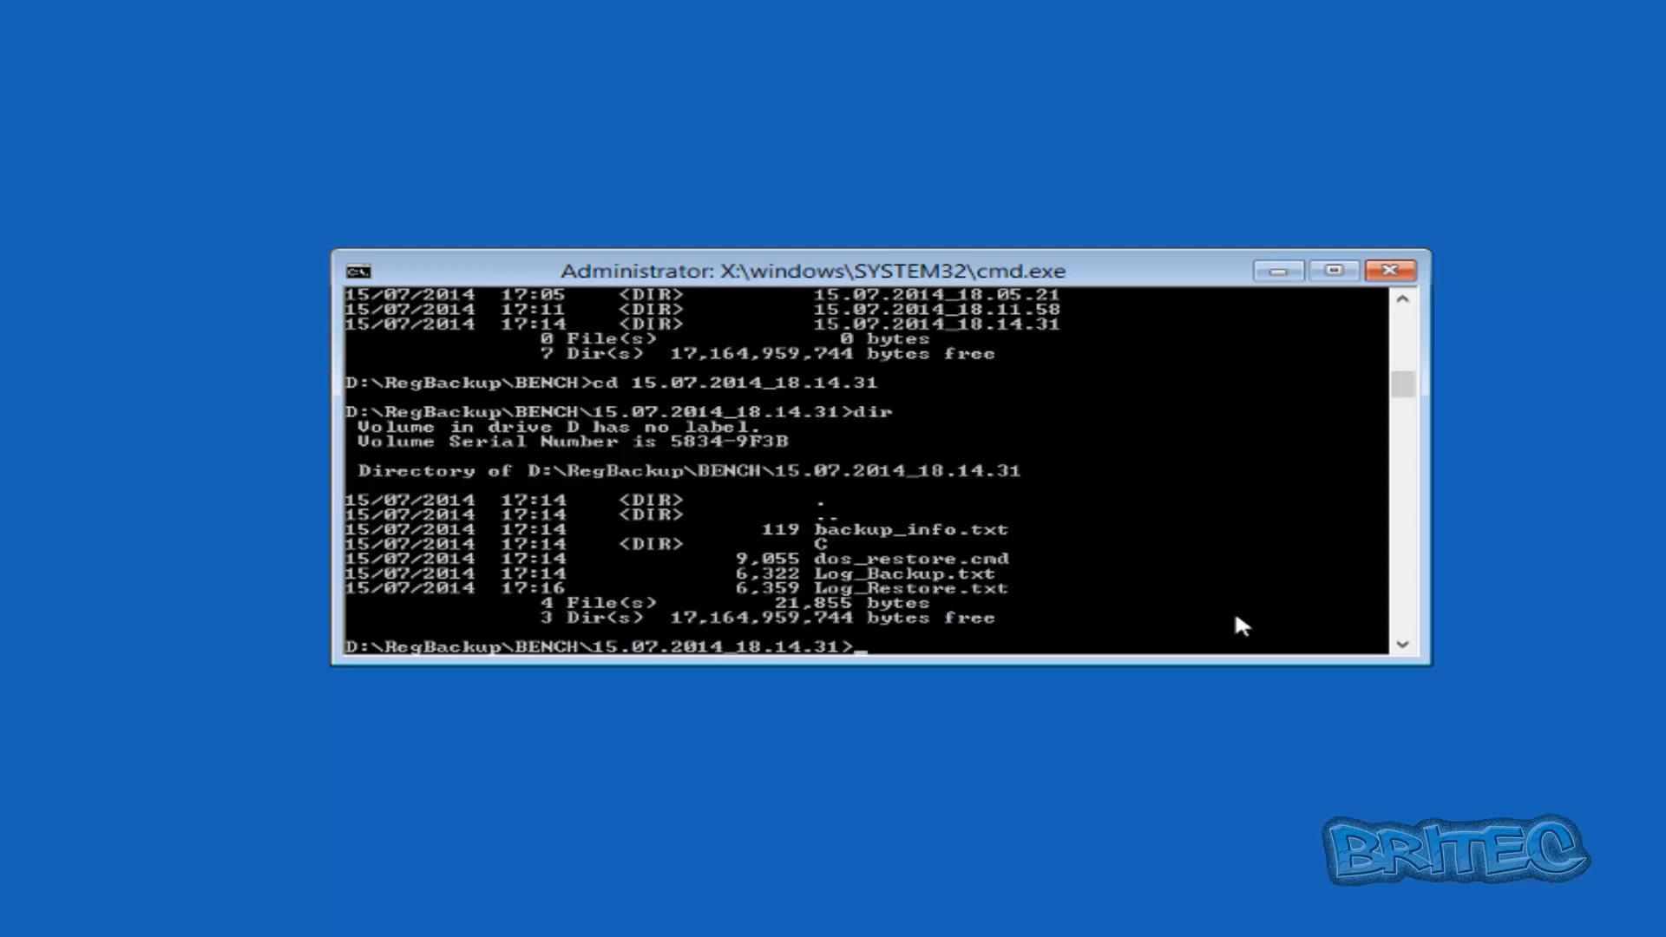
Run dos_restore.cmd to copy the saved hives back into Windows, then begin exiting
type("dos")
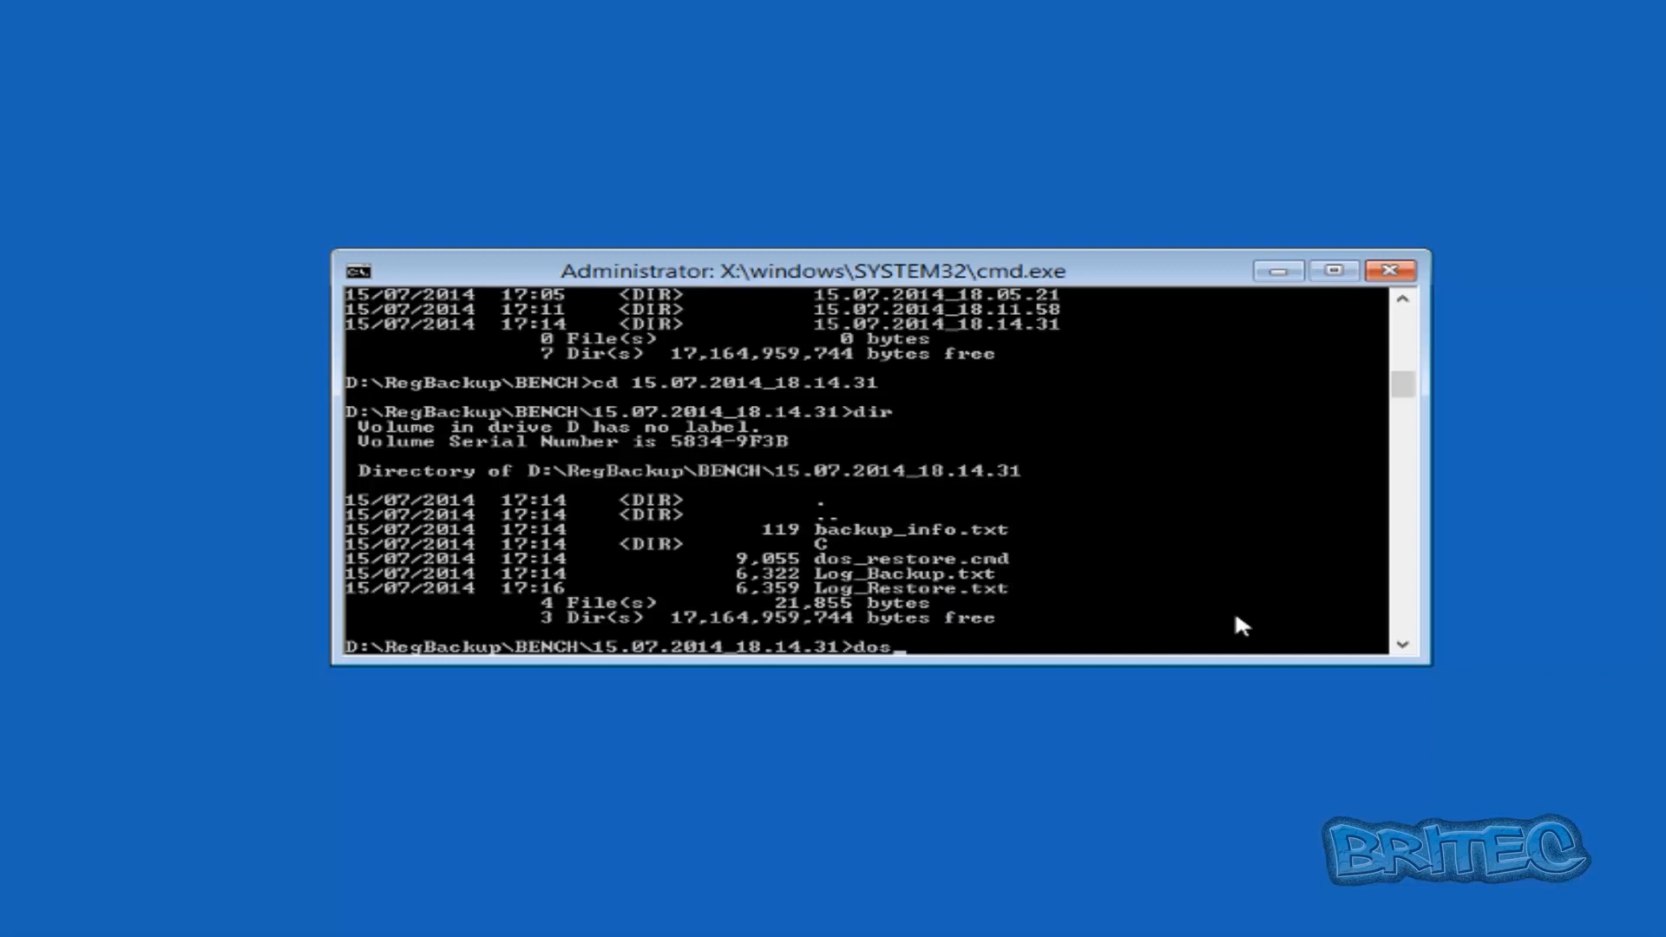
type("re")
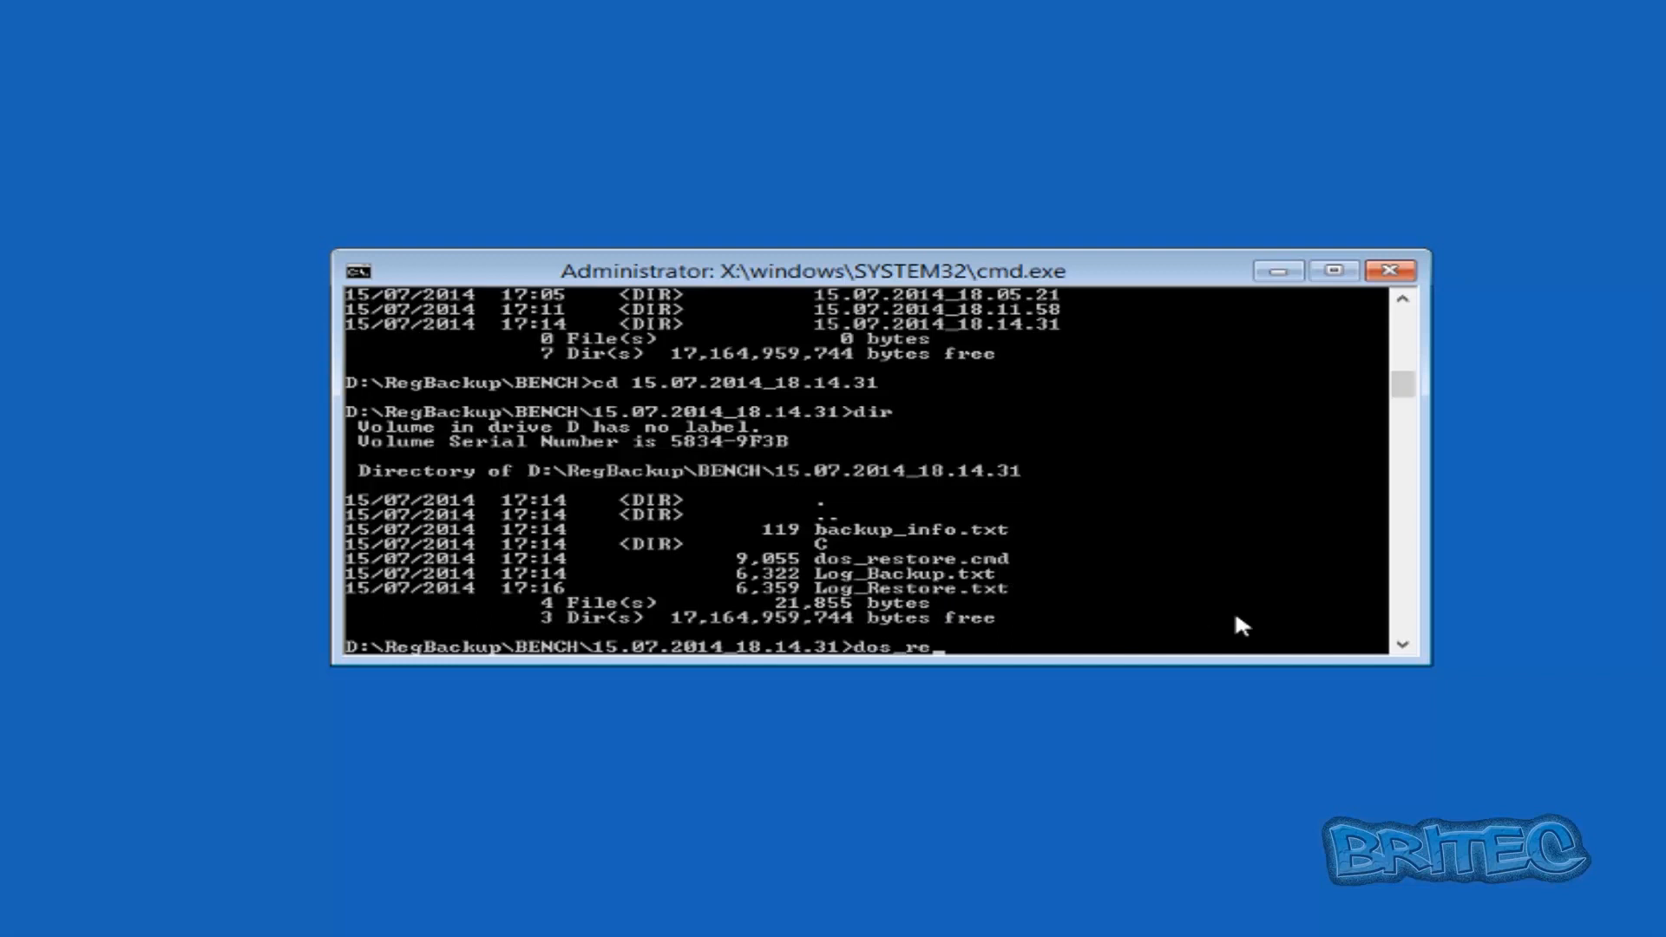
type("store")
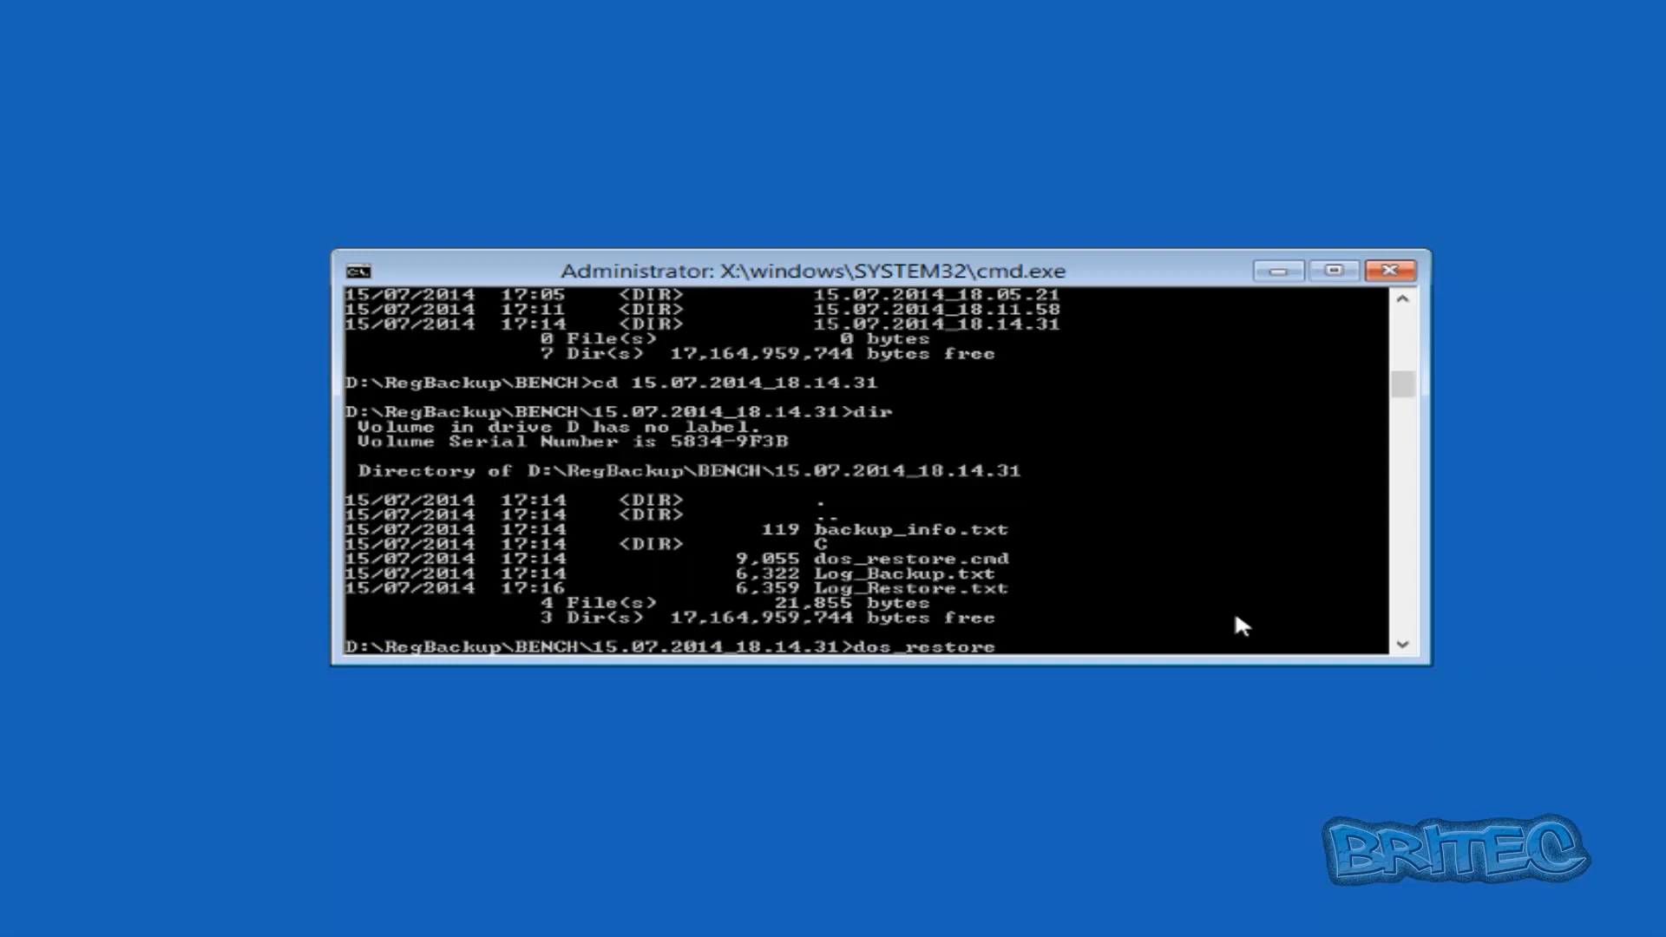
type(".")
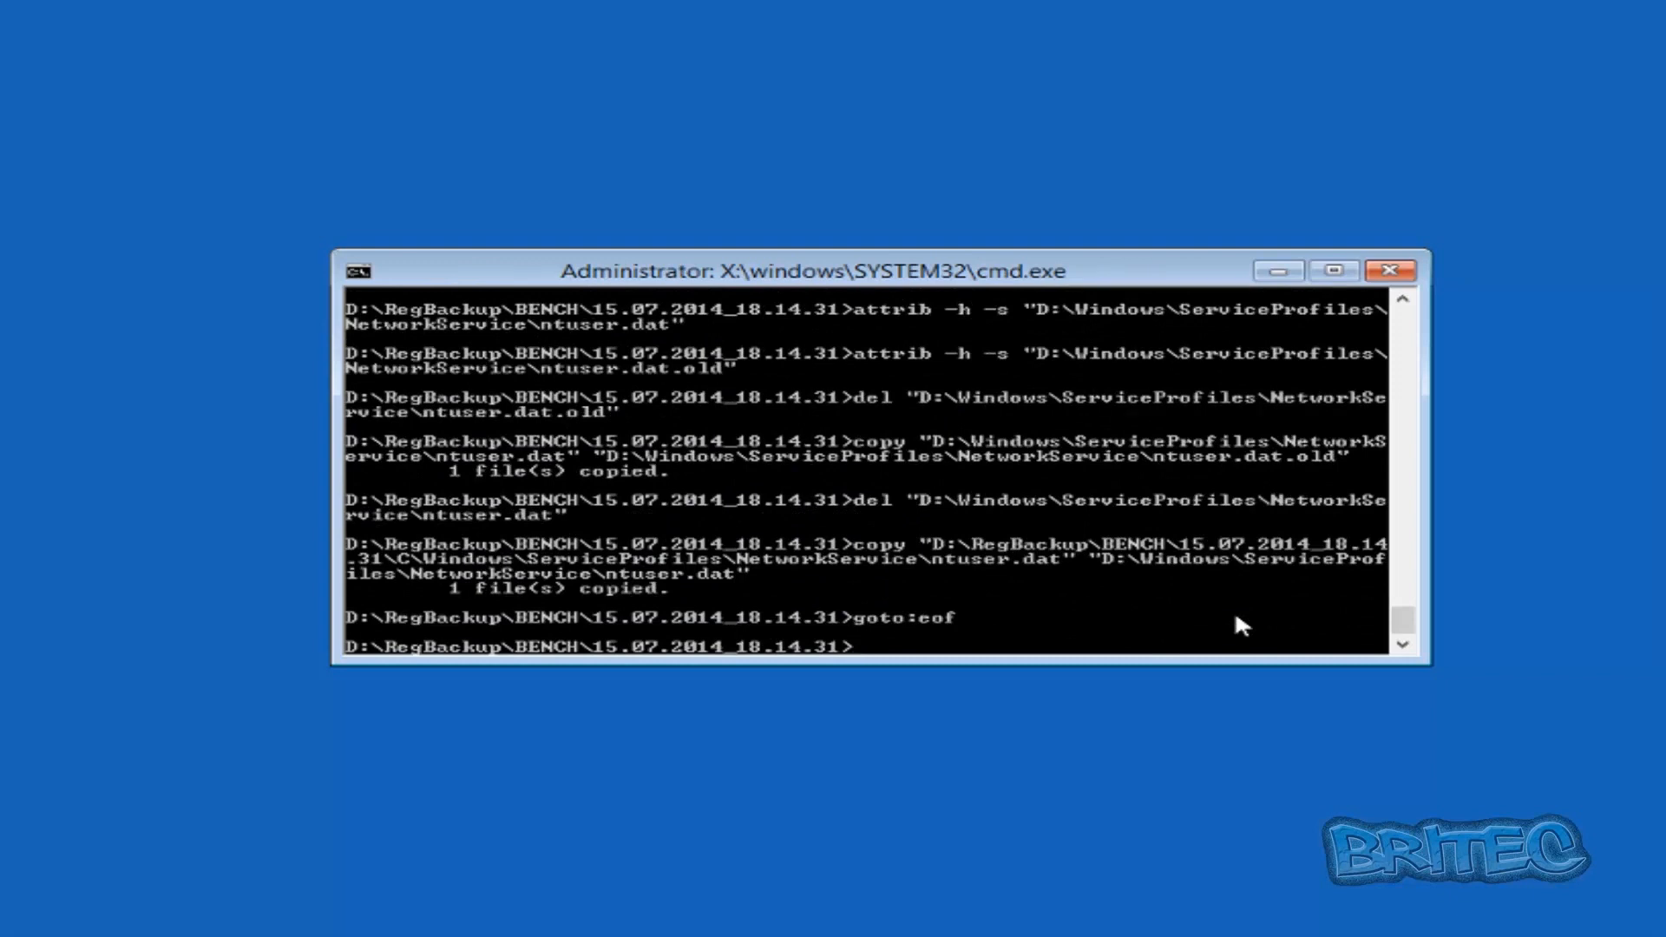
mouse_move(871, 632)
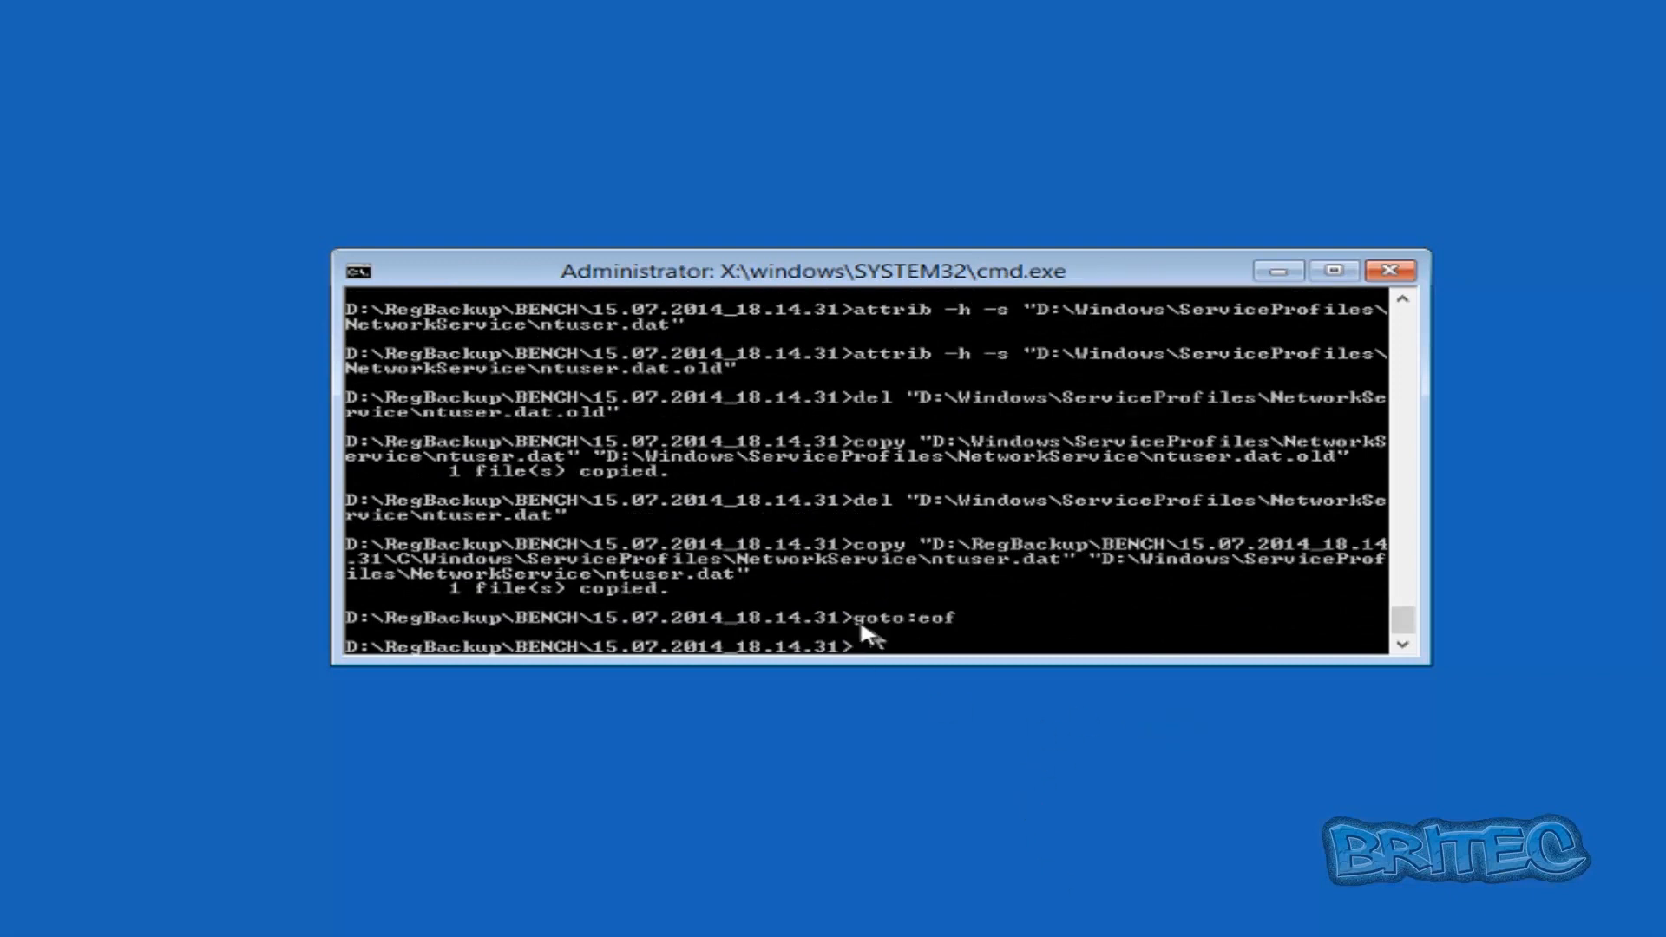
type("ex")
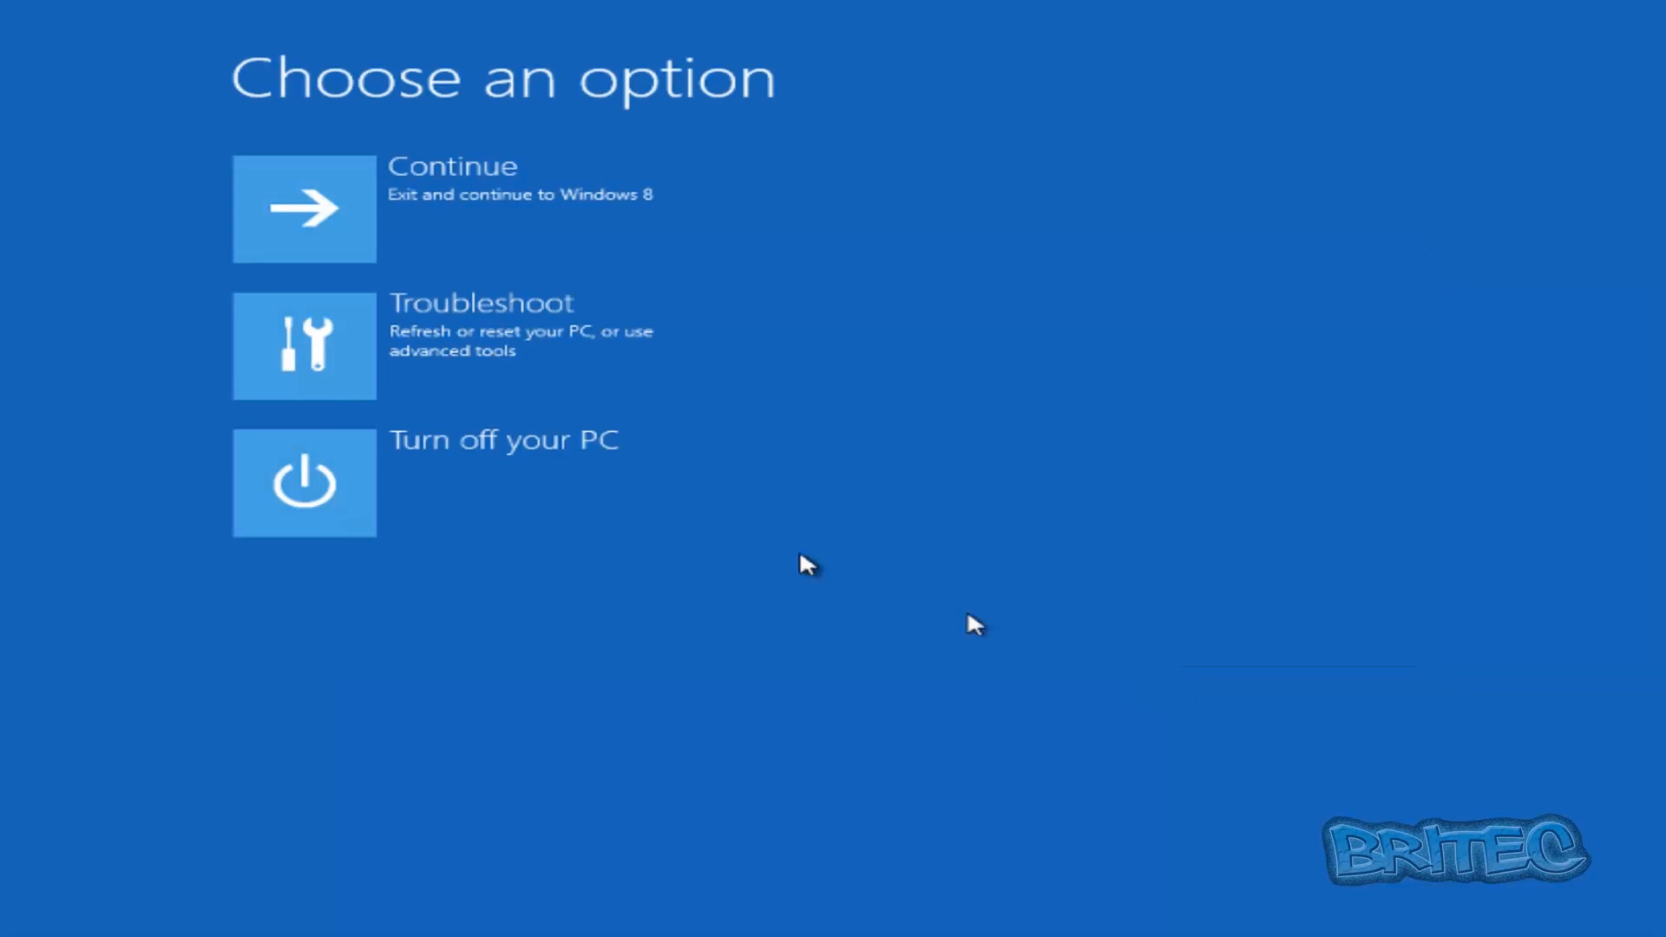
mouse_move(528, 552)
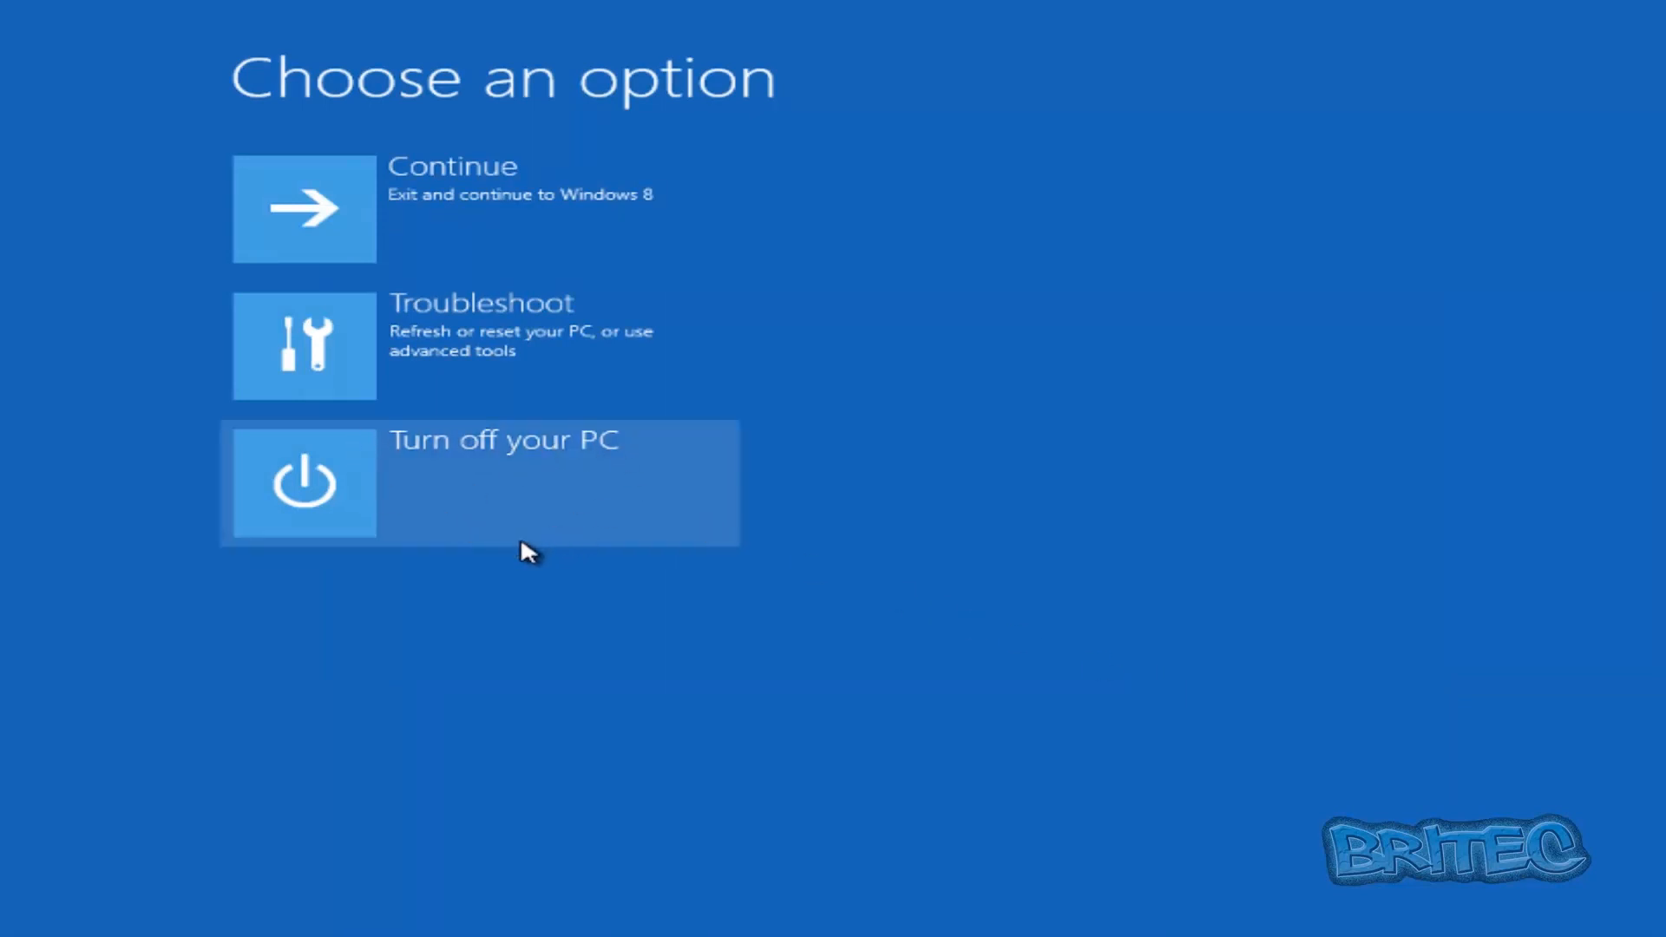
mouse_move(346, 223)
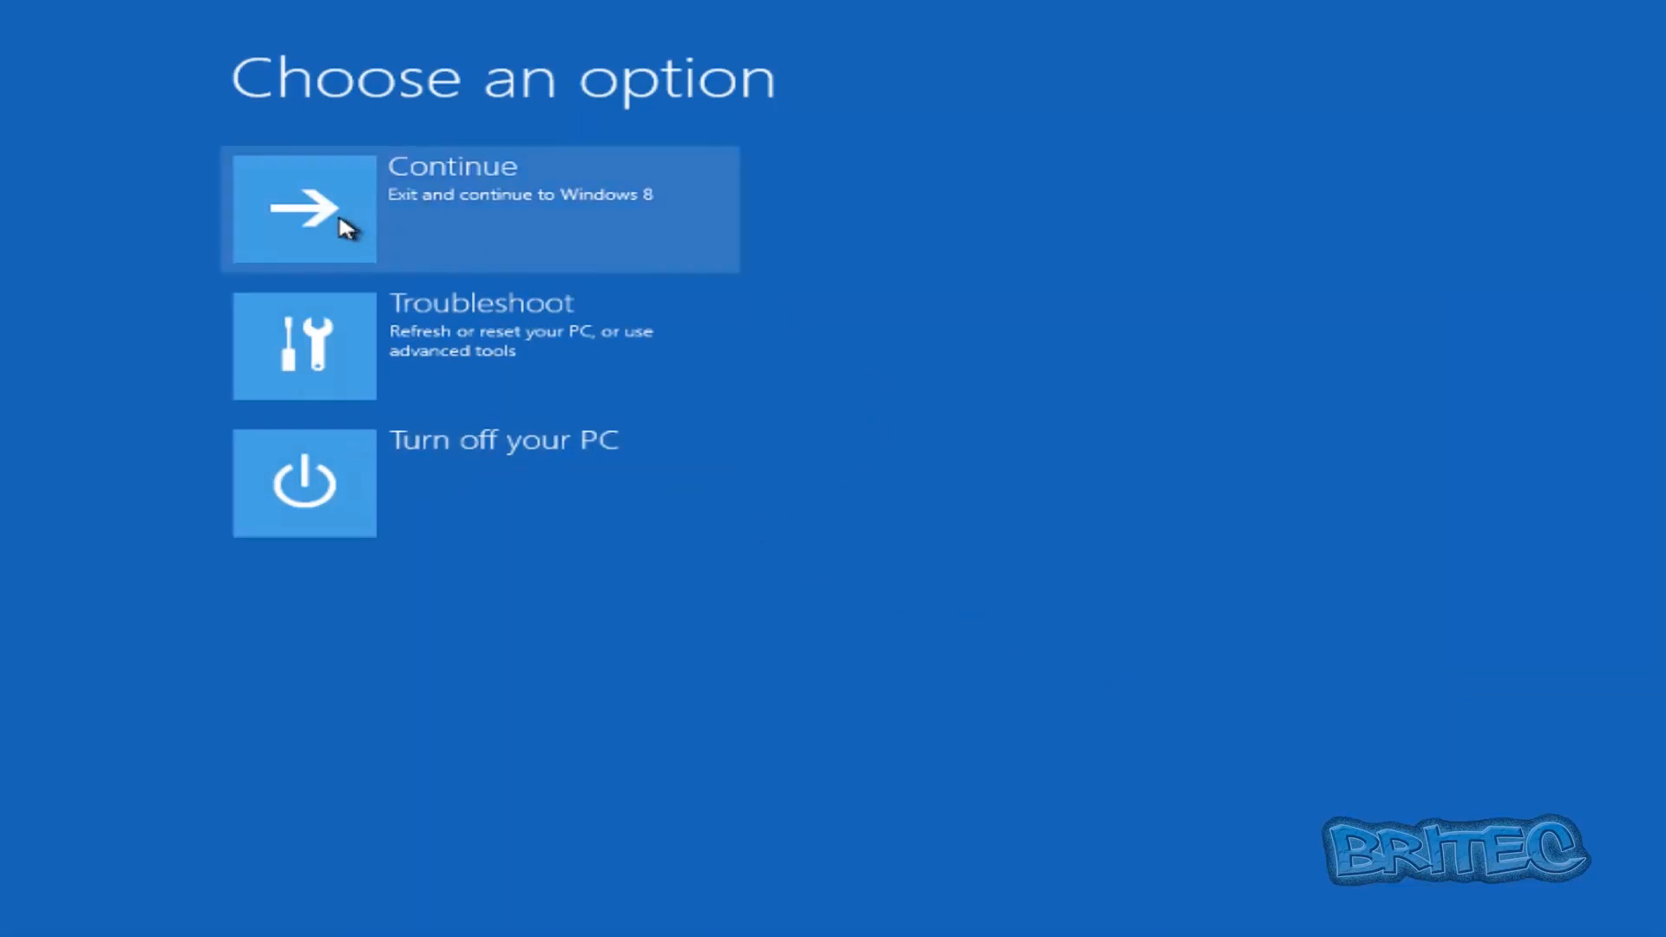